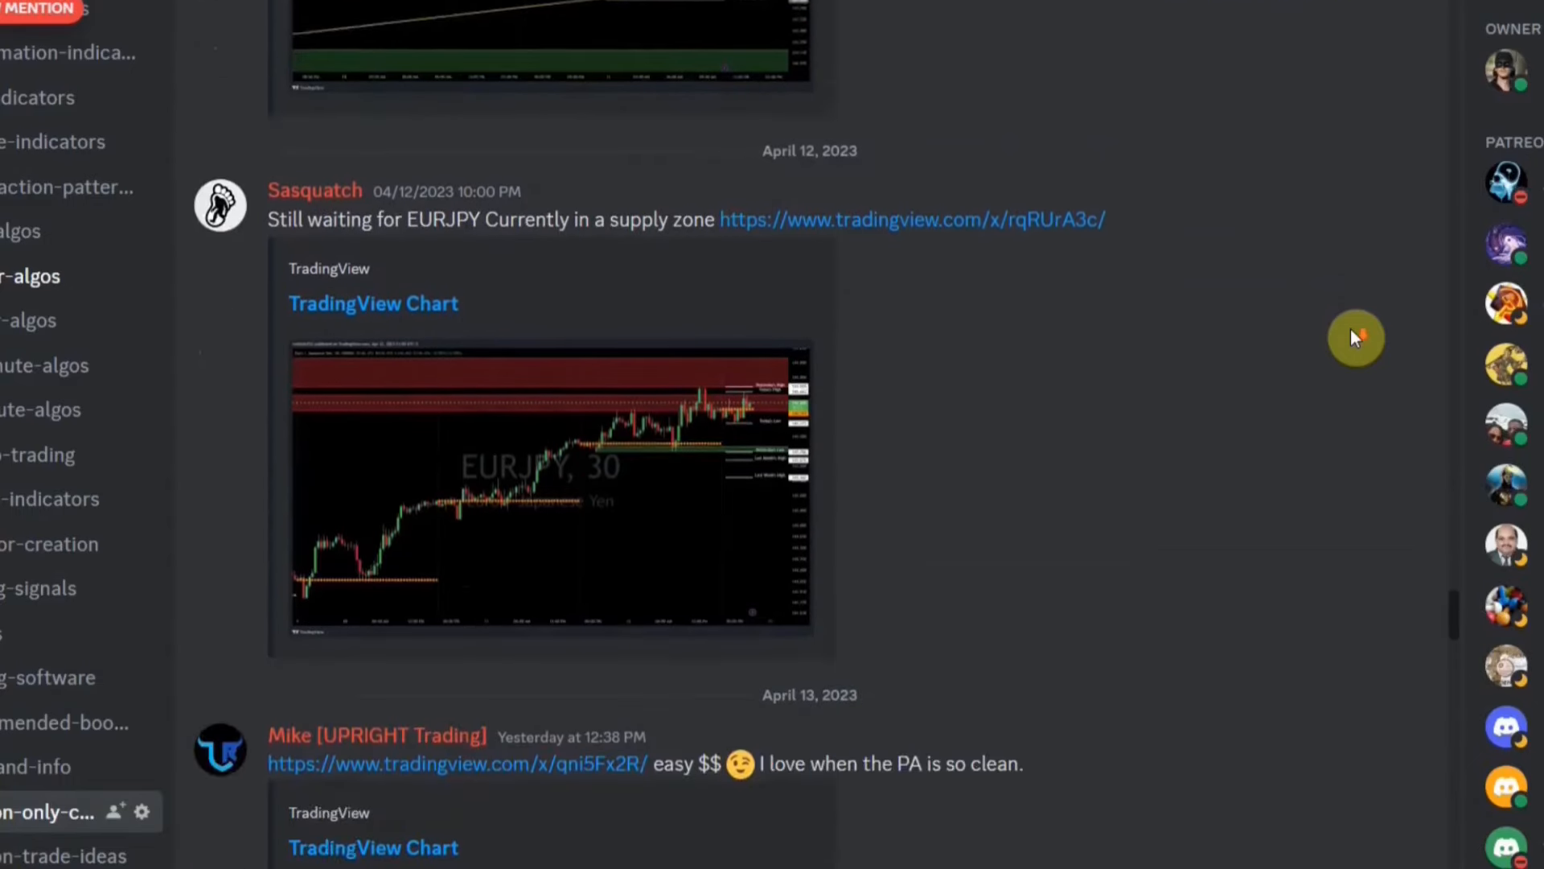
# Scroll down through the weekly results summary in the Google Docs log
pyautogui.scroll(-3)
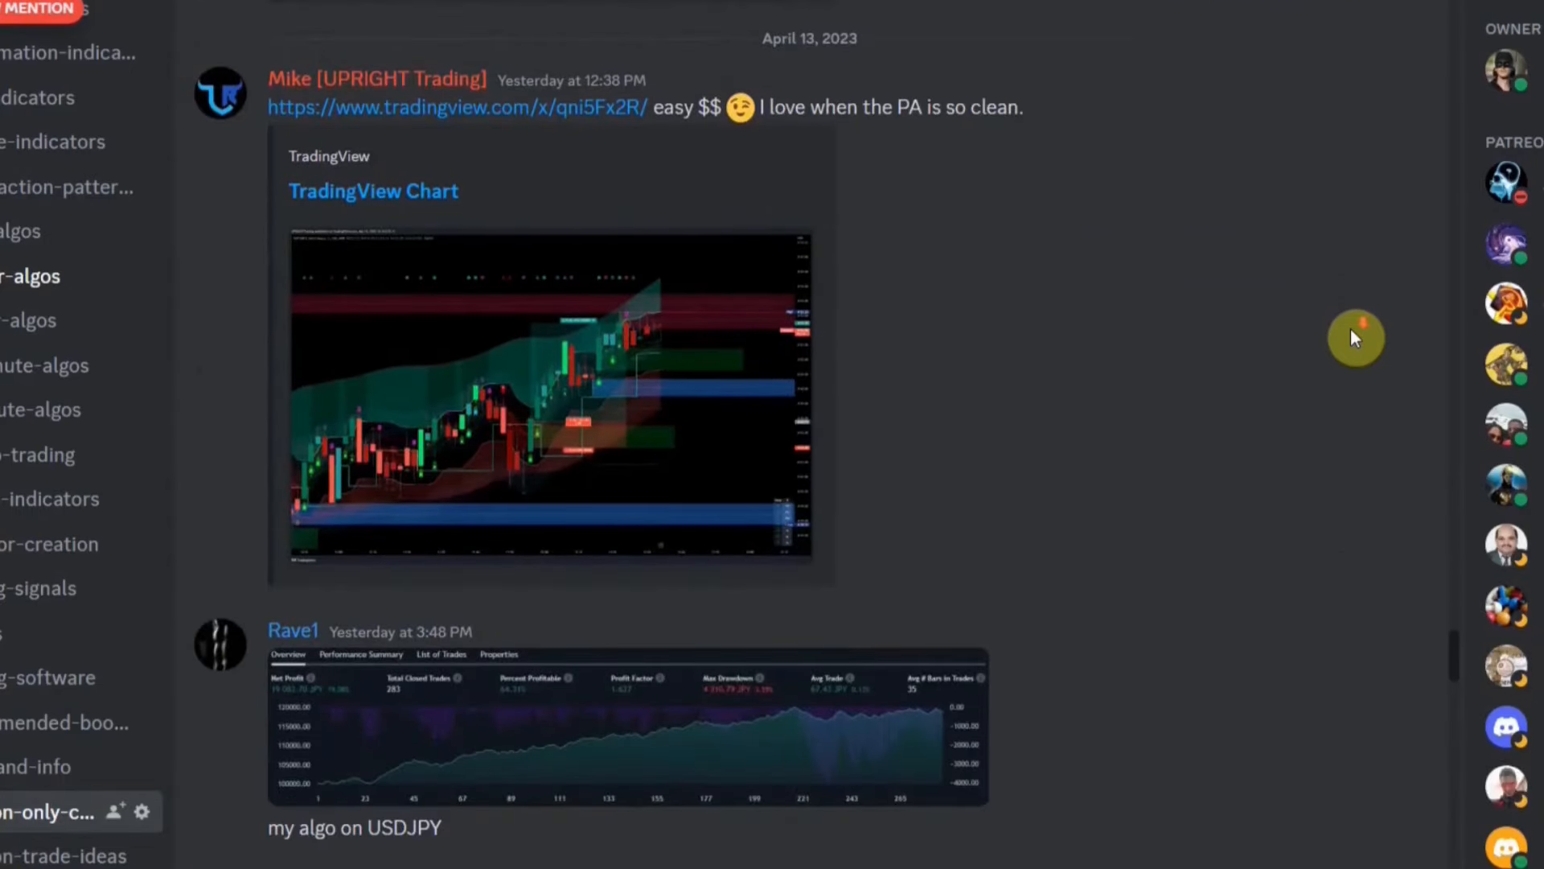
pyautogui.scroll(-3)
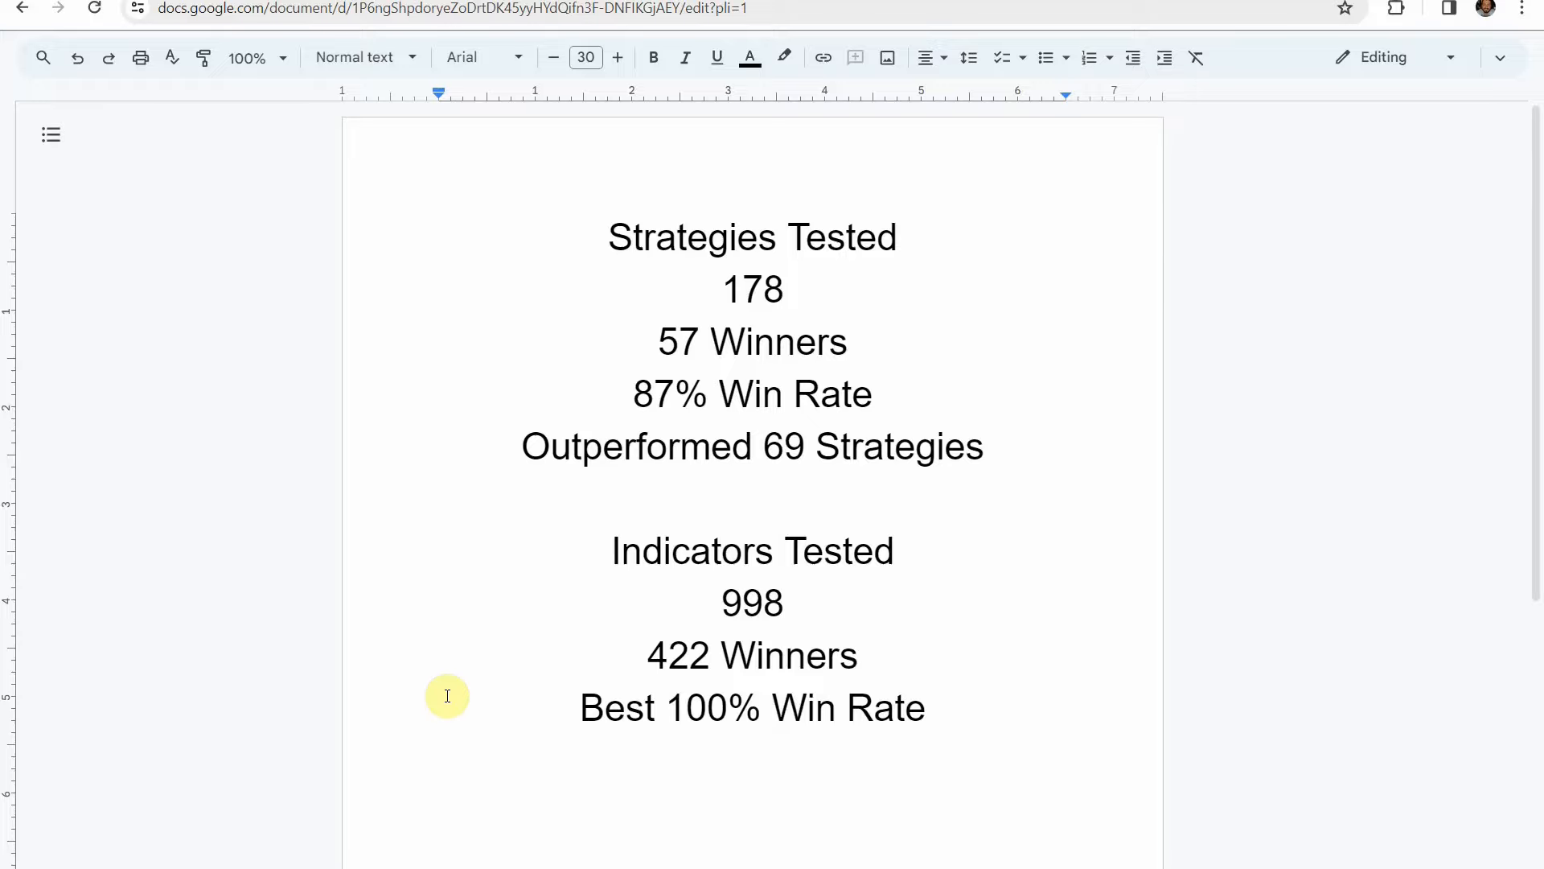
pyautogui.moveTo(470, 649)
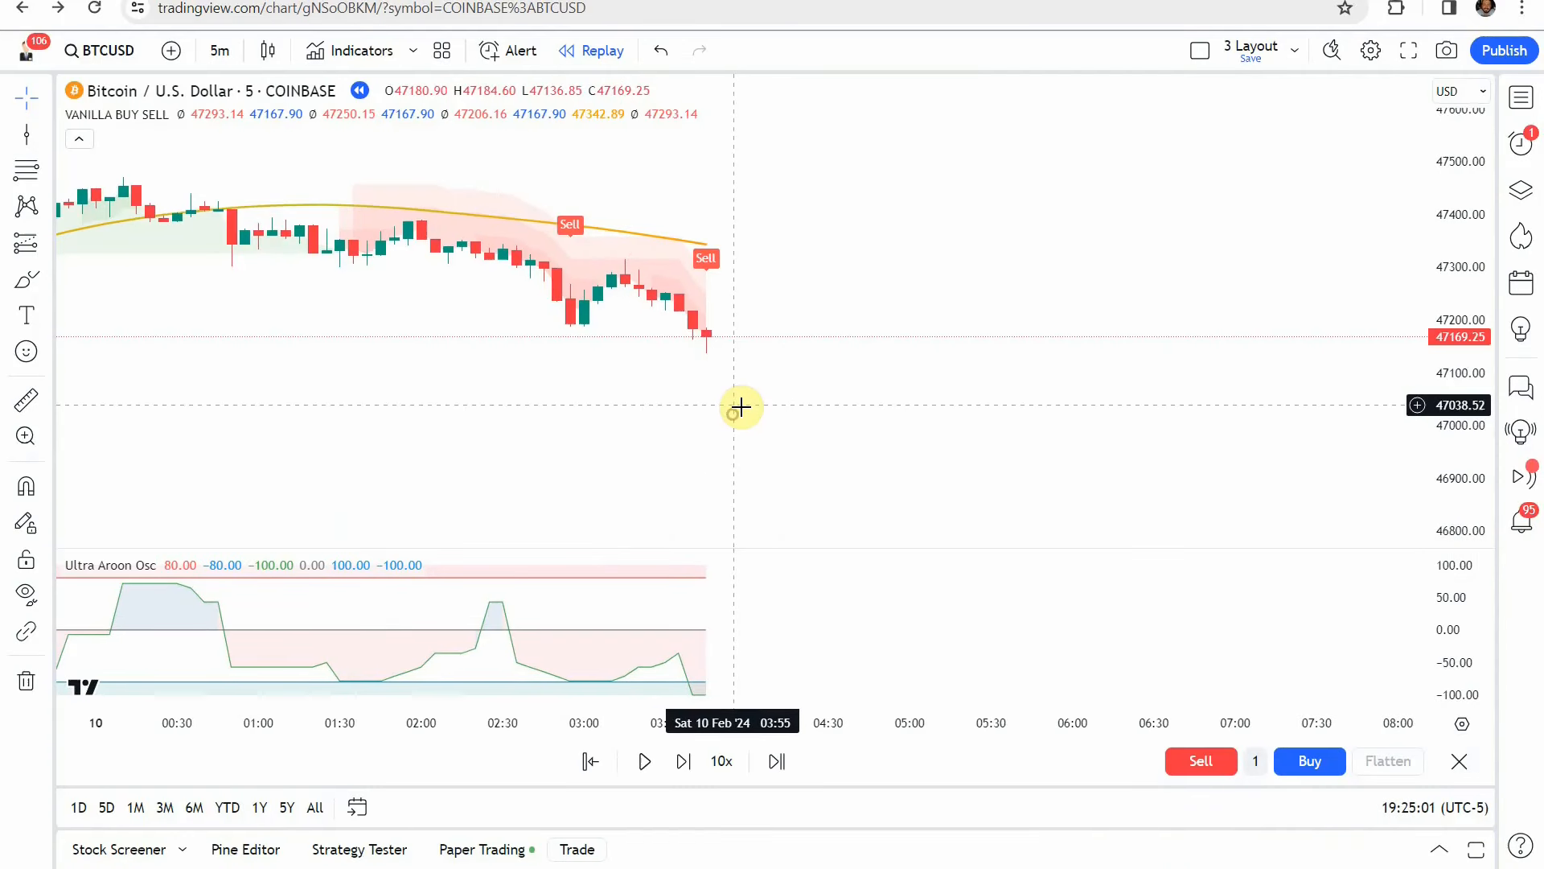
pyautogui.moveTo(788, 426)
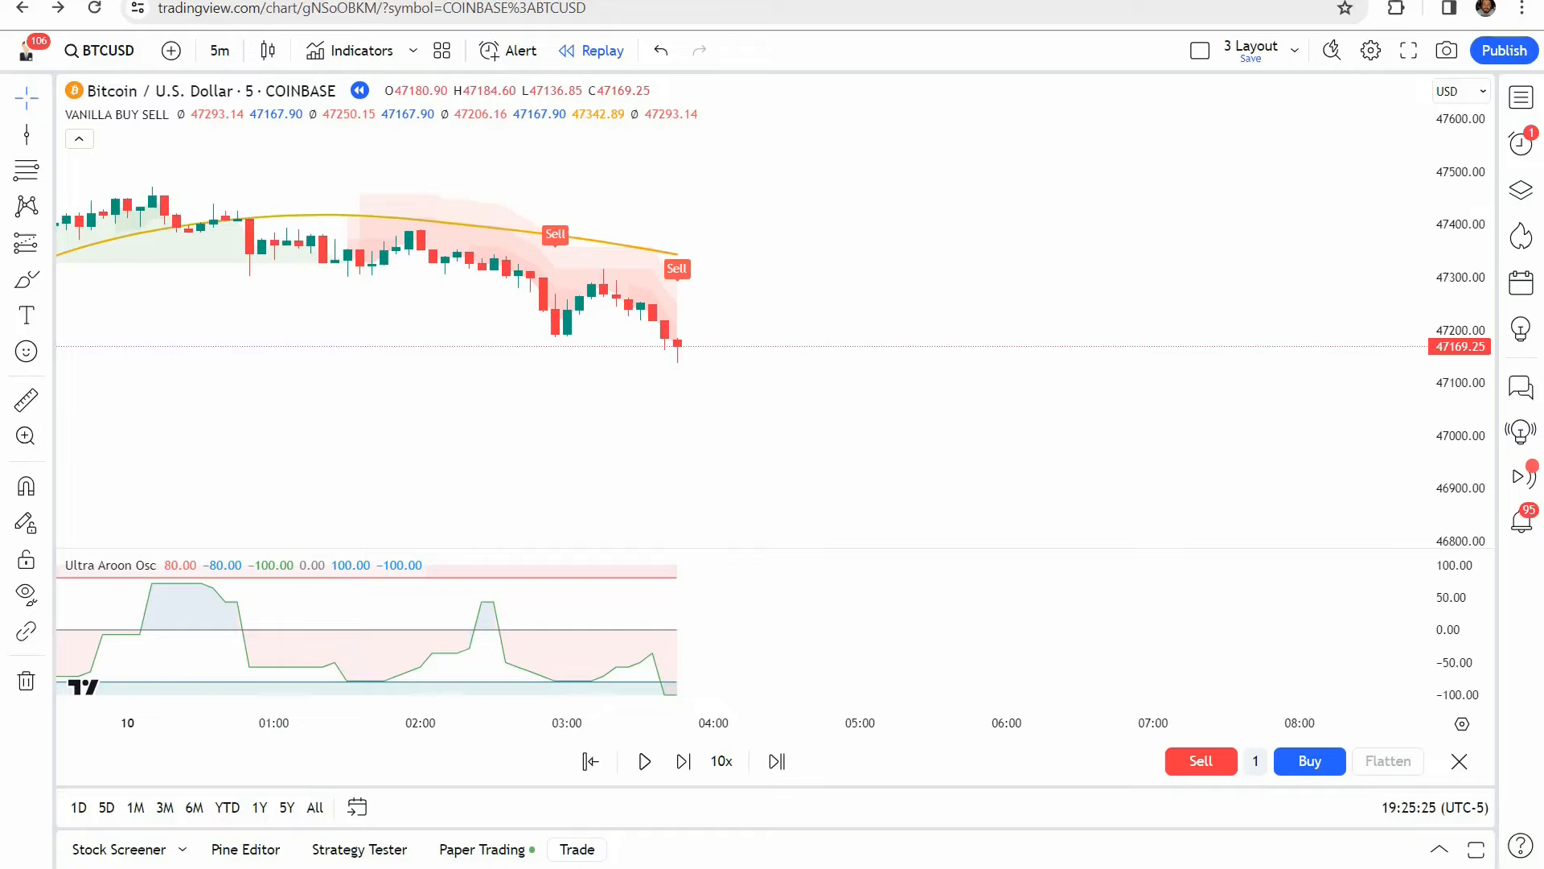
pyautogui.moveTo(717, 438)
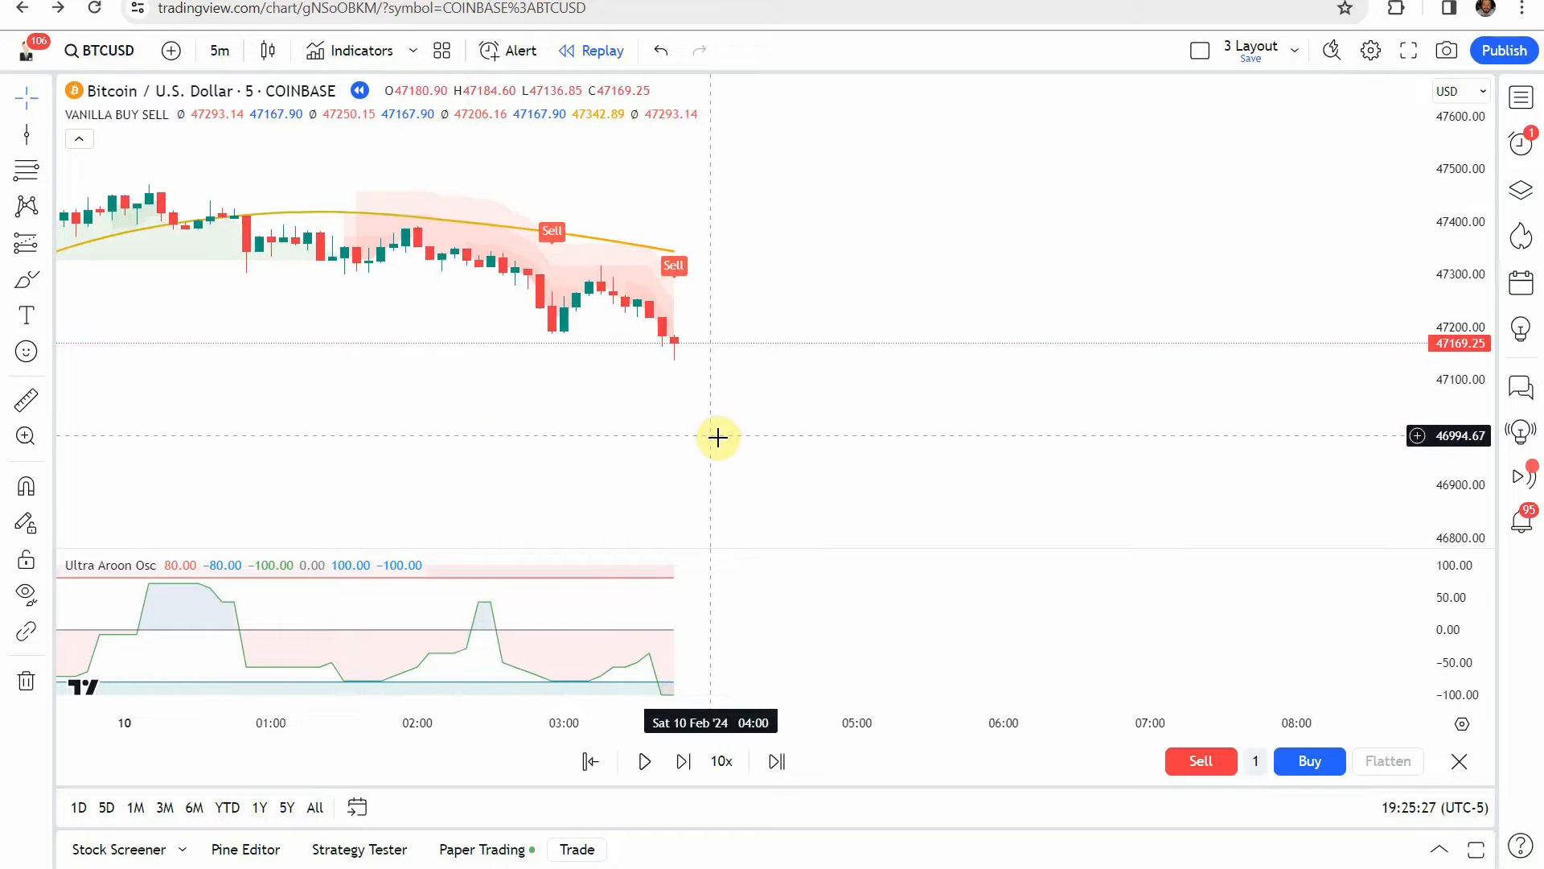
pyautogui.moveTo(666, 412)
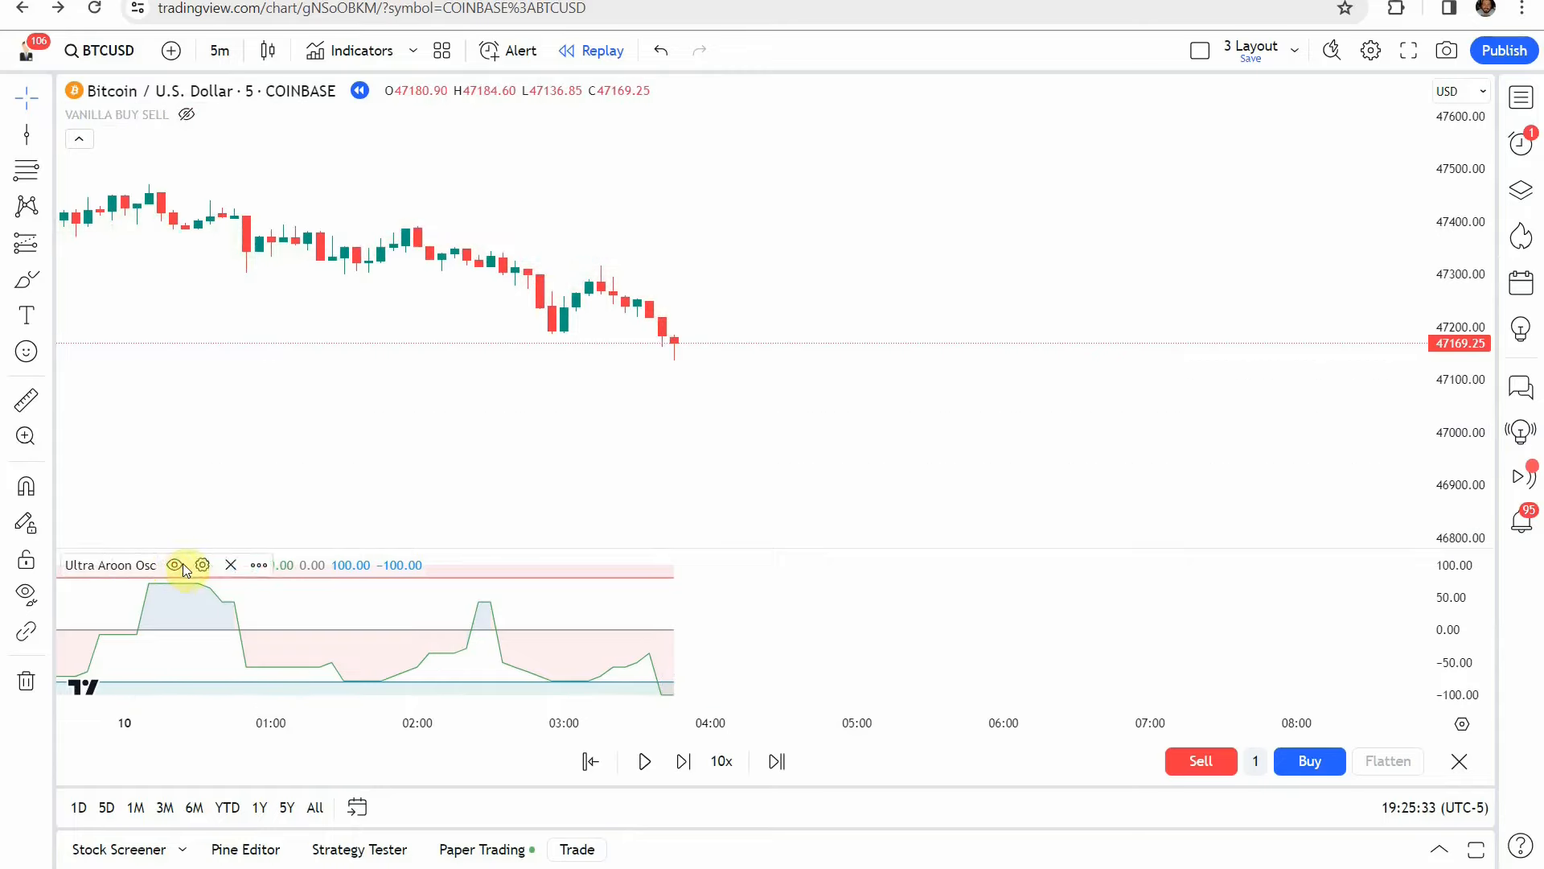
# Re-add the Ultra Aroon Oscillator via indicator search so it plots beneath the BTCUSD candles
pyautogui.click(174, 565)
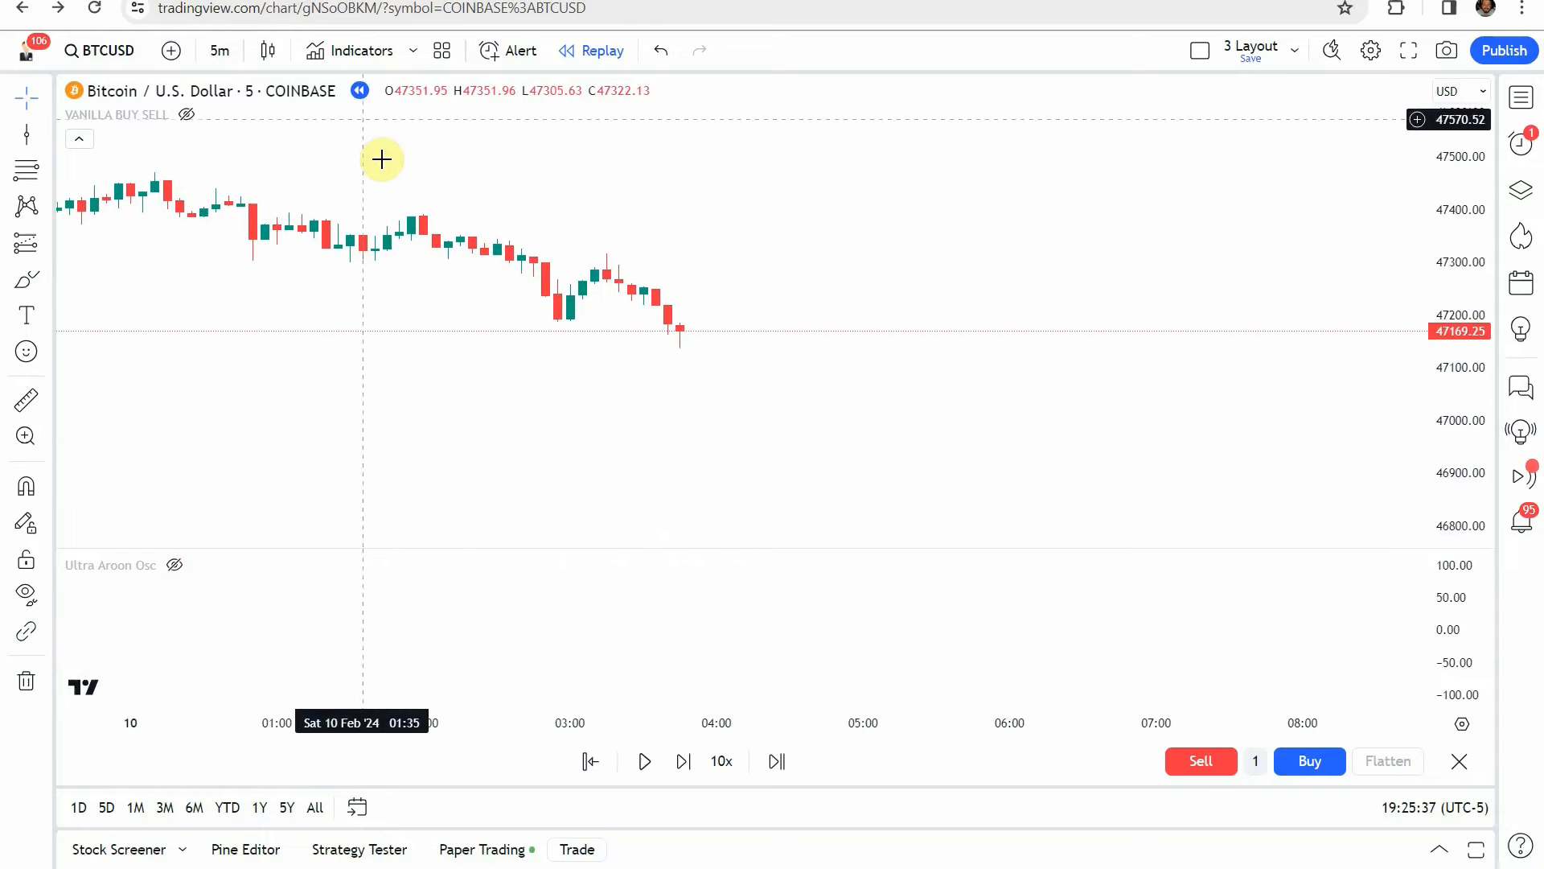
pyautogui.click(360, 50)
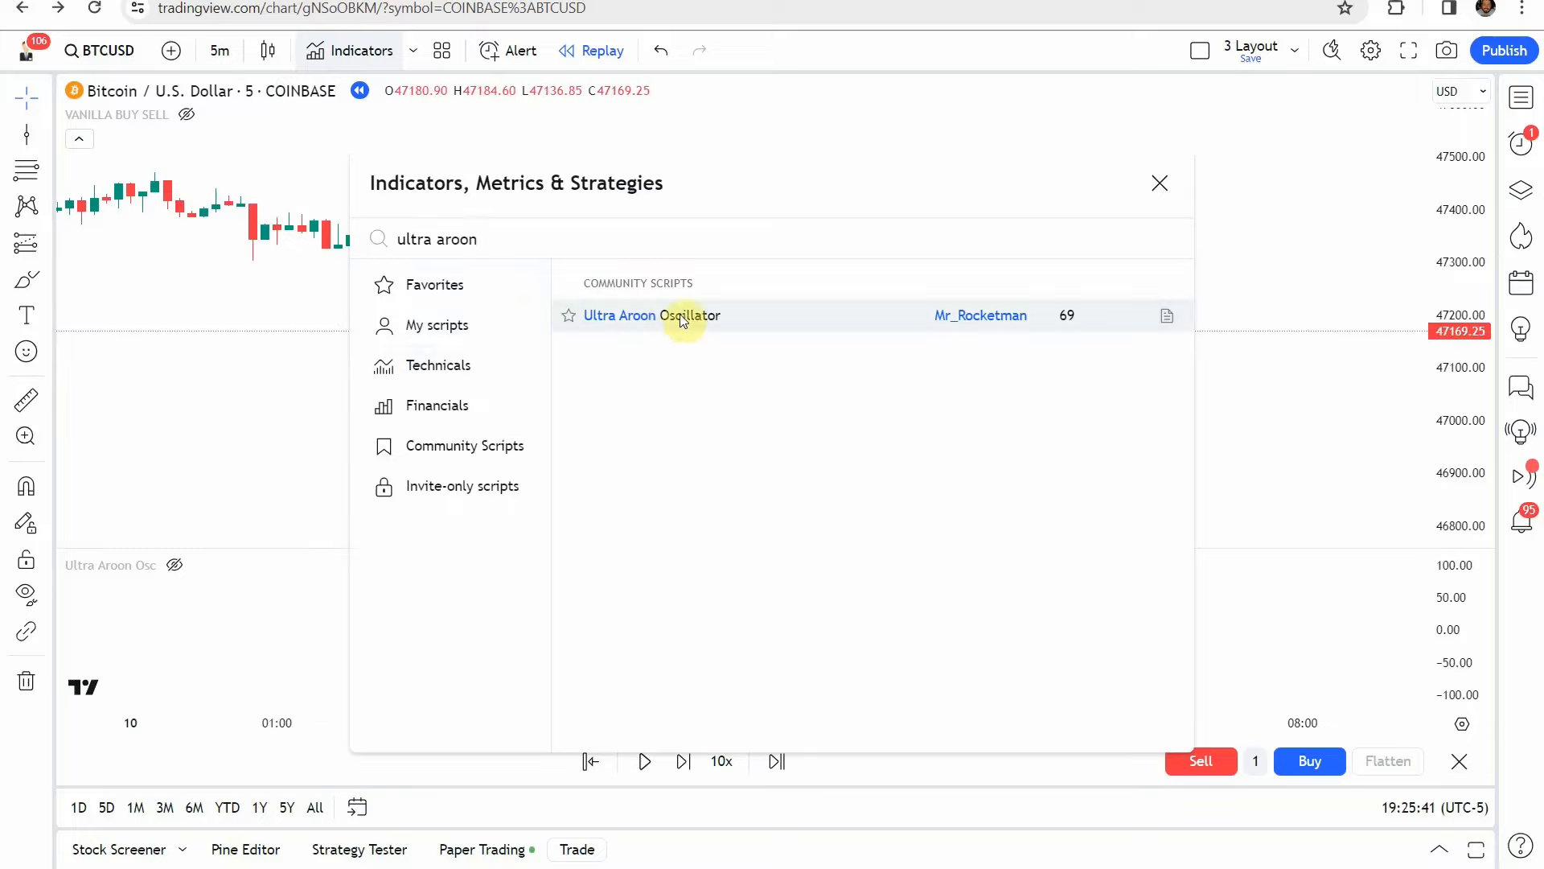
pyautogui.click(1160, 182)
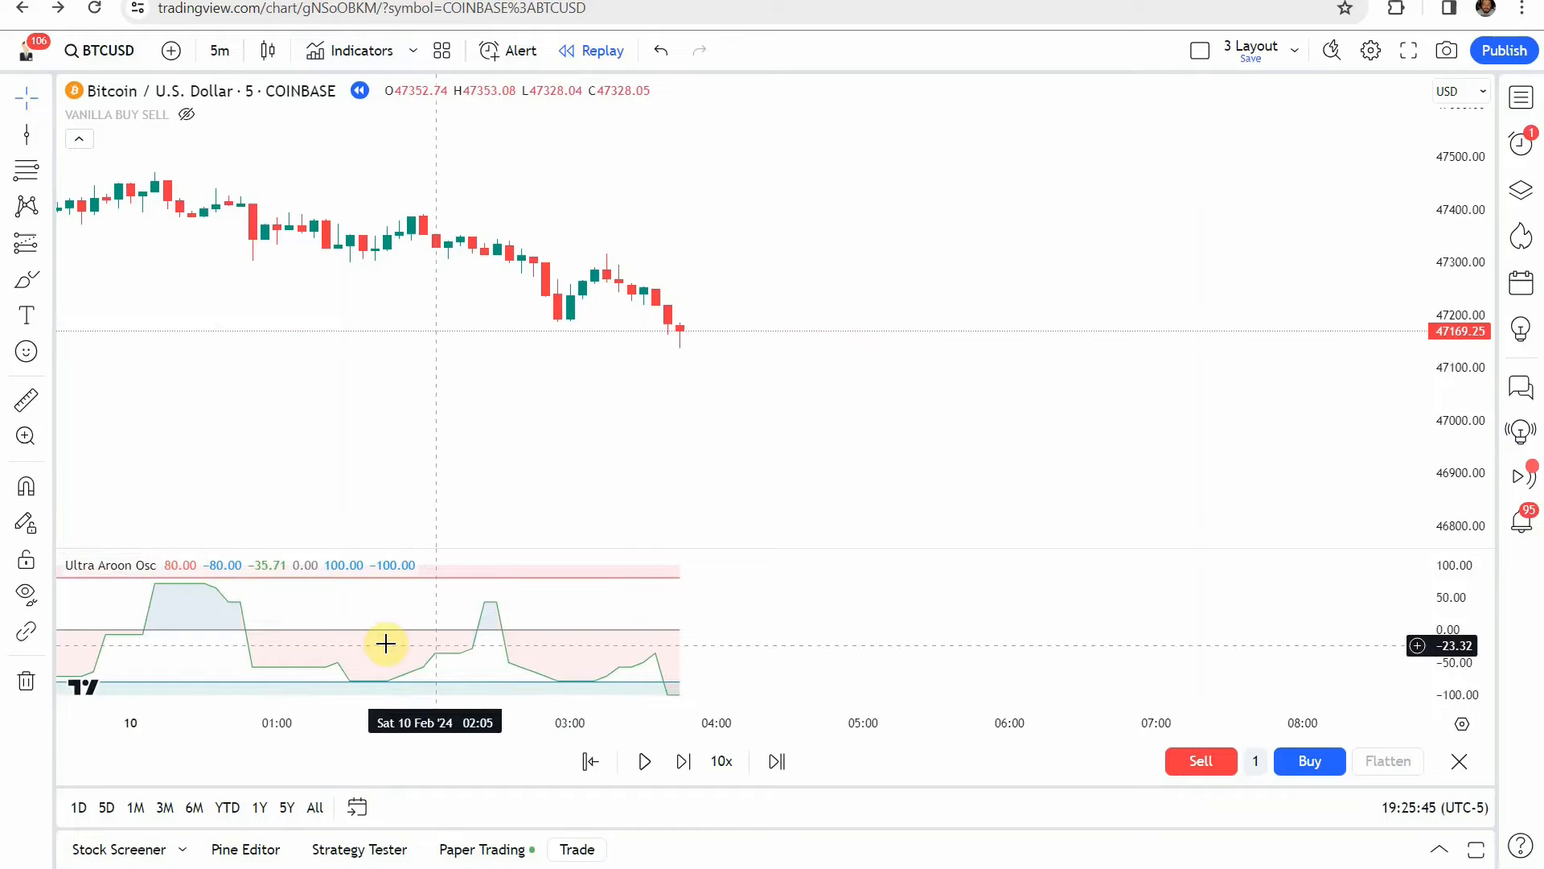
pyautogui.moveTo(546, 656)
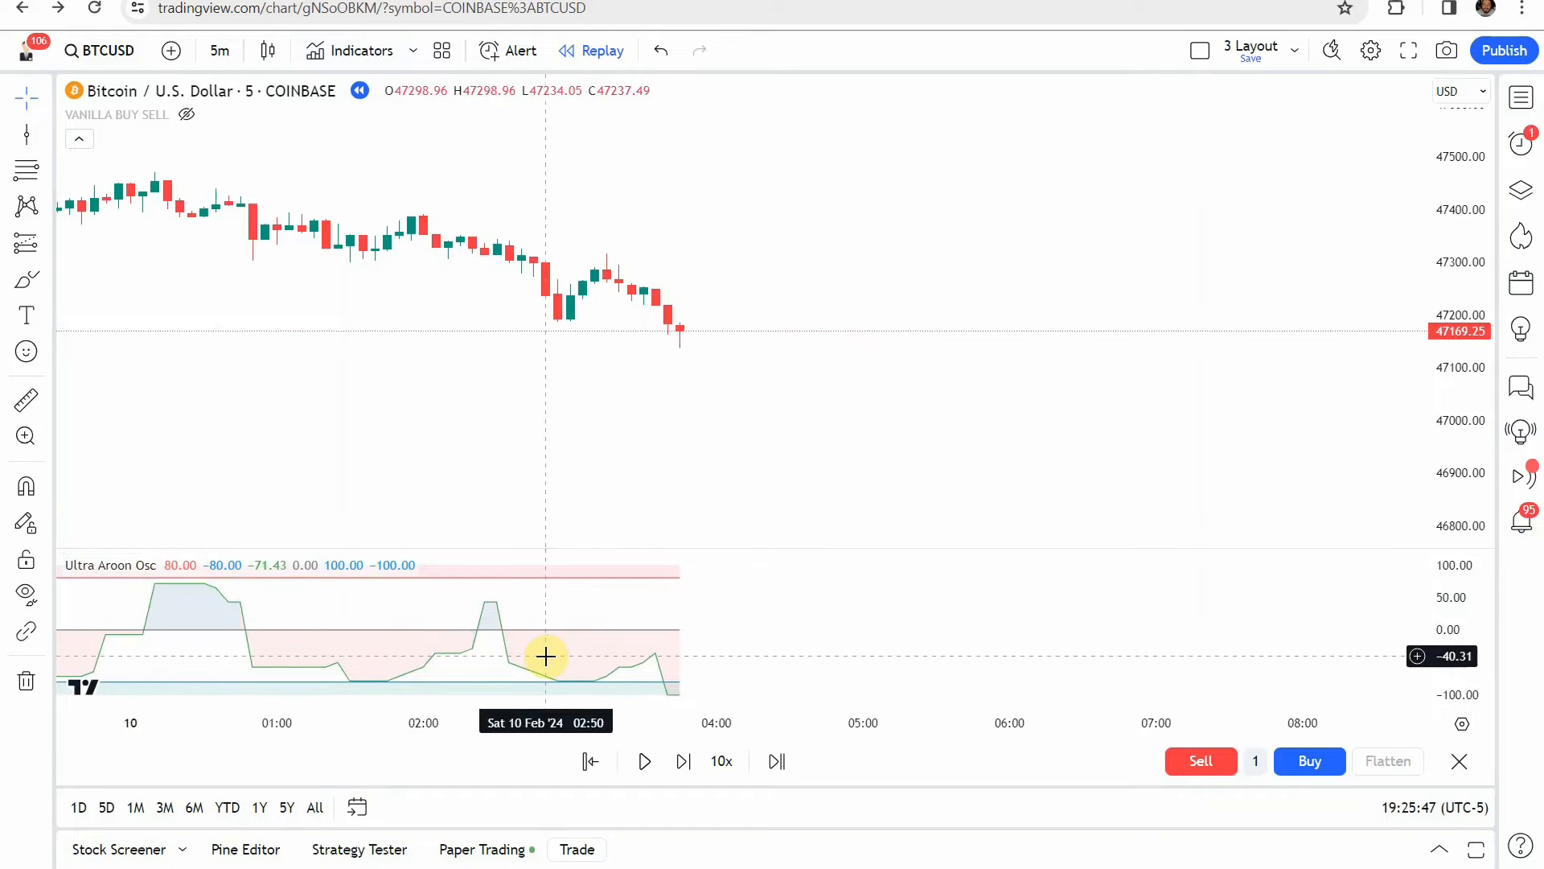
pyautogui.moveTo(538, 447)
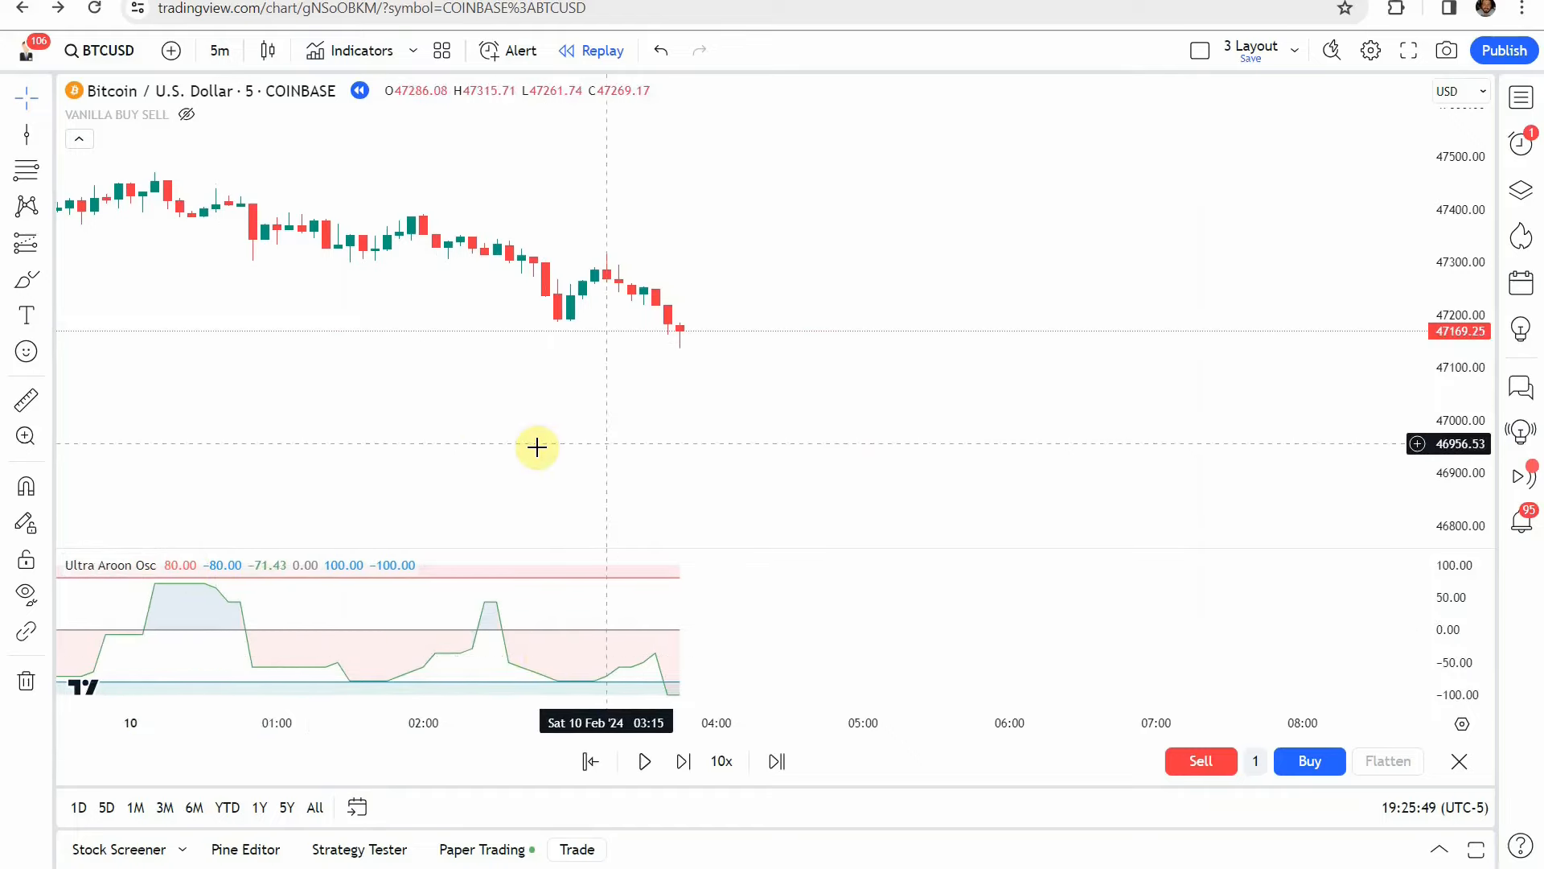
pyautogui.moveTo(605, 444)
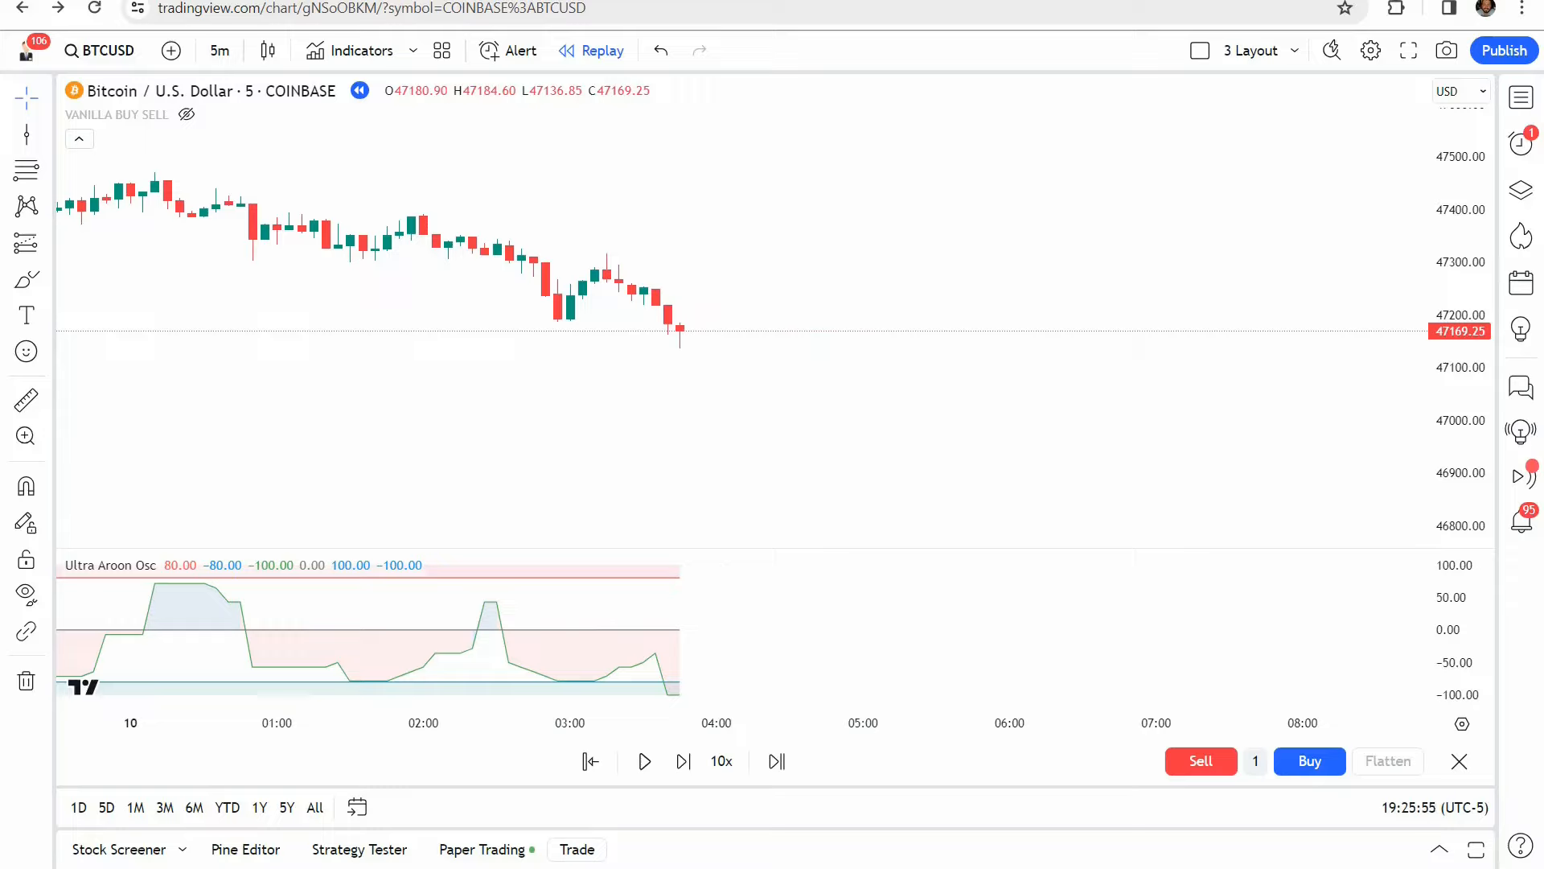
pyautogui.moveTo(526, 337)
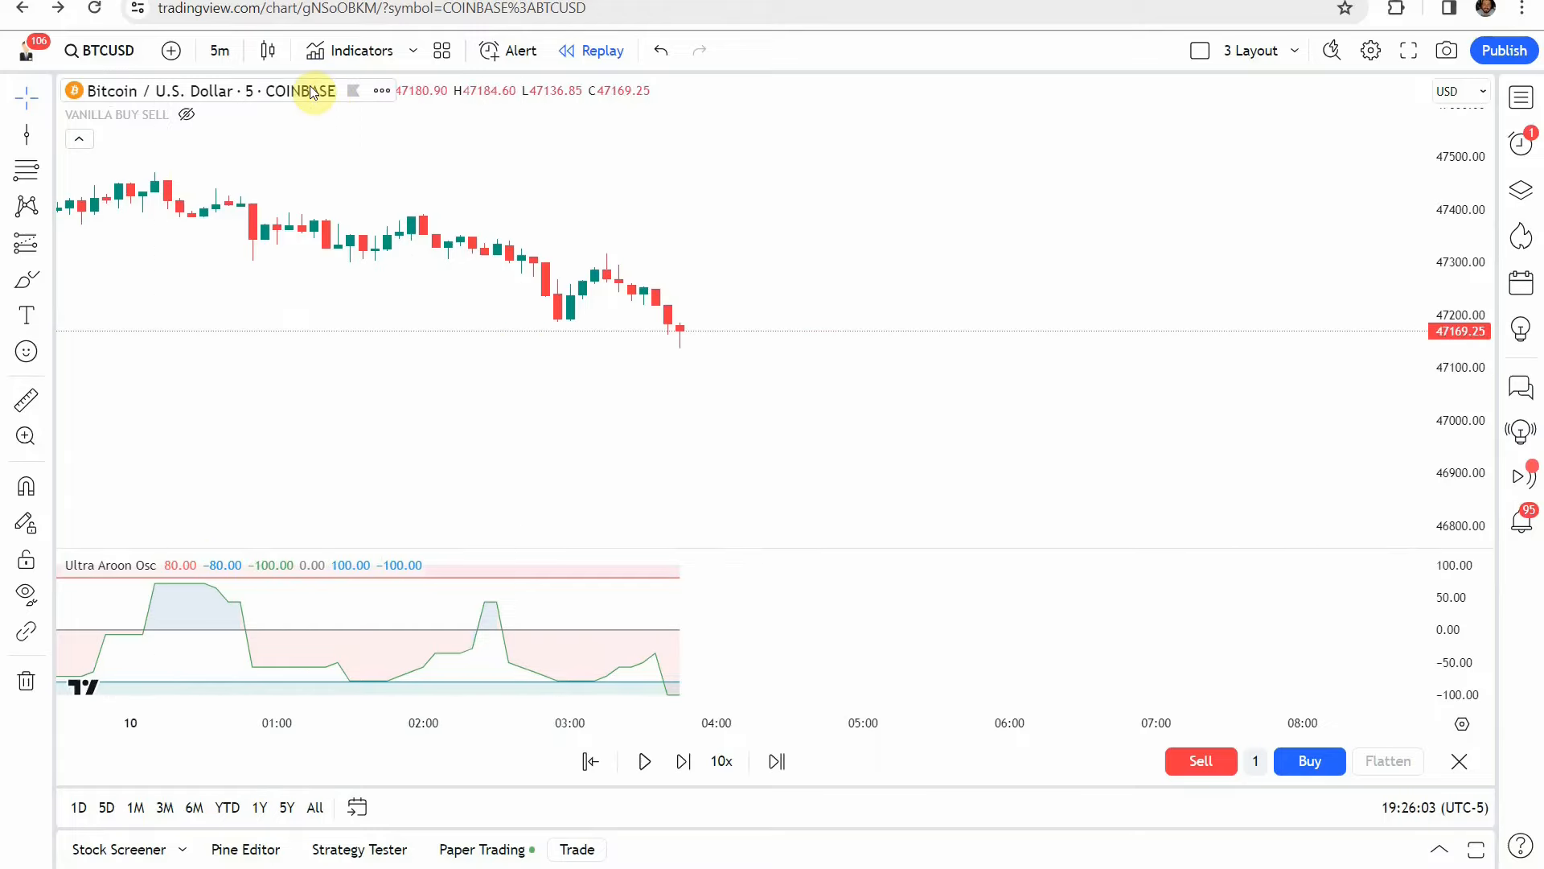
# Add the Vanilla Buy Sell indicator to the BTCUSD chart from indicator search
pyautogui.click(361, 49)
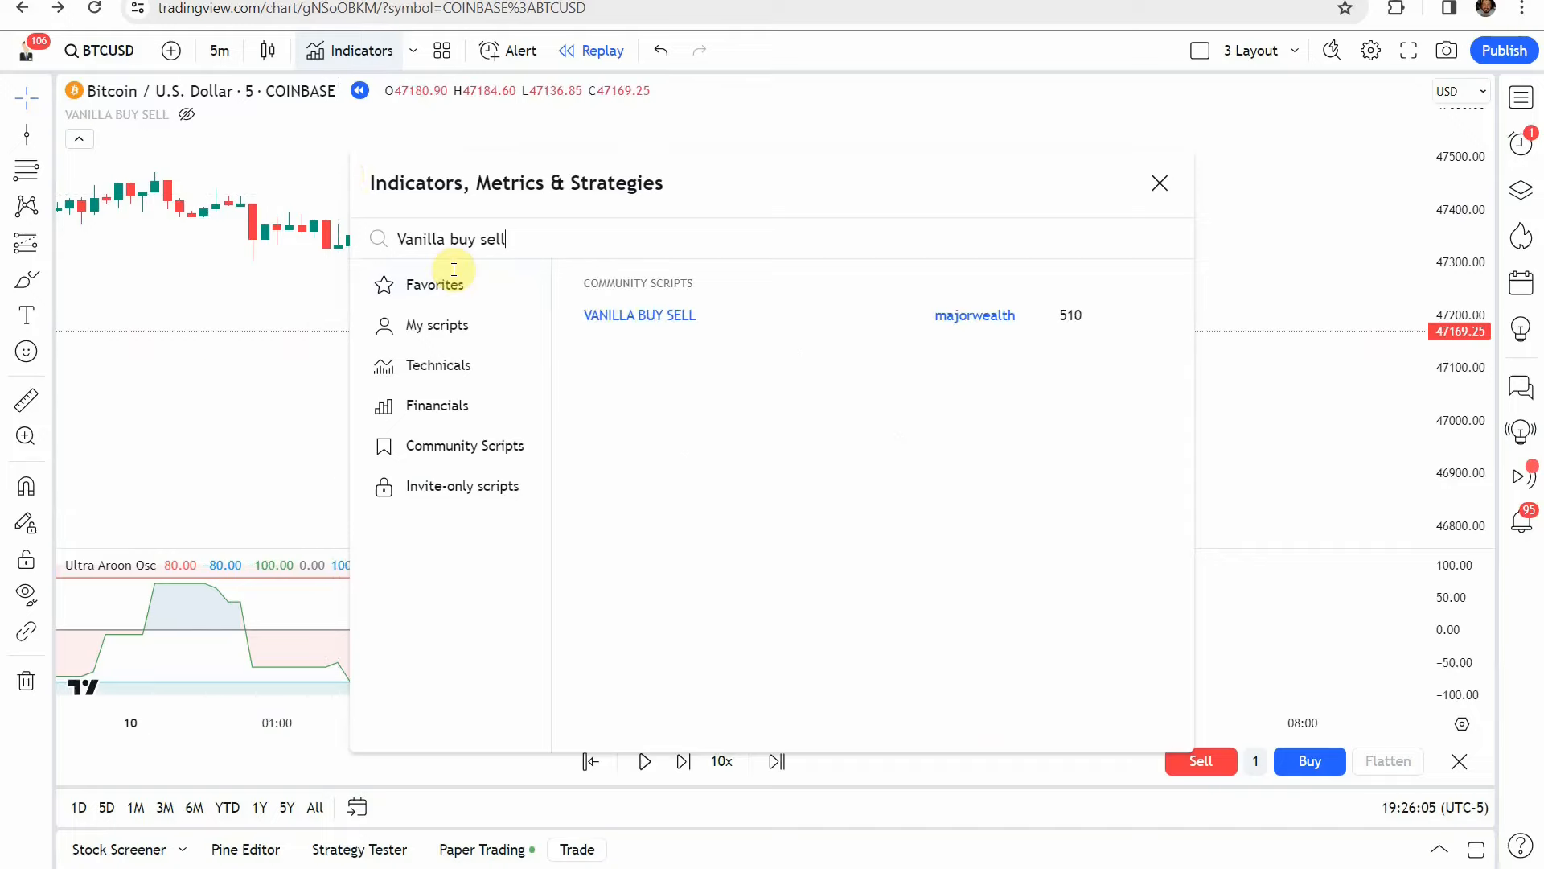
pyautogui.moveTo(637, 318)
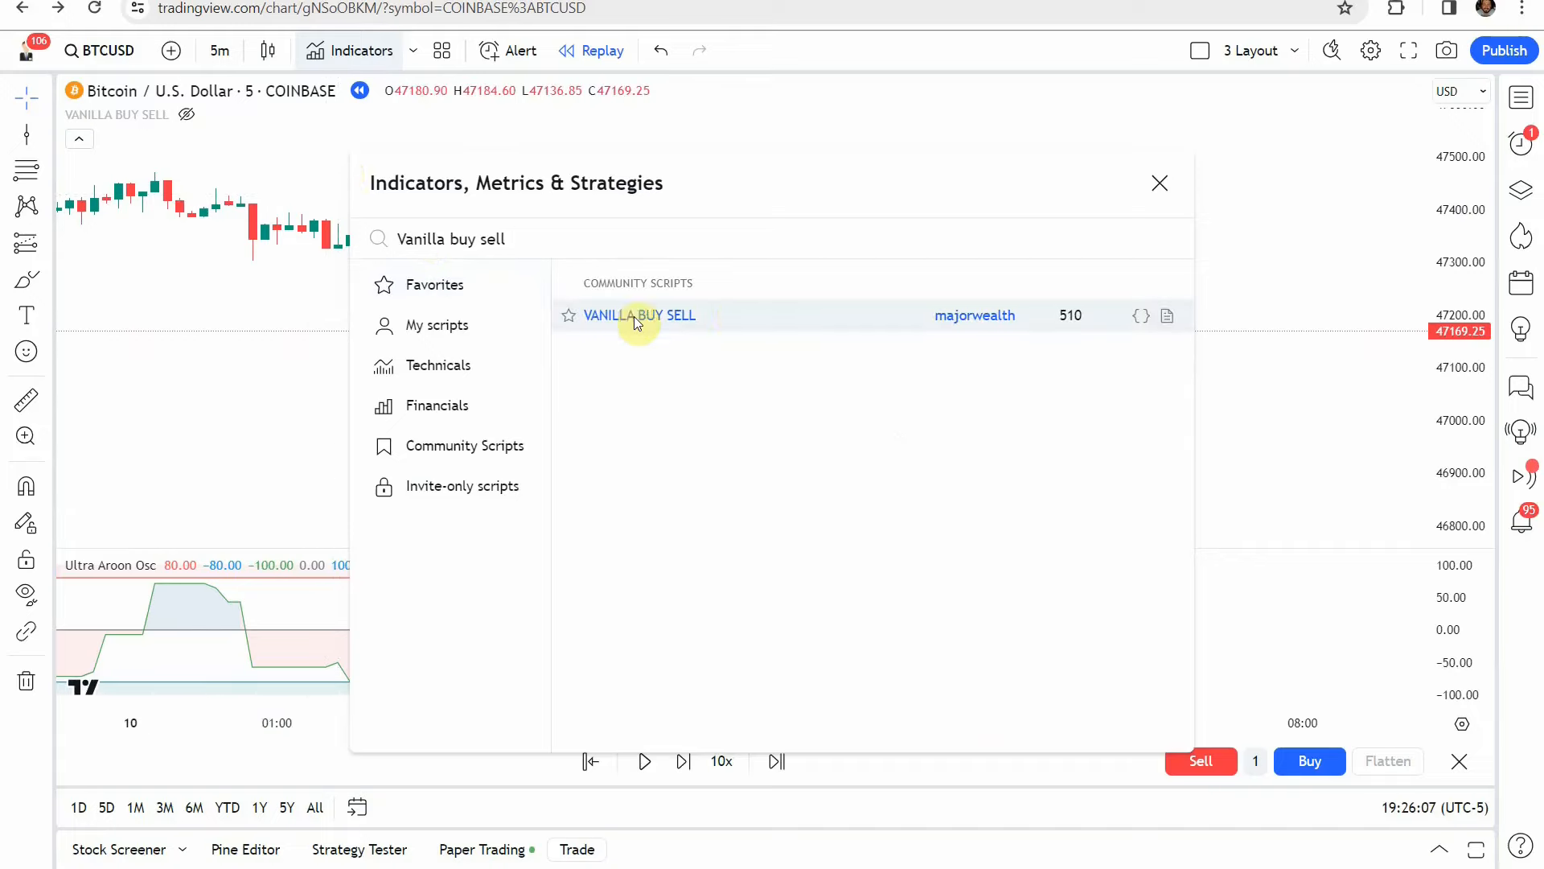
pyautogui.click(1160, 181)
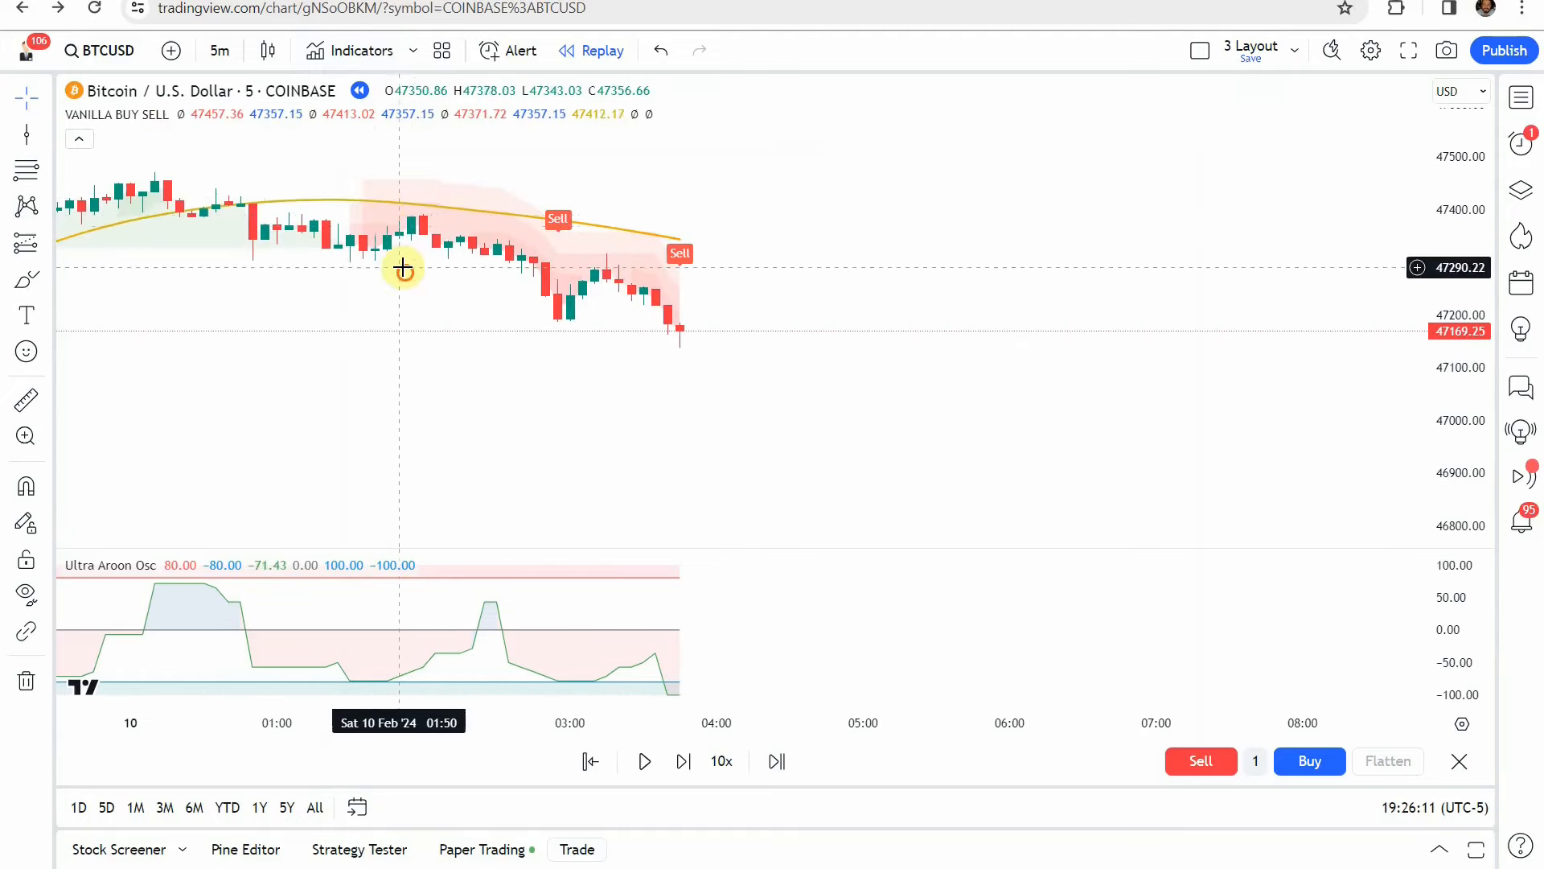
# Review Vanilla Buy Sell settings, selecting its Length5 input on the Inputs tab
pyautogui.click(215, 114)
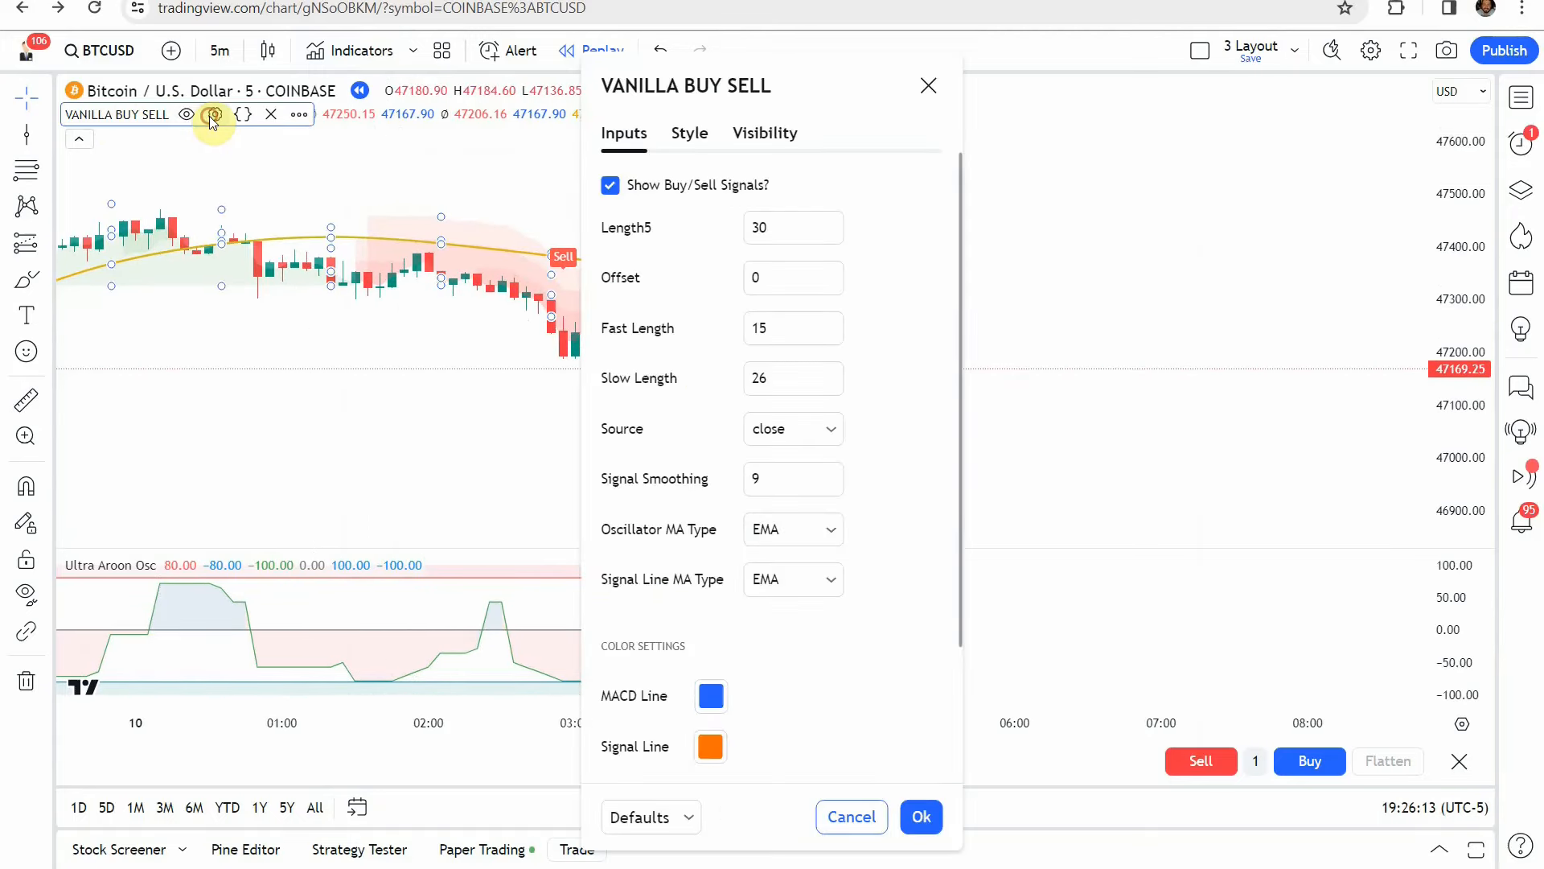
pyautogui.moveTo(676, 290)
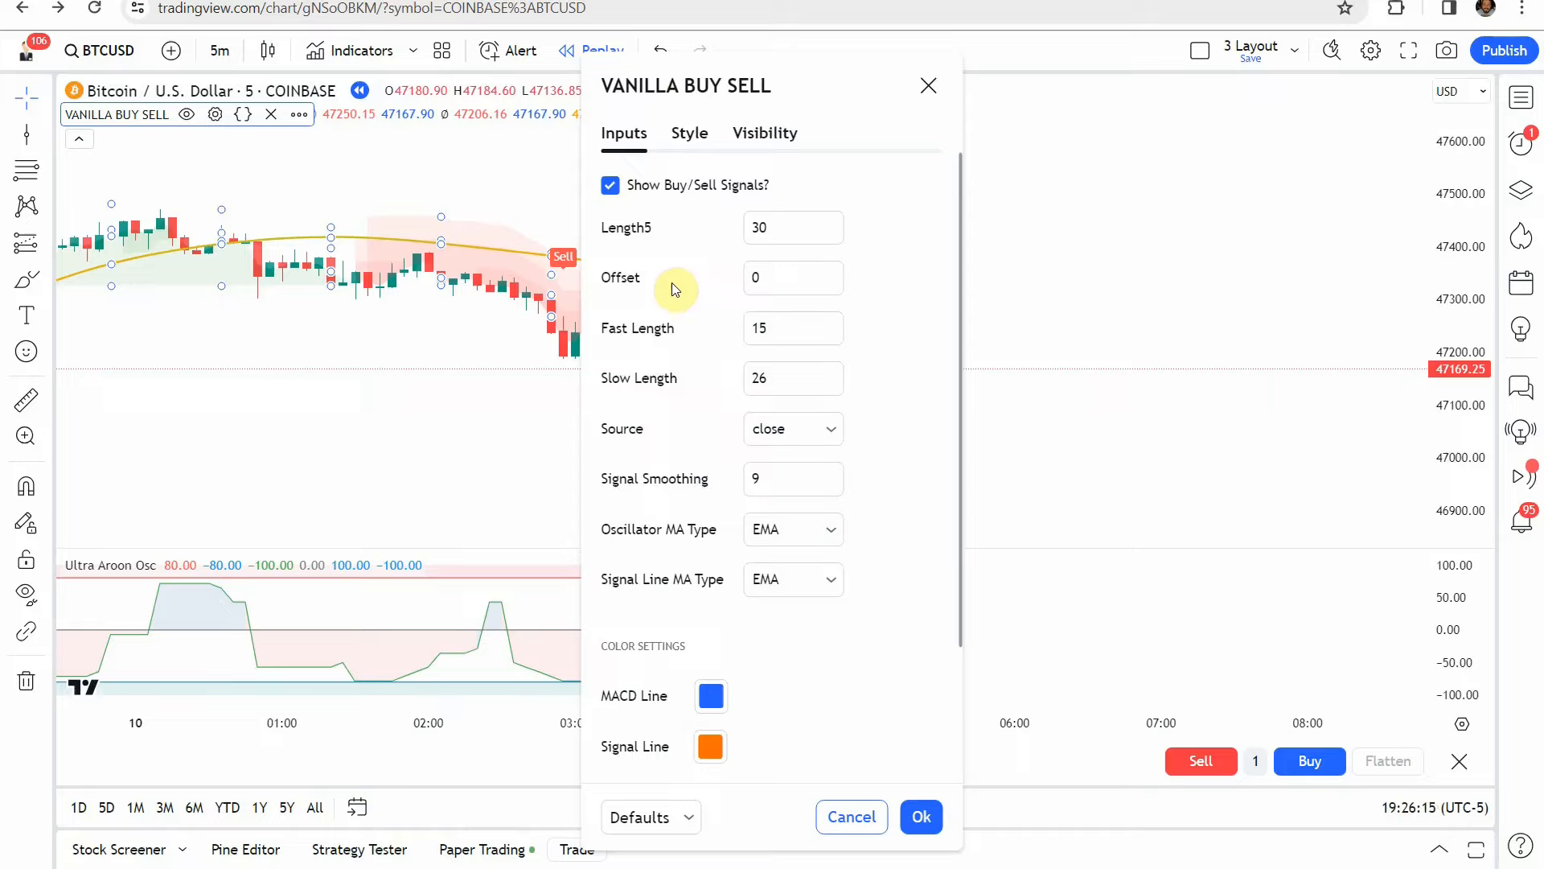
pyautogui.click(783, 229)
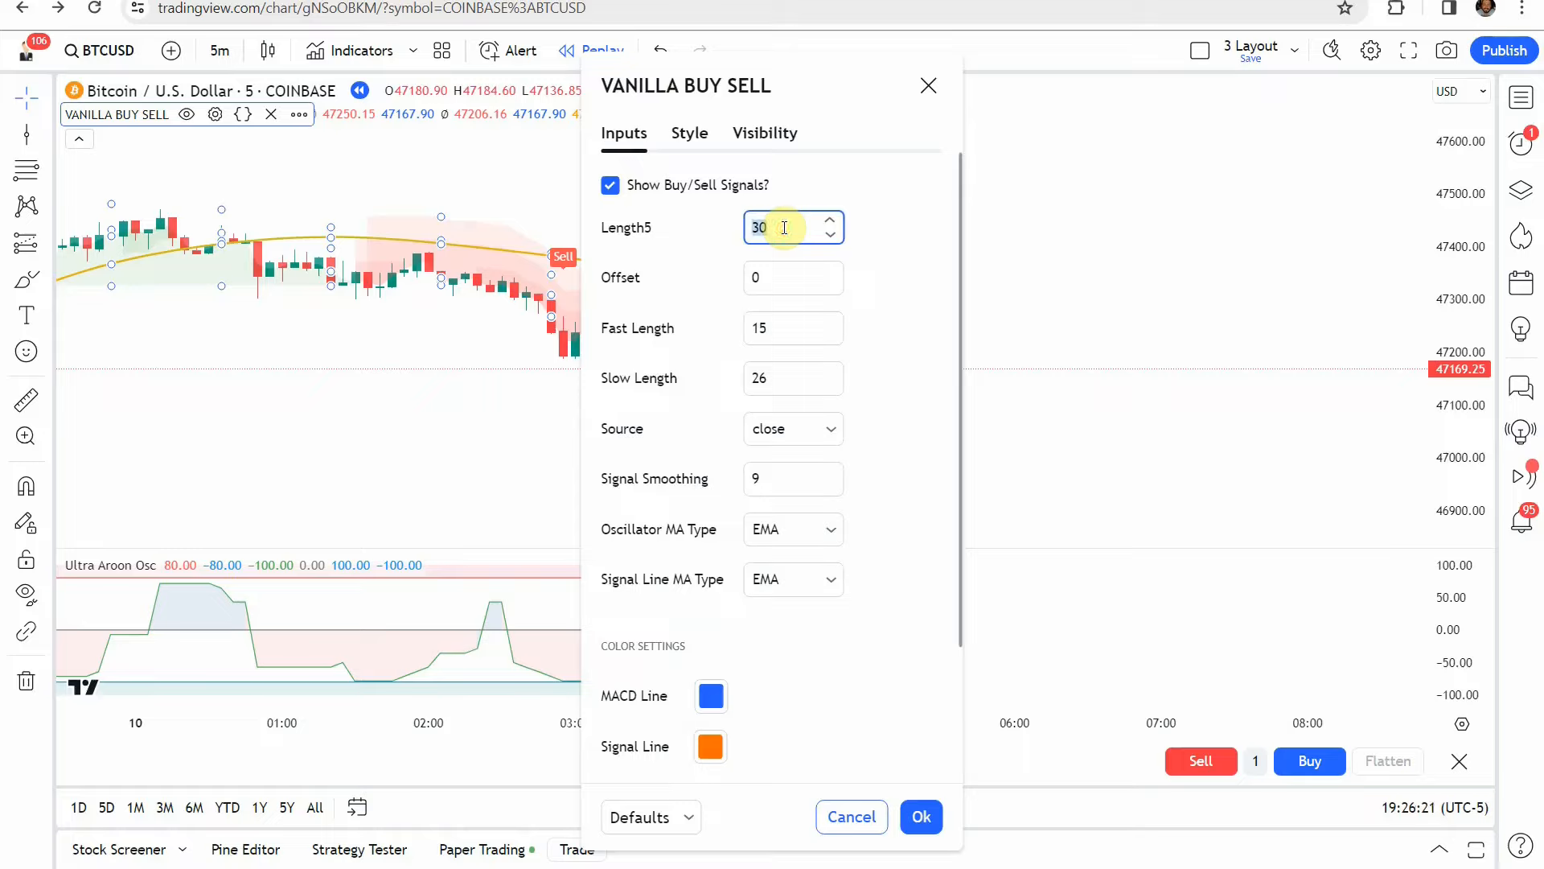
pyautogui.click(793, 328)
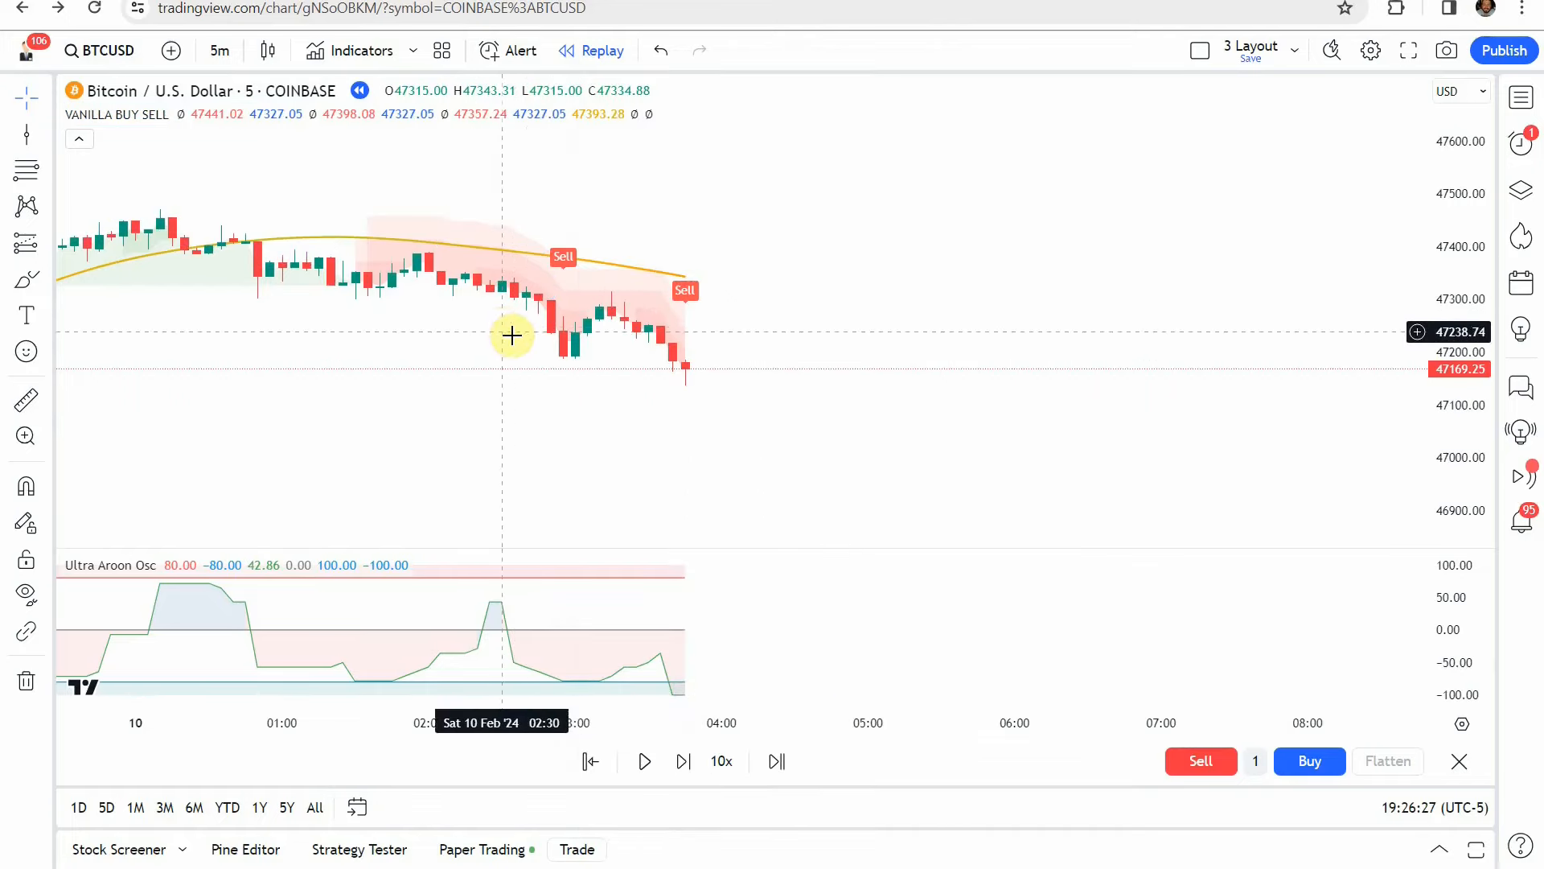
pyautogui.click(216, 114)
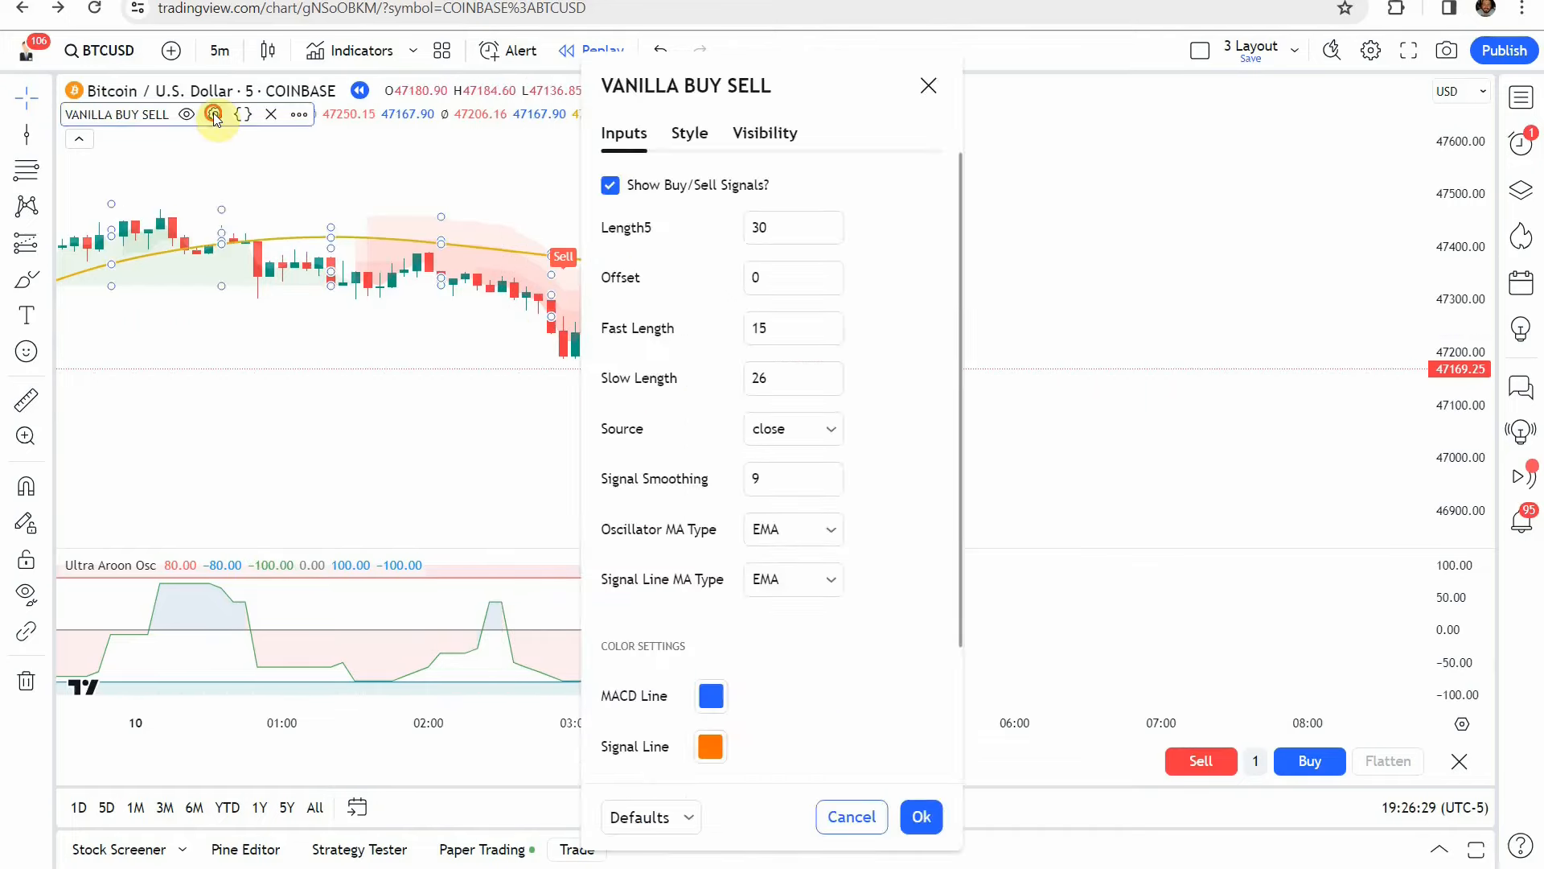
pyautogui.click(689, 132)
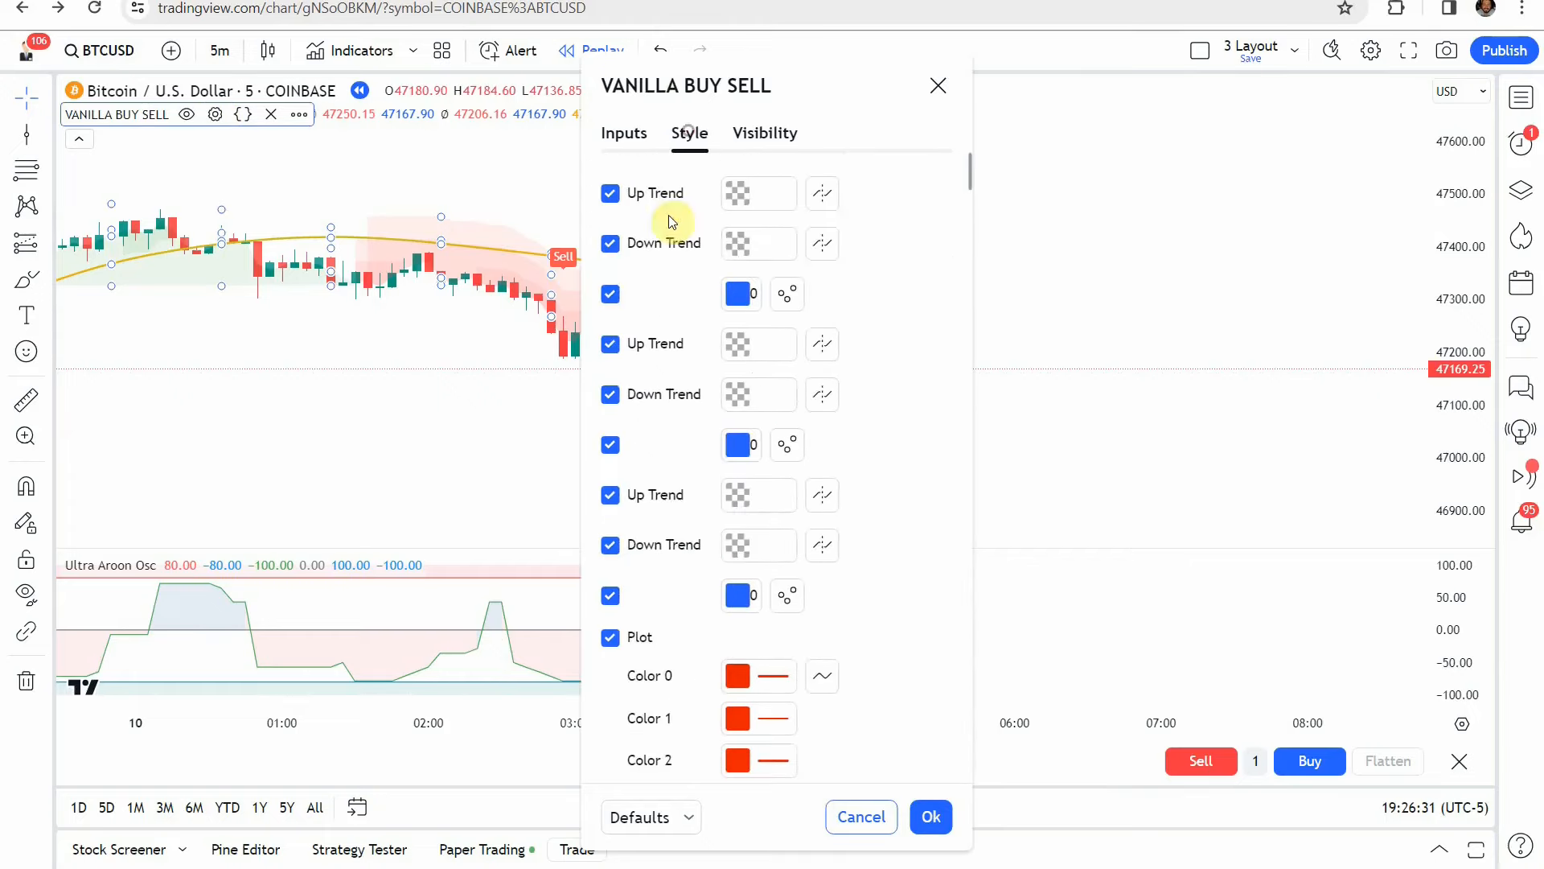
pyautogui.scroll(-3)
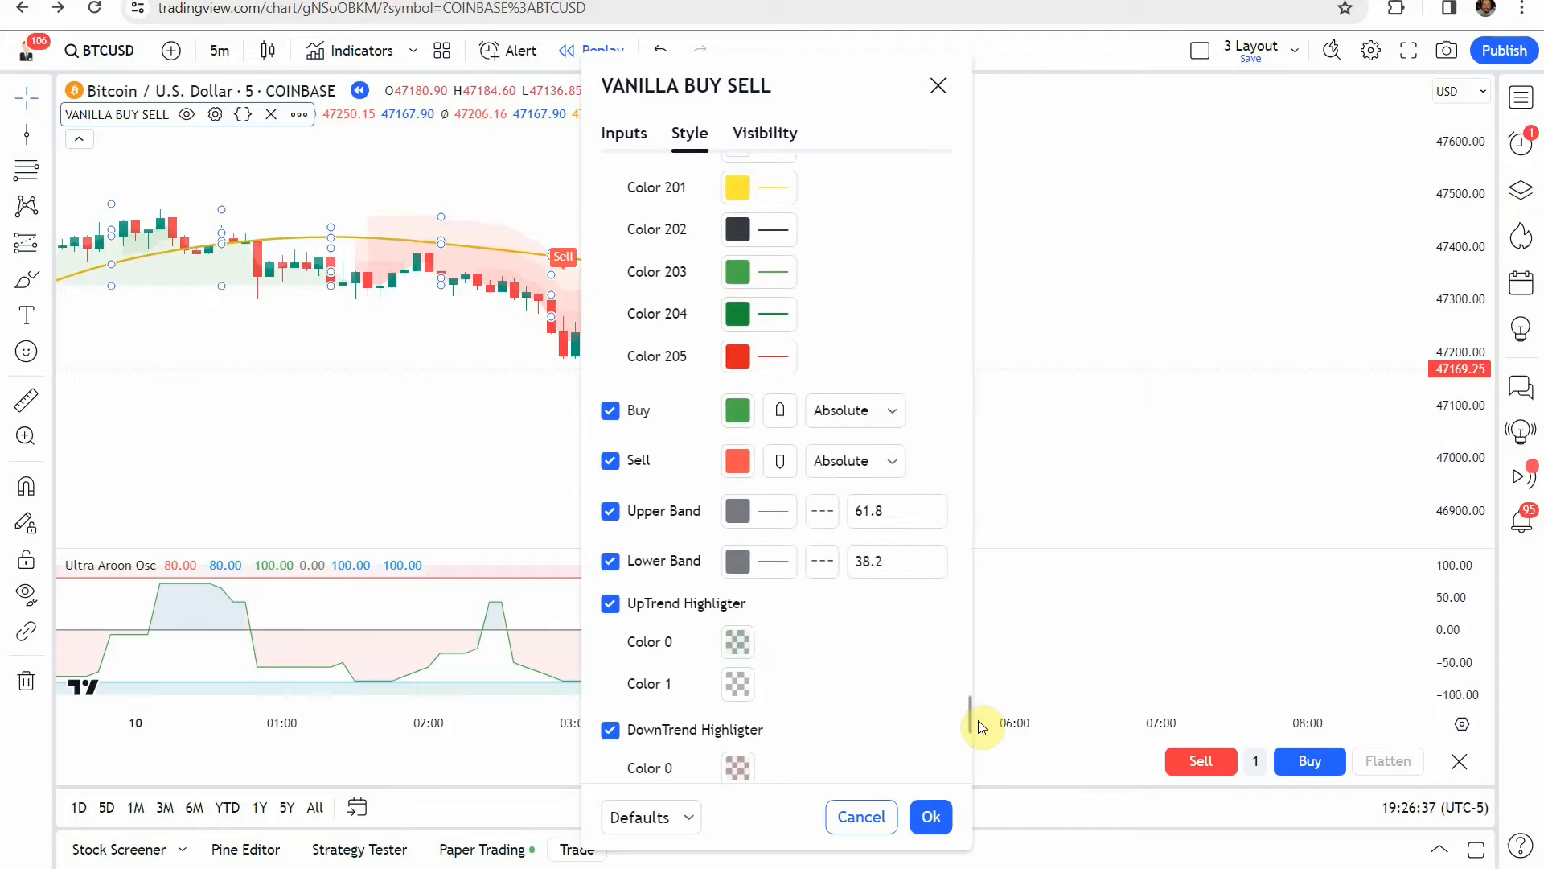
pyautogui.scroll(-3)
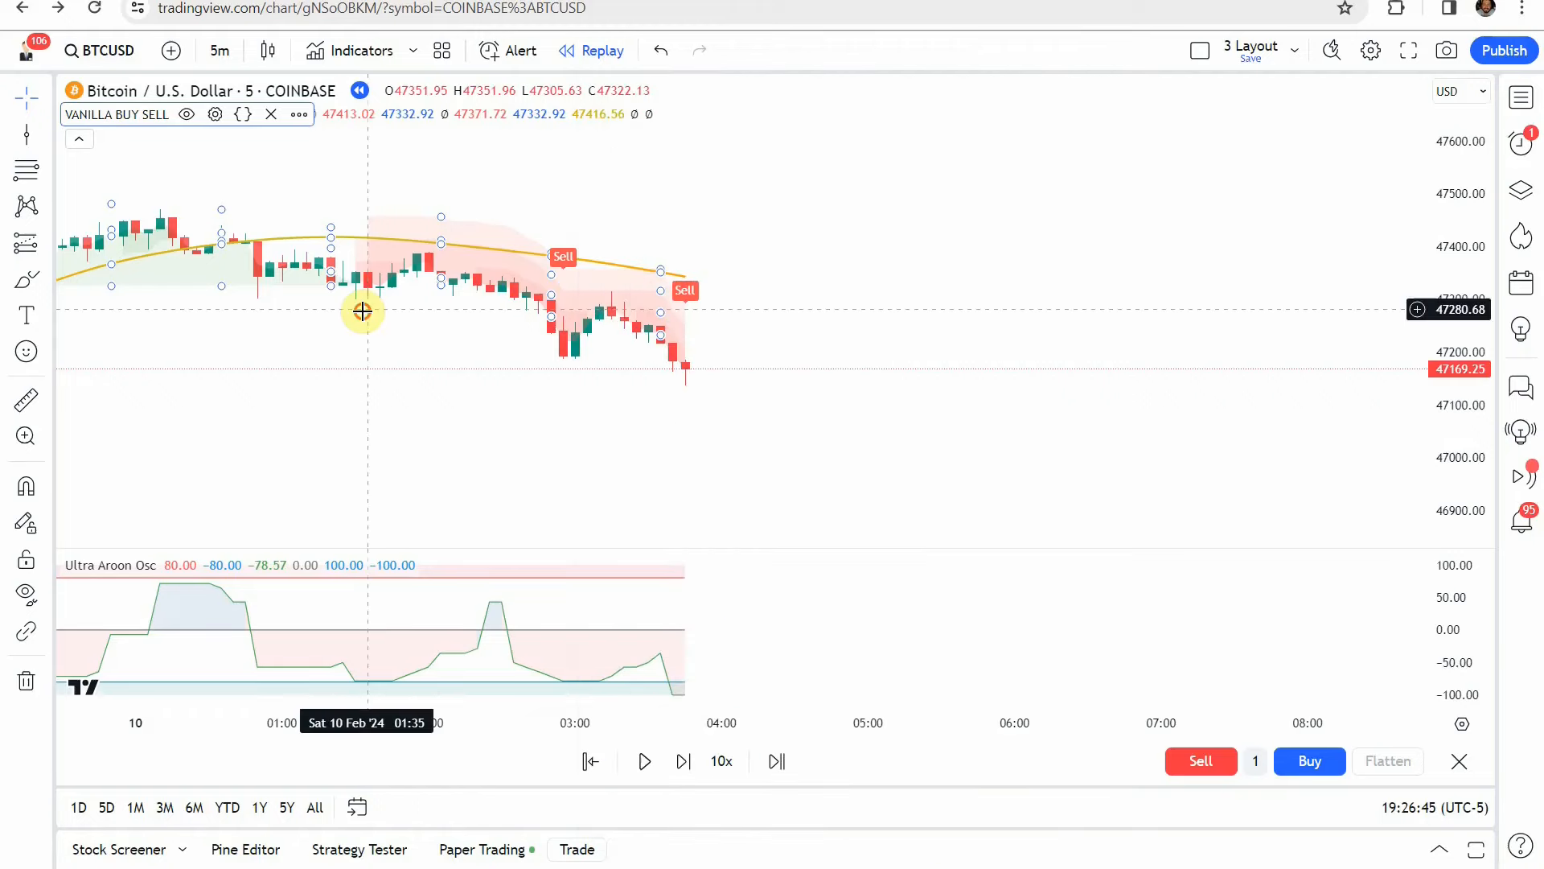
pyautogui.moveTo(559, 473)
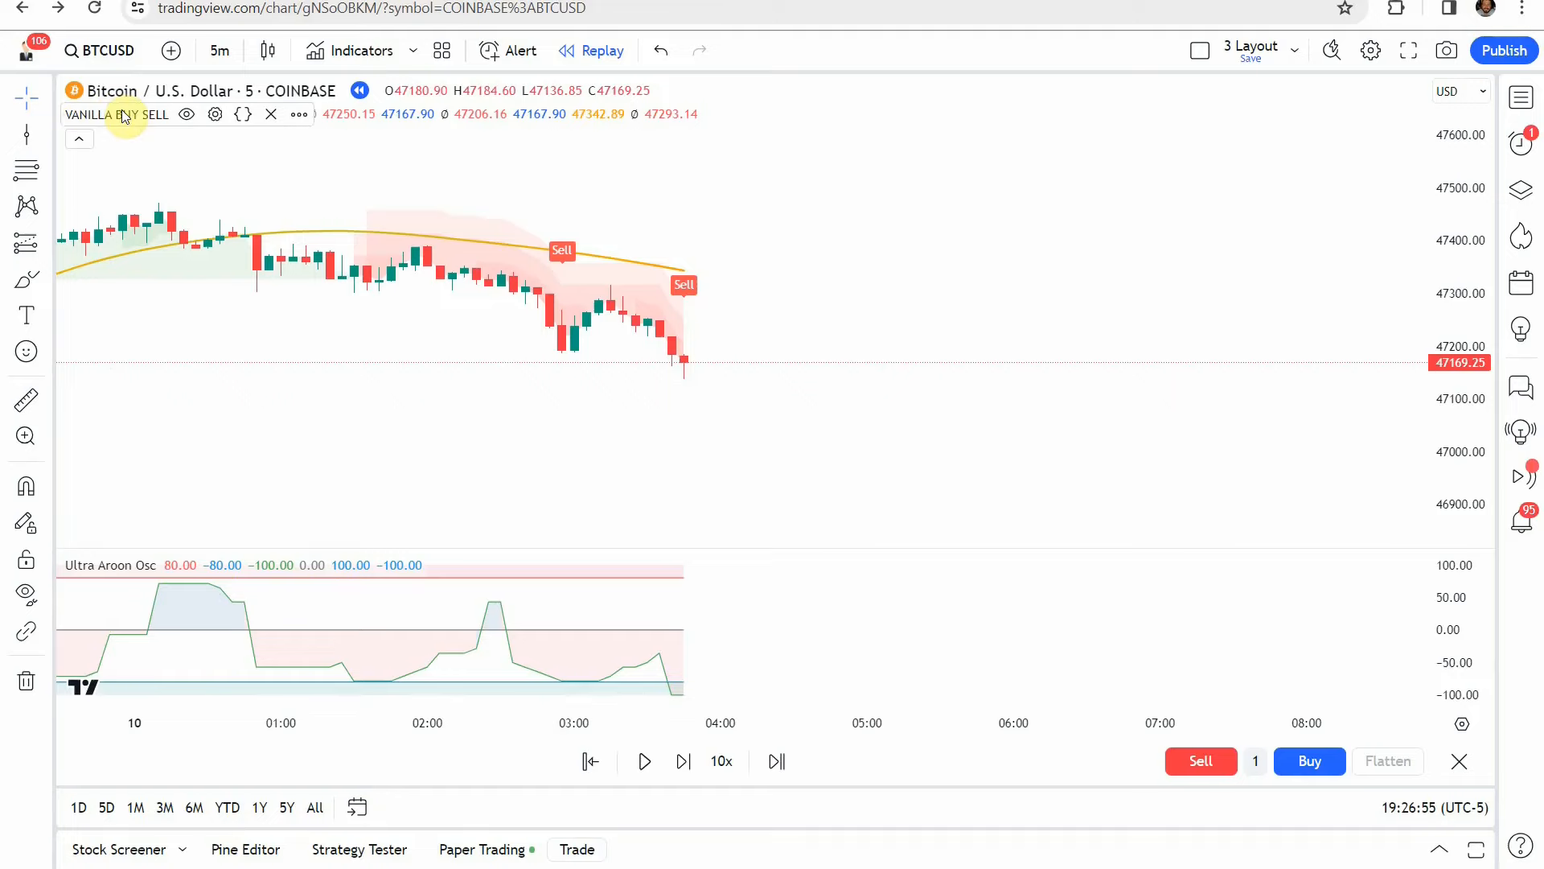
pyautogui.moveTo(643, 370)
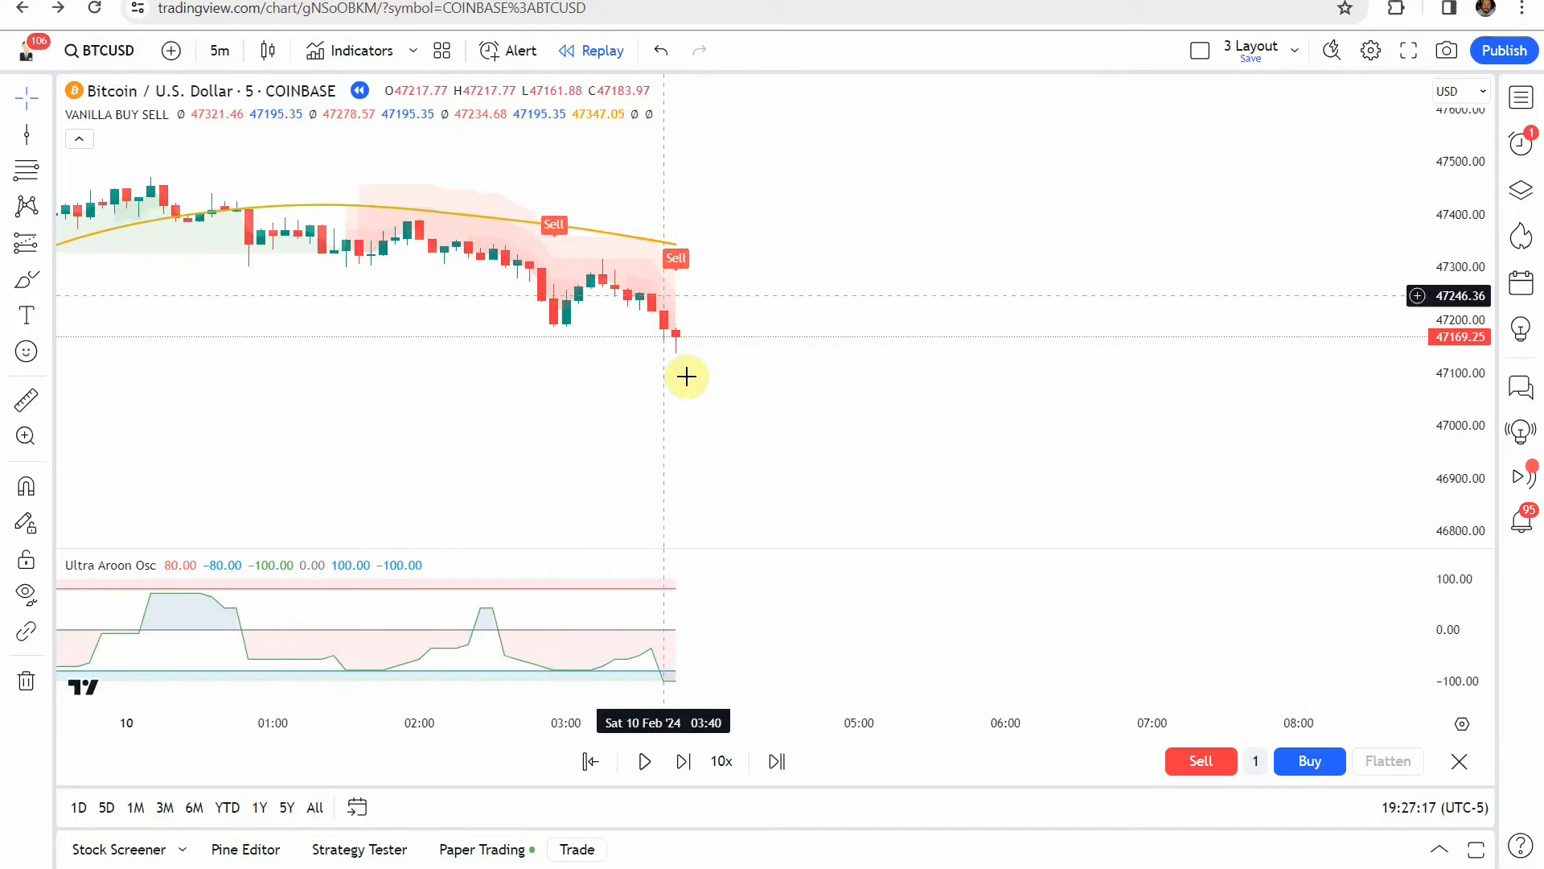
# Draw a Short Position at the latest Sell signal and lower its profit target to about 46,968
pyautogui.click(24, 245)
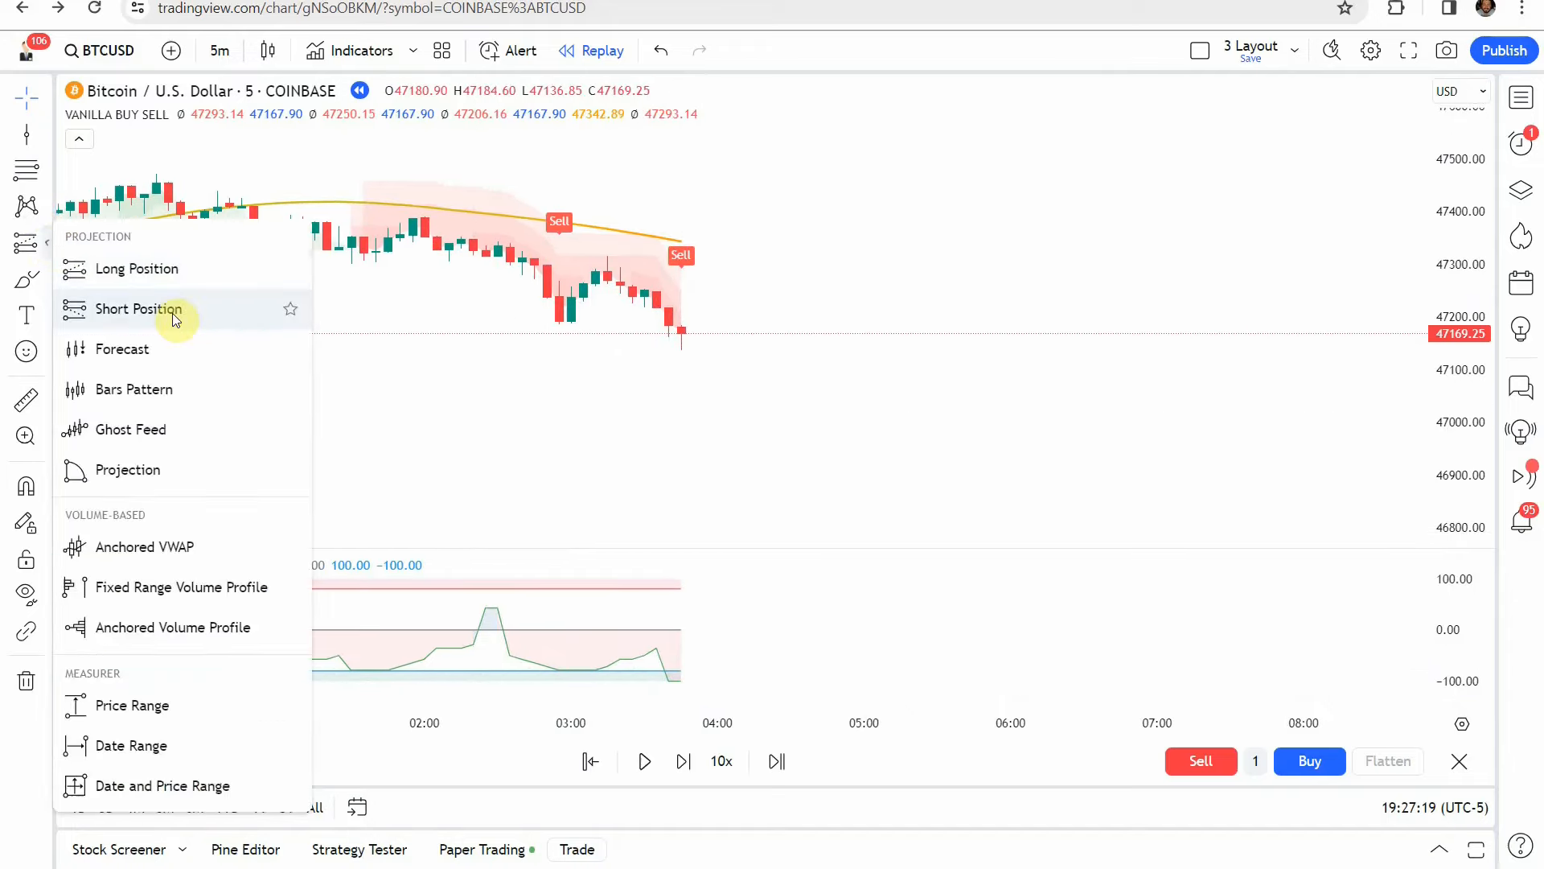
pyautogui.click(138, 308)
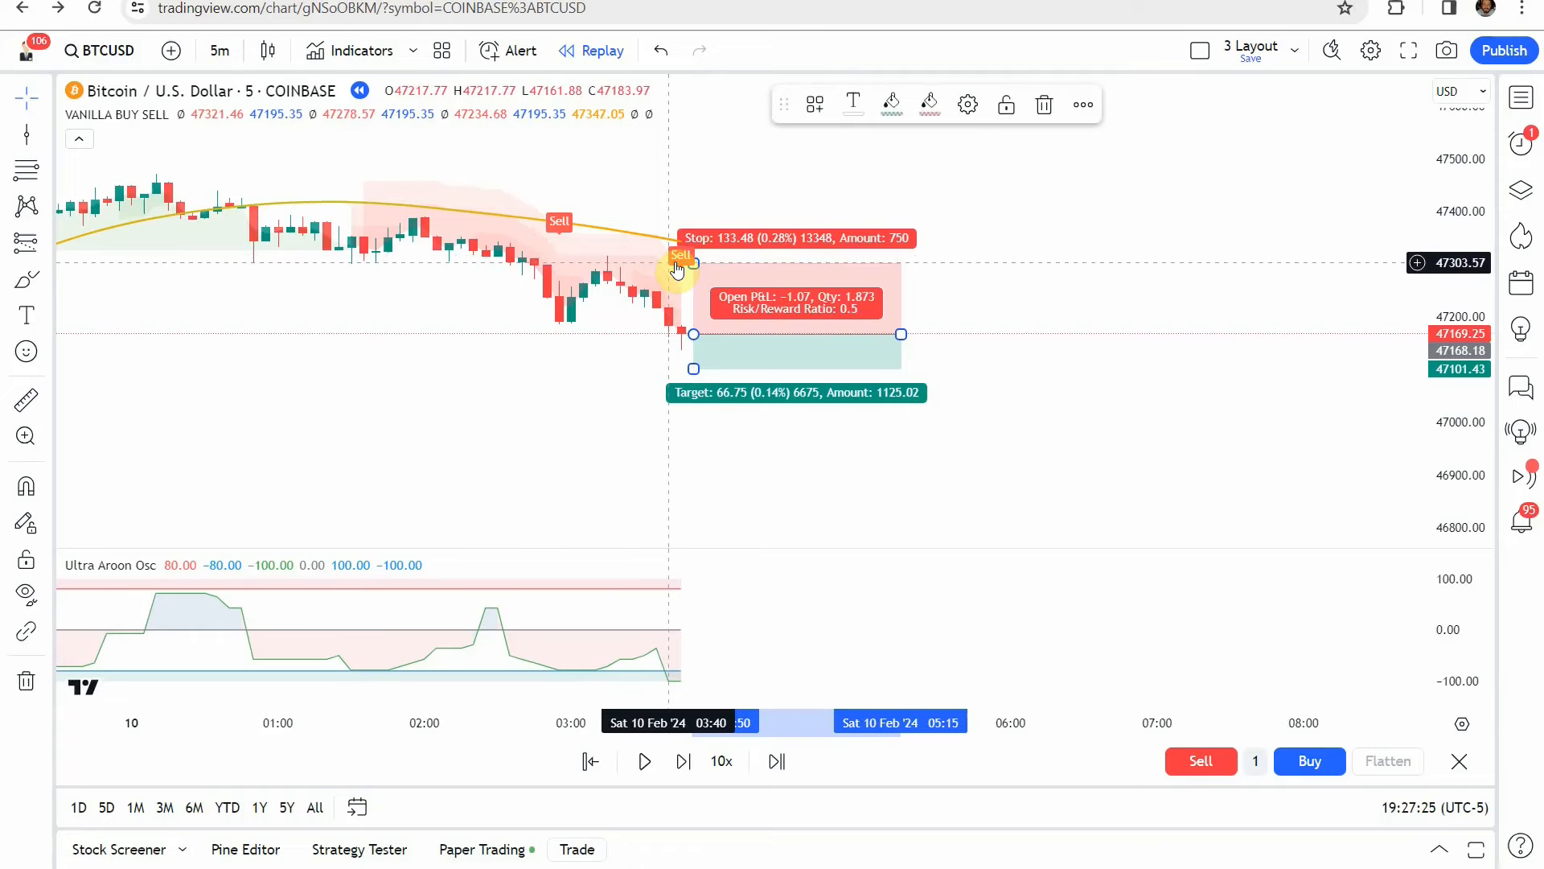
pyautogui.moveTo(456, 258)
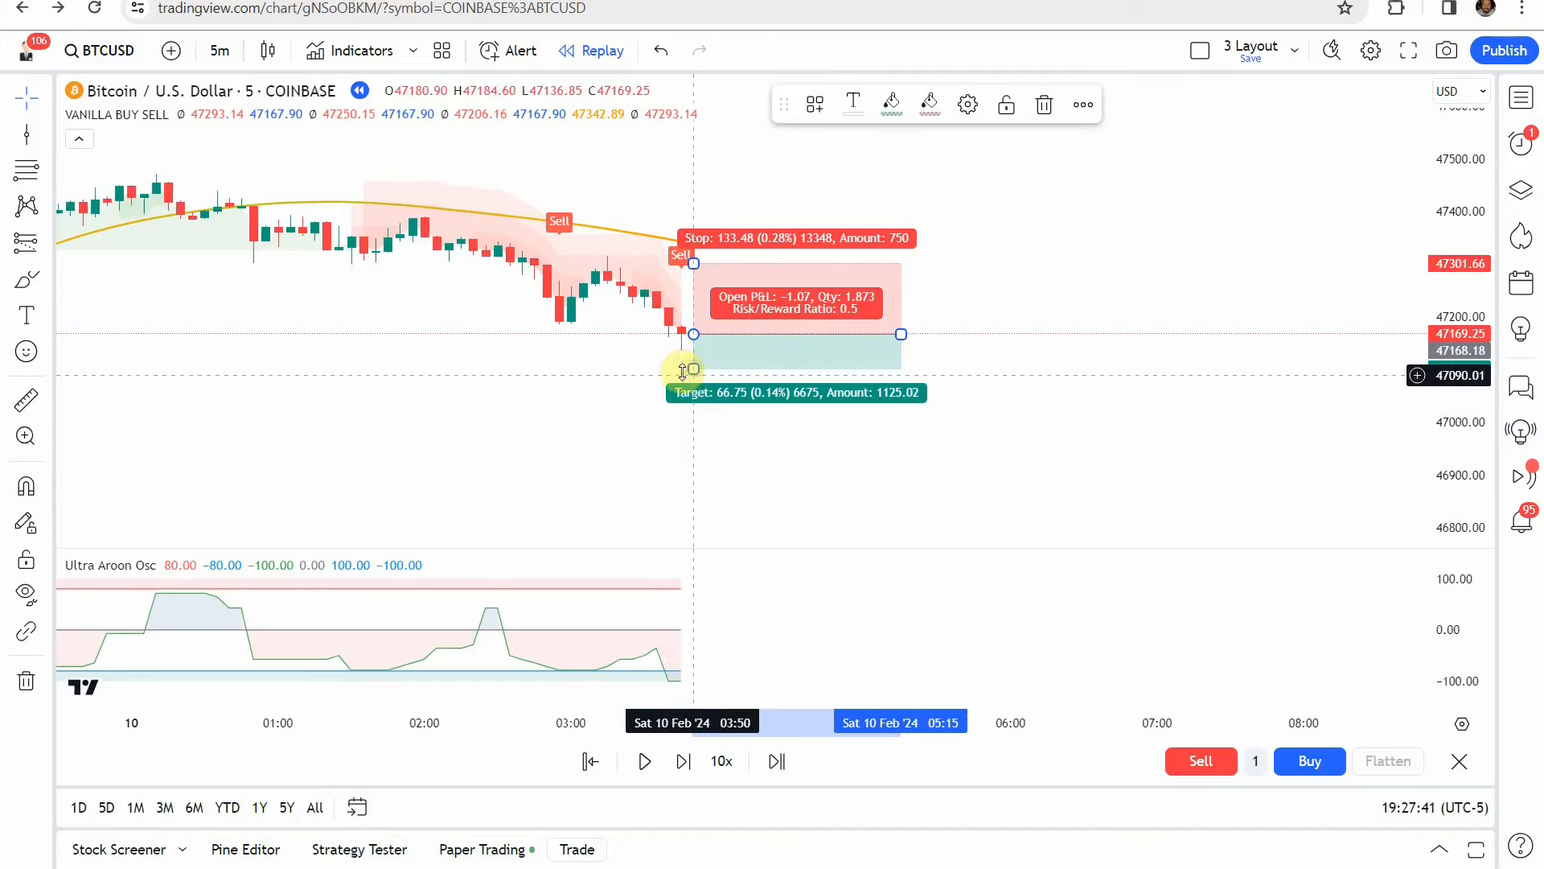
pyautogui.moveTo(682, 370); pyautogui.dragTo(696, 444)
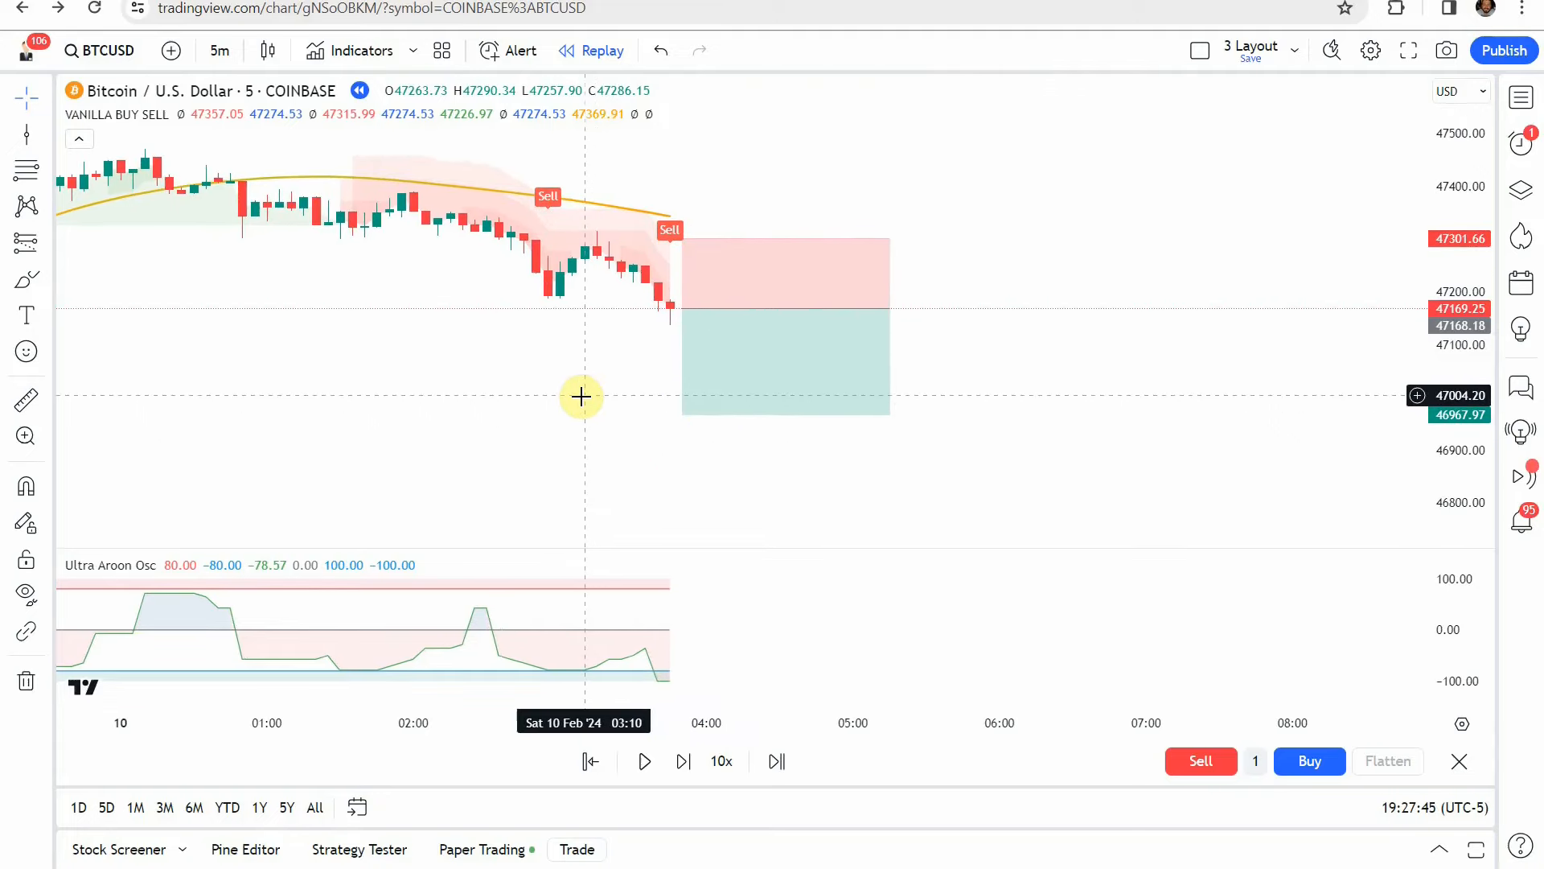
pyautogui.moveTo(615, 521)
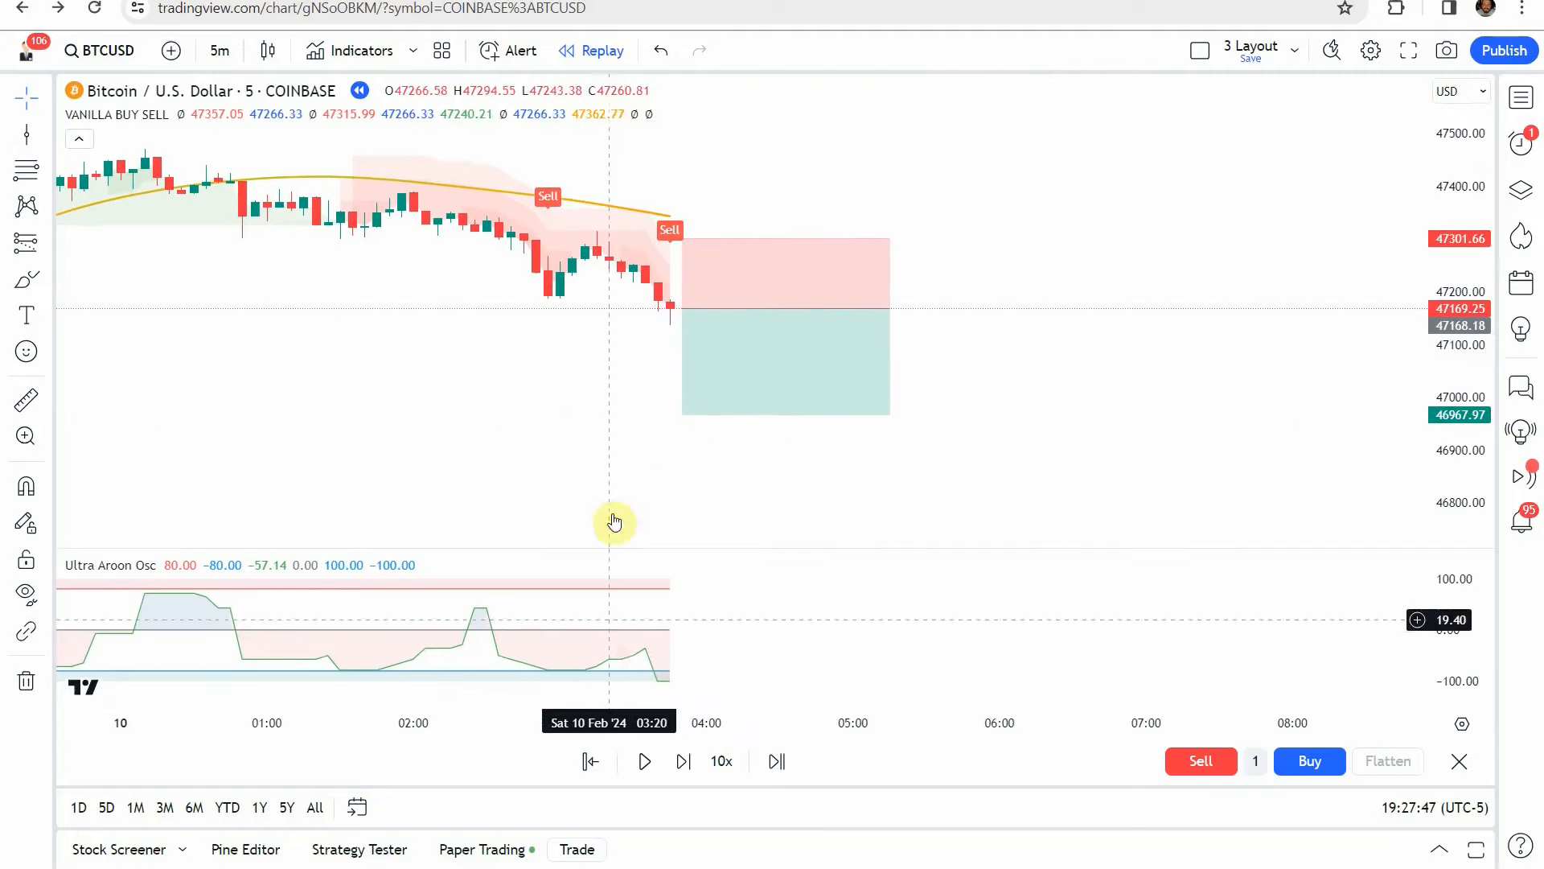
# Play the replay until price drops into the short's profit zone, then pause
pyautogui.click(643, 761)
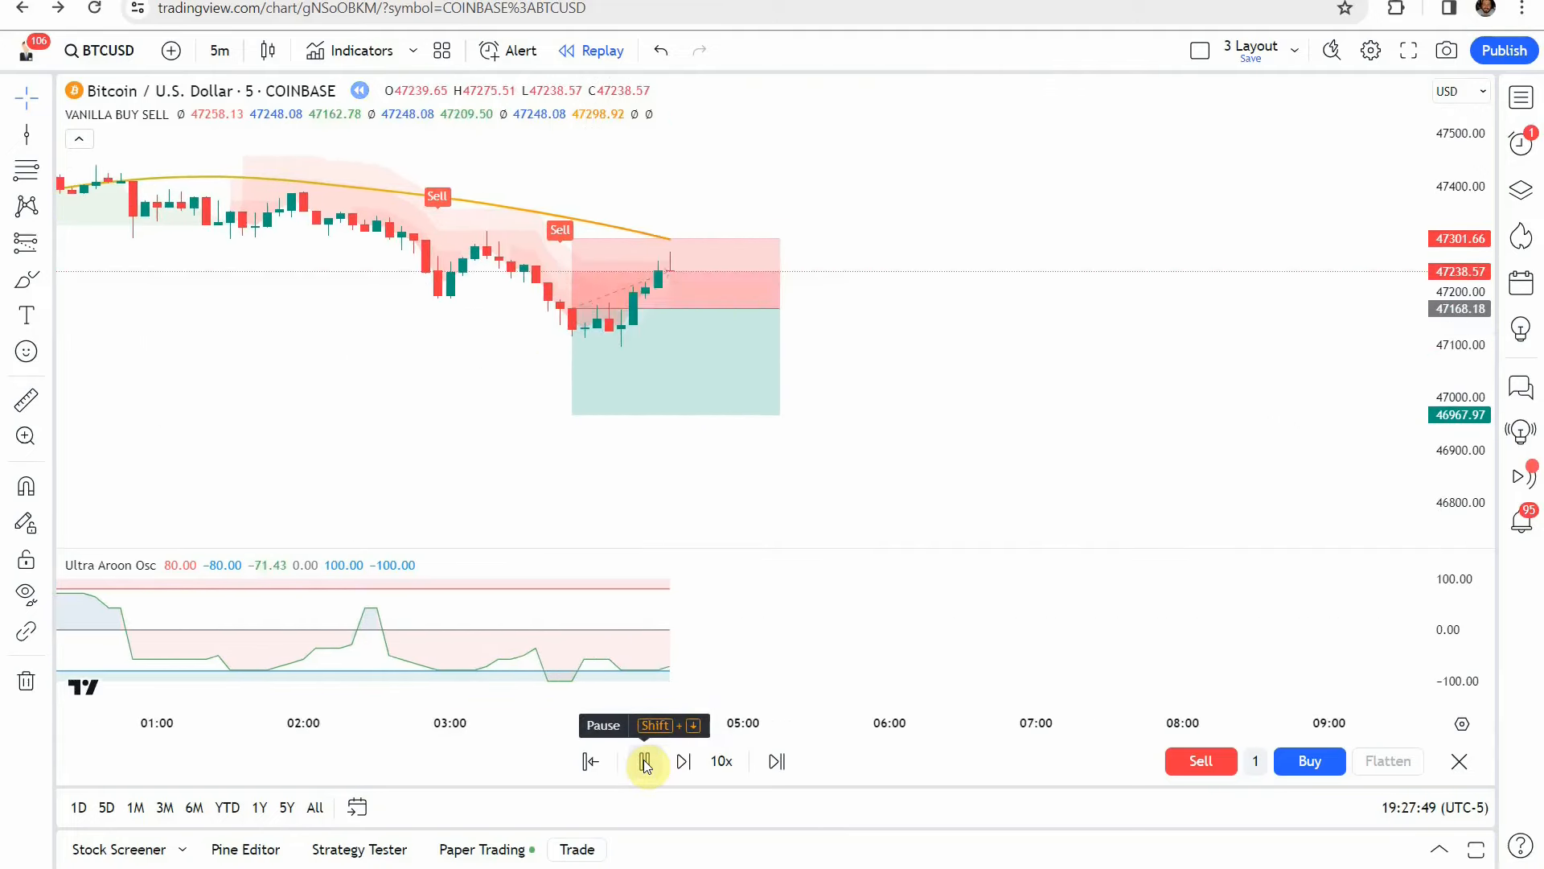
pyautogui.click(644, 762)
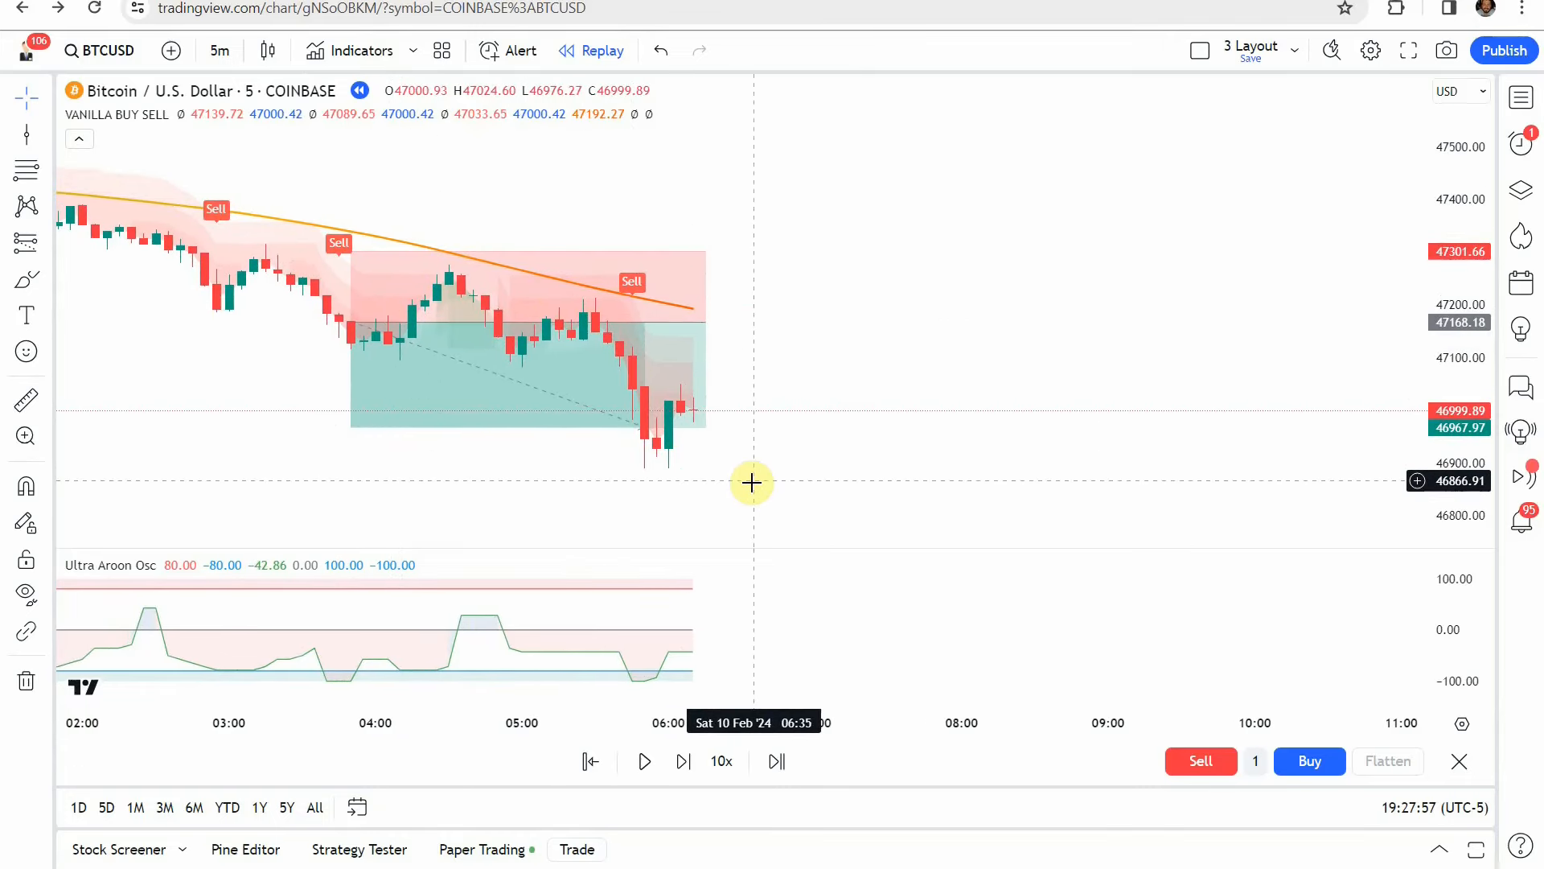
pyautogui.click(628, 376)
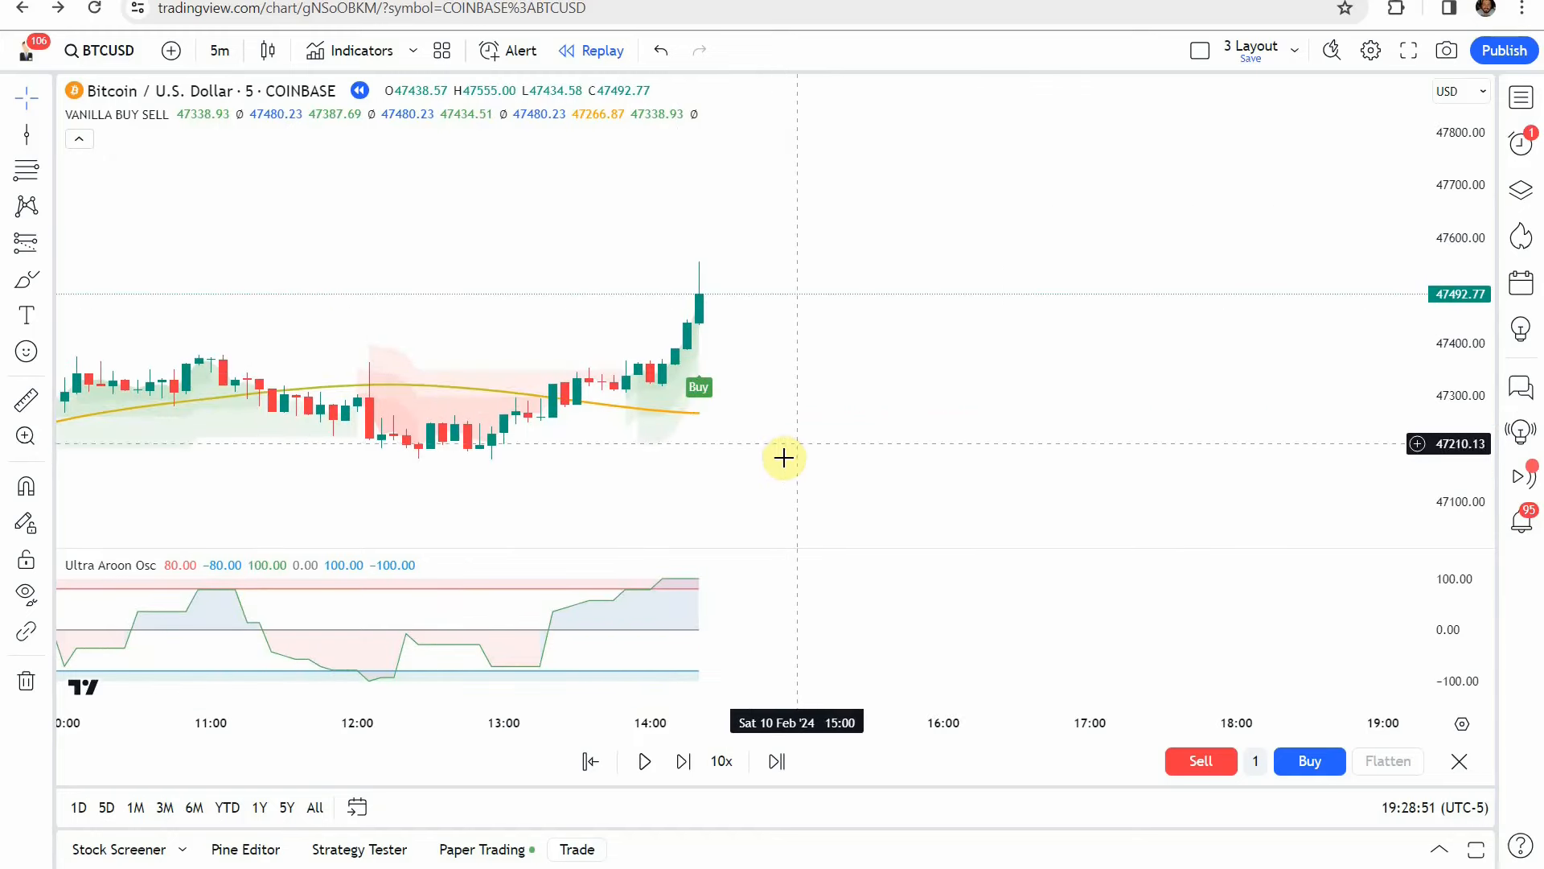
pyautogui.moveTo(901, 366)
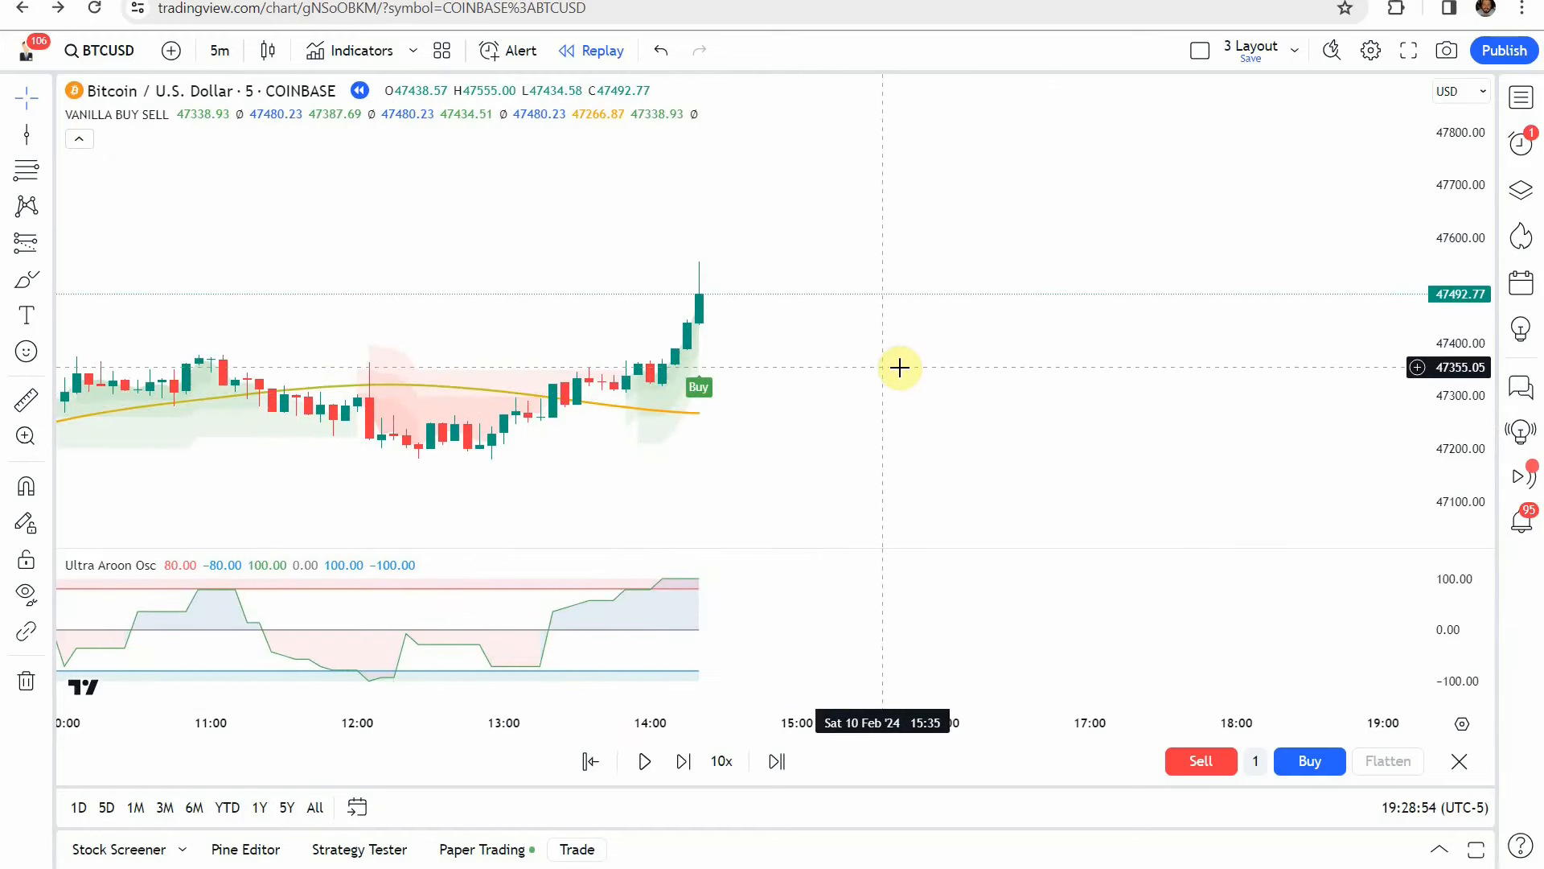
pyautogui.moveTo(396, 431)
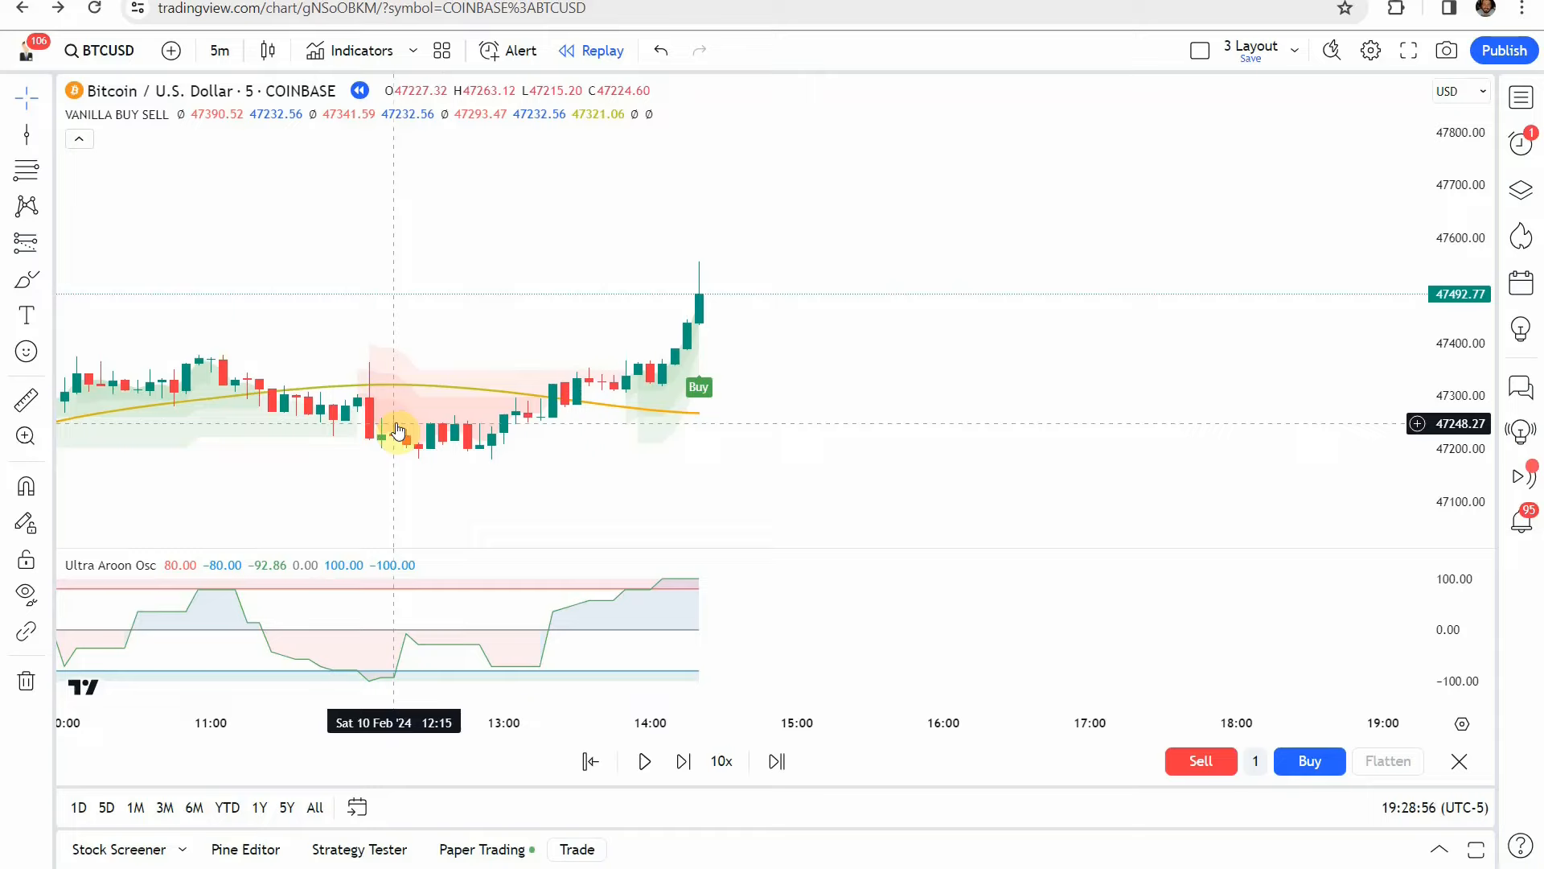
pyautogui.moveTo(243, 366)
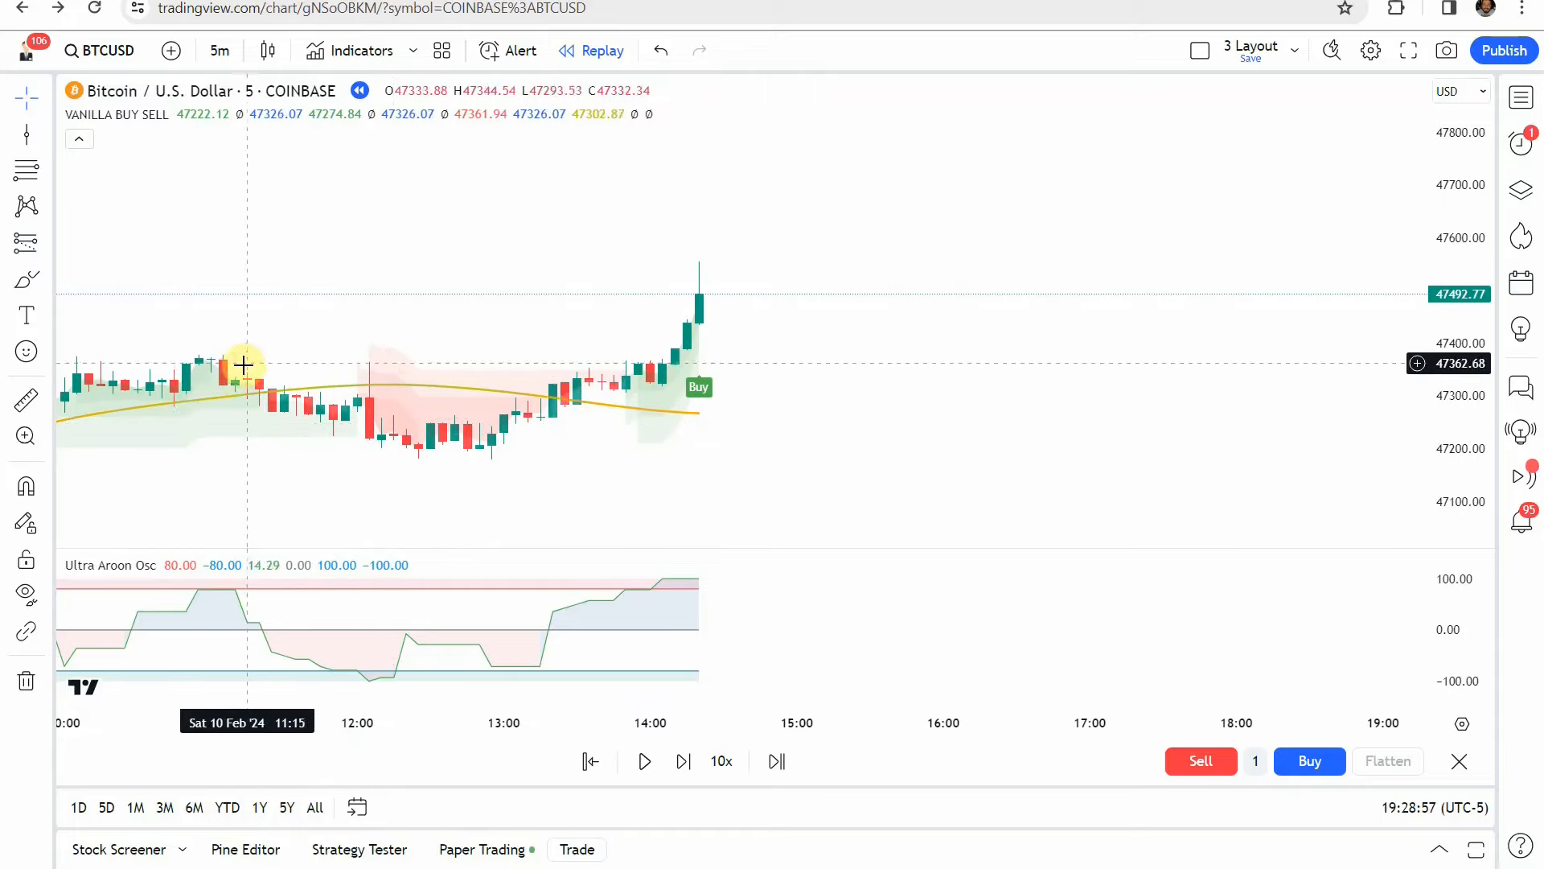
pyautogui.moveTo(222, 481)
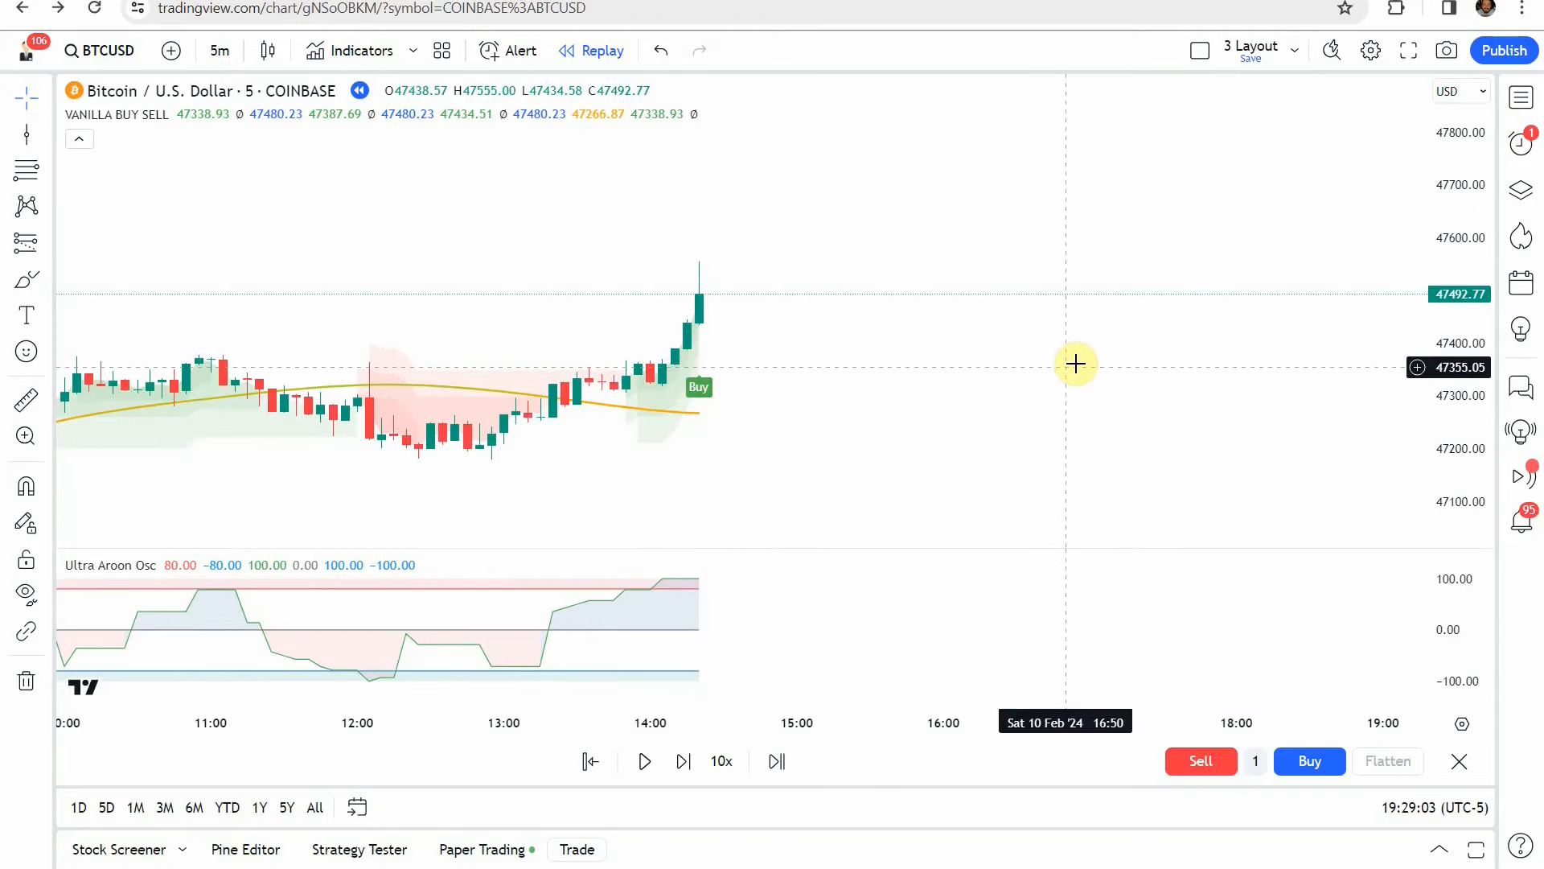
pyautogui.moveTo(354, 308)
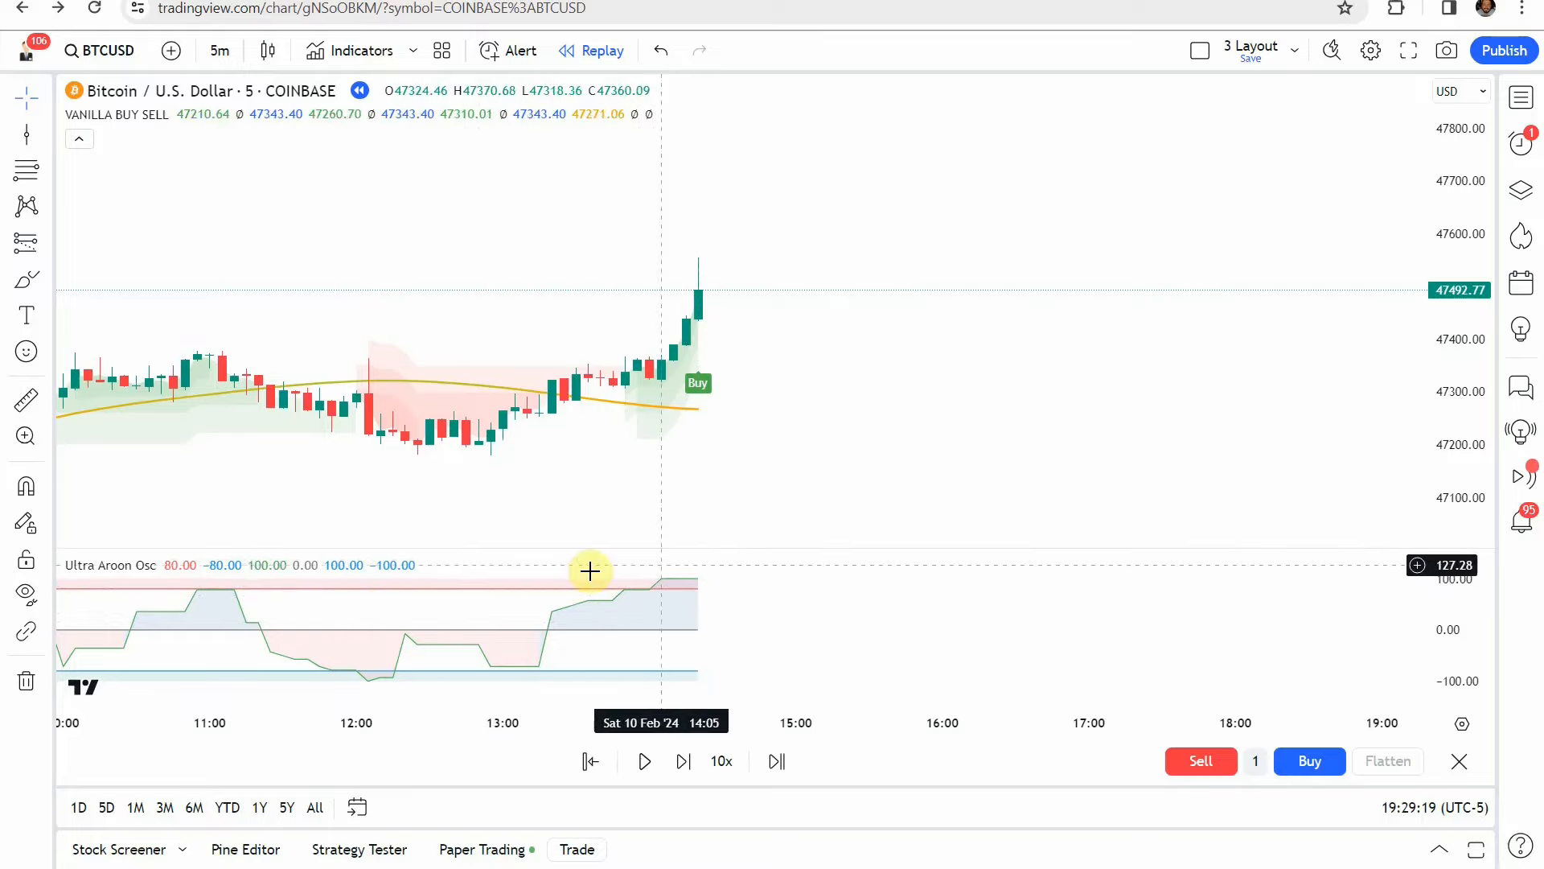
pyautogui.click(25, 242)
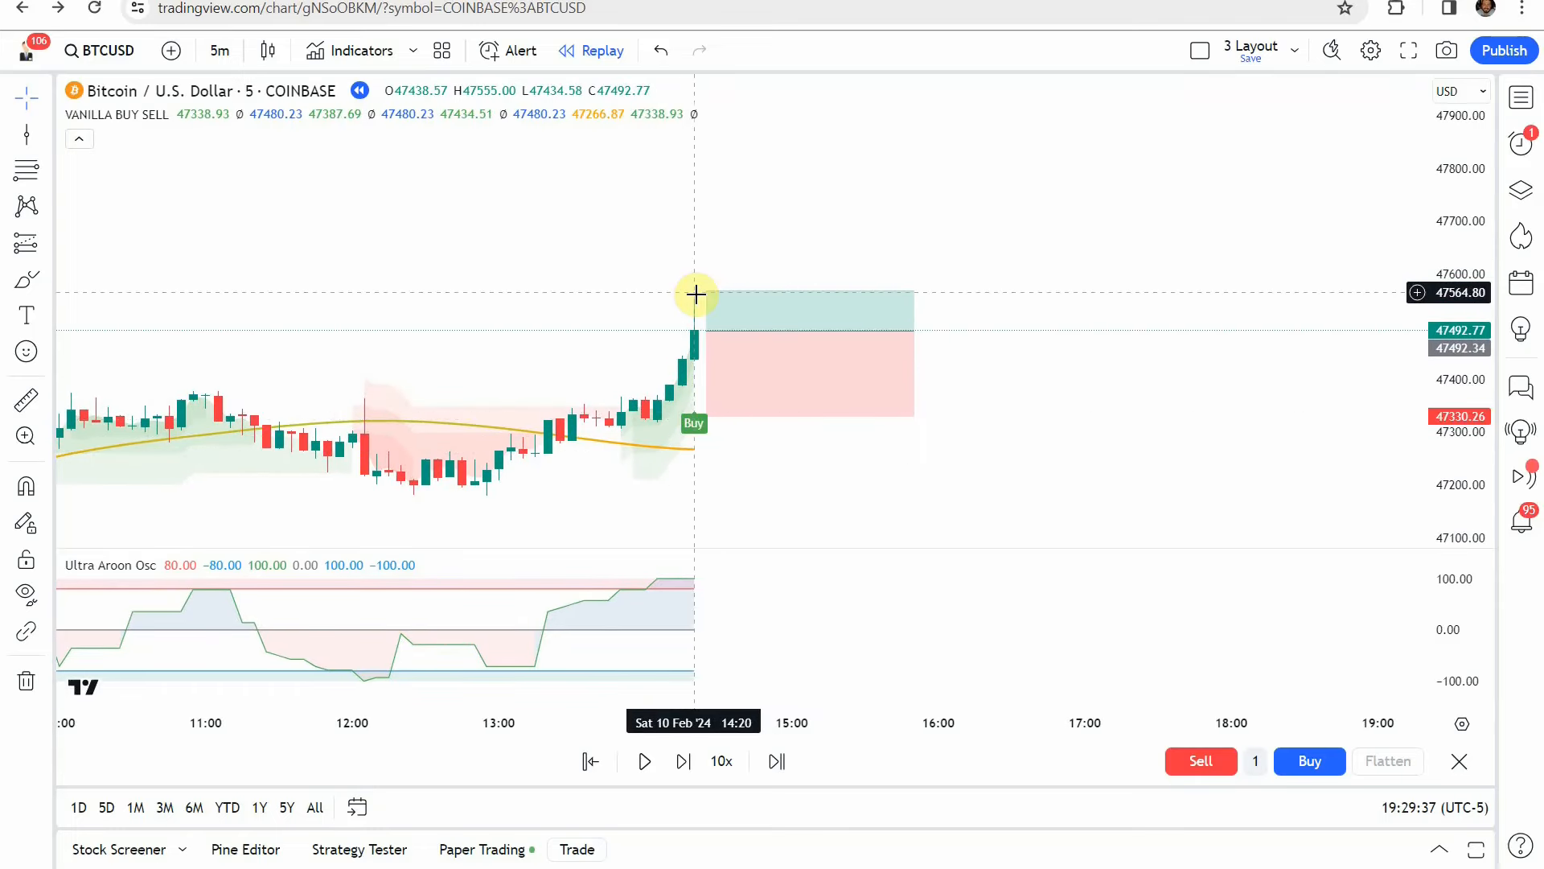
# Raise the long position's profit target to about 47,736 for roughly a 1.5 risk/reward ratio
pyautogui.moveTo(695, 296); pyautogui.dragTo(692, 228)
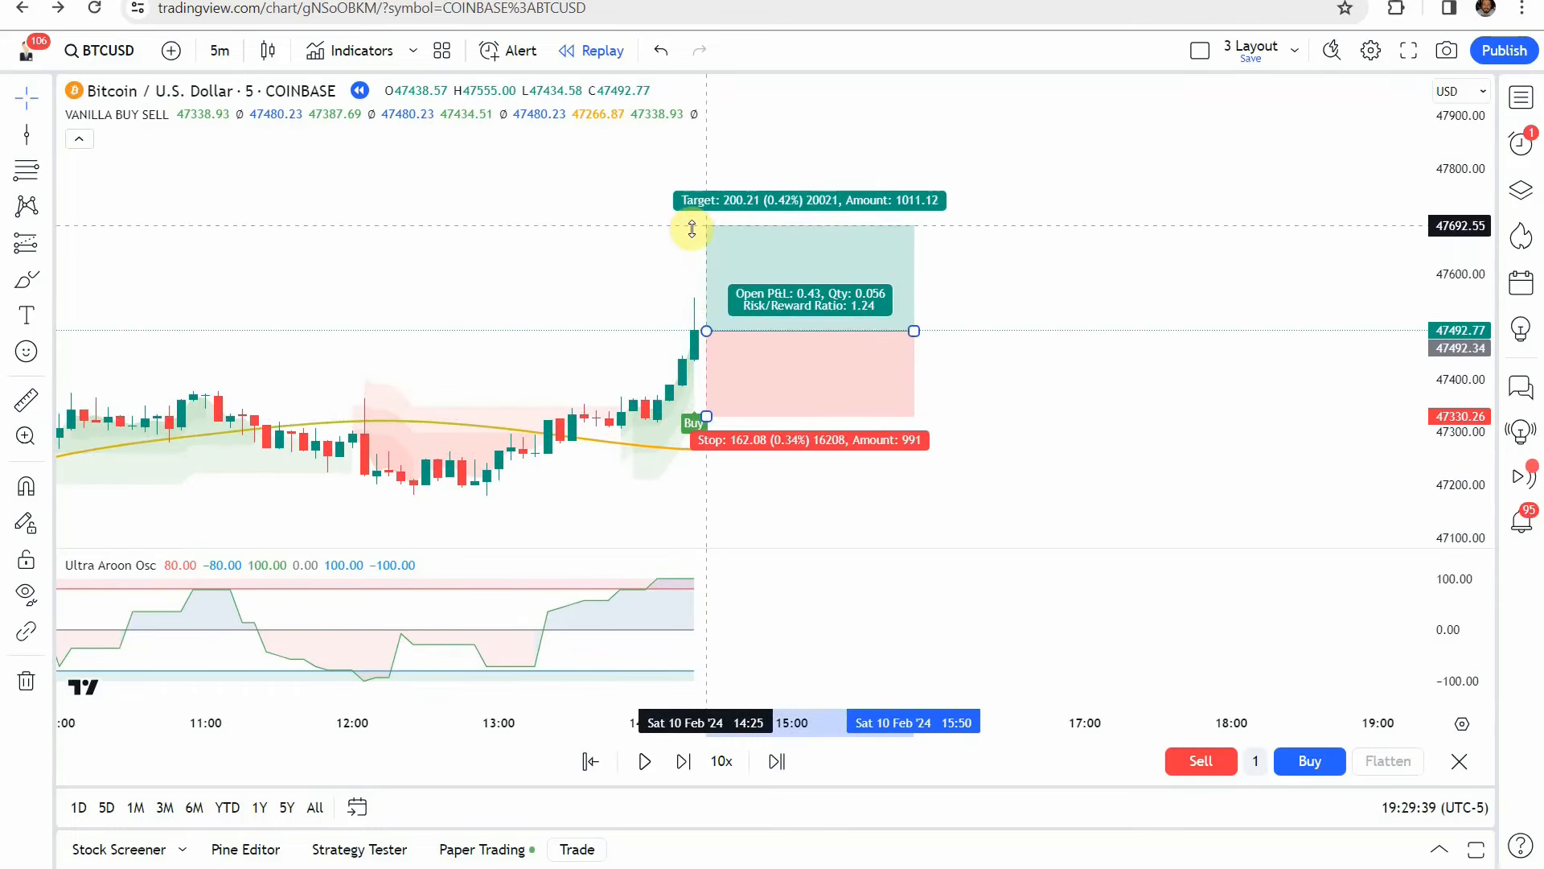
pyautogui.moveTo(690, 228); pyautogui.dragTo(685, 204)
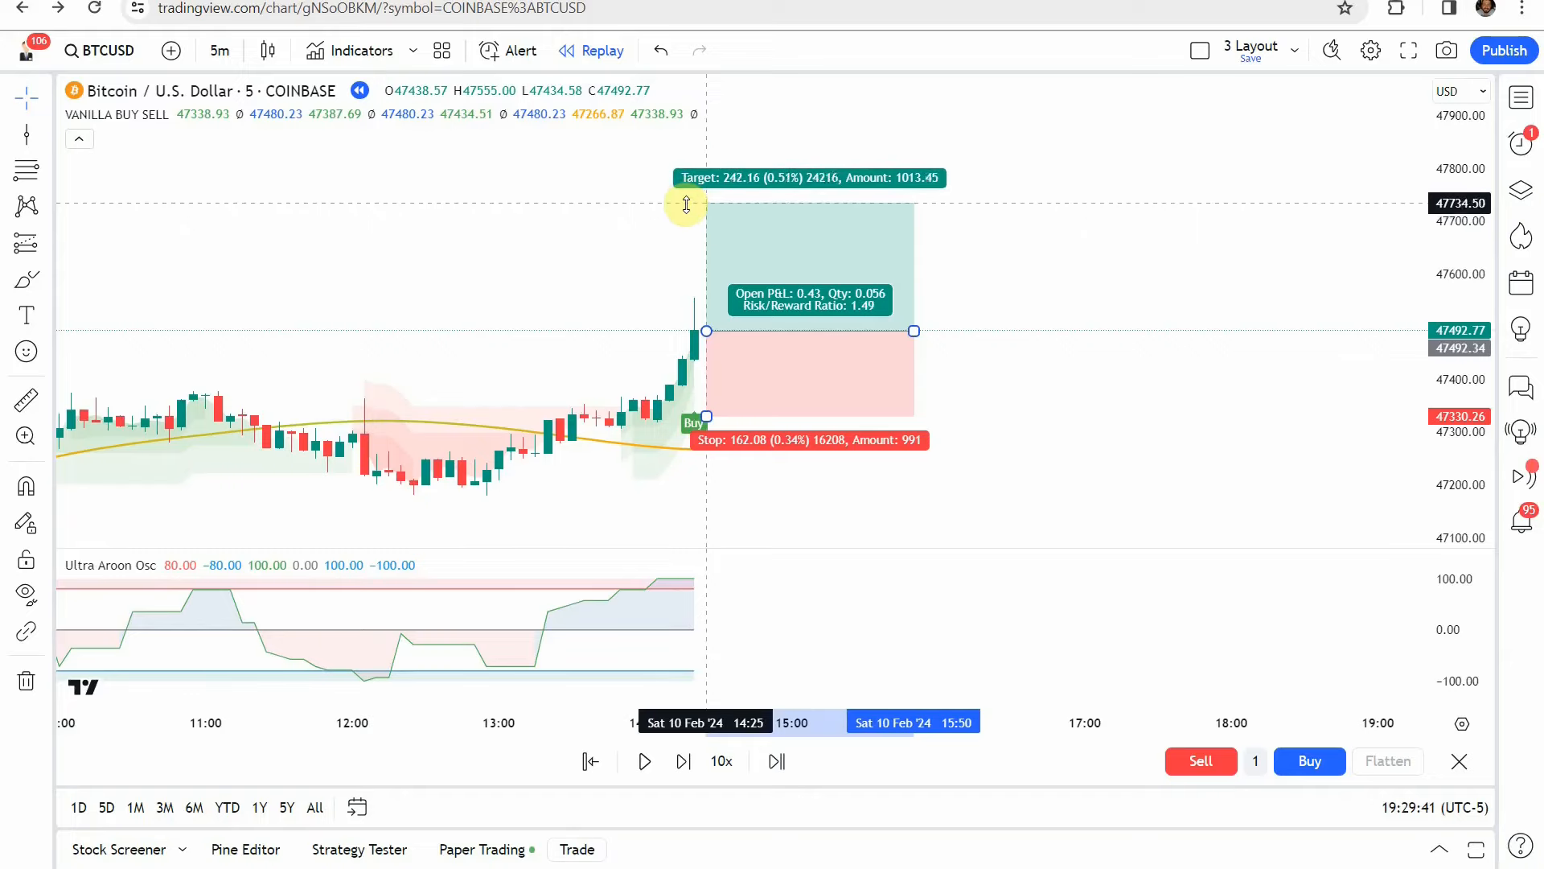
pyautogui.moveTo(686, 204); pyautogui.dragTo(703, 196)
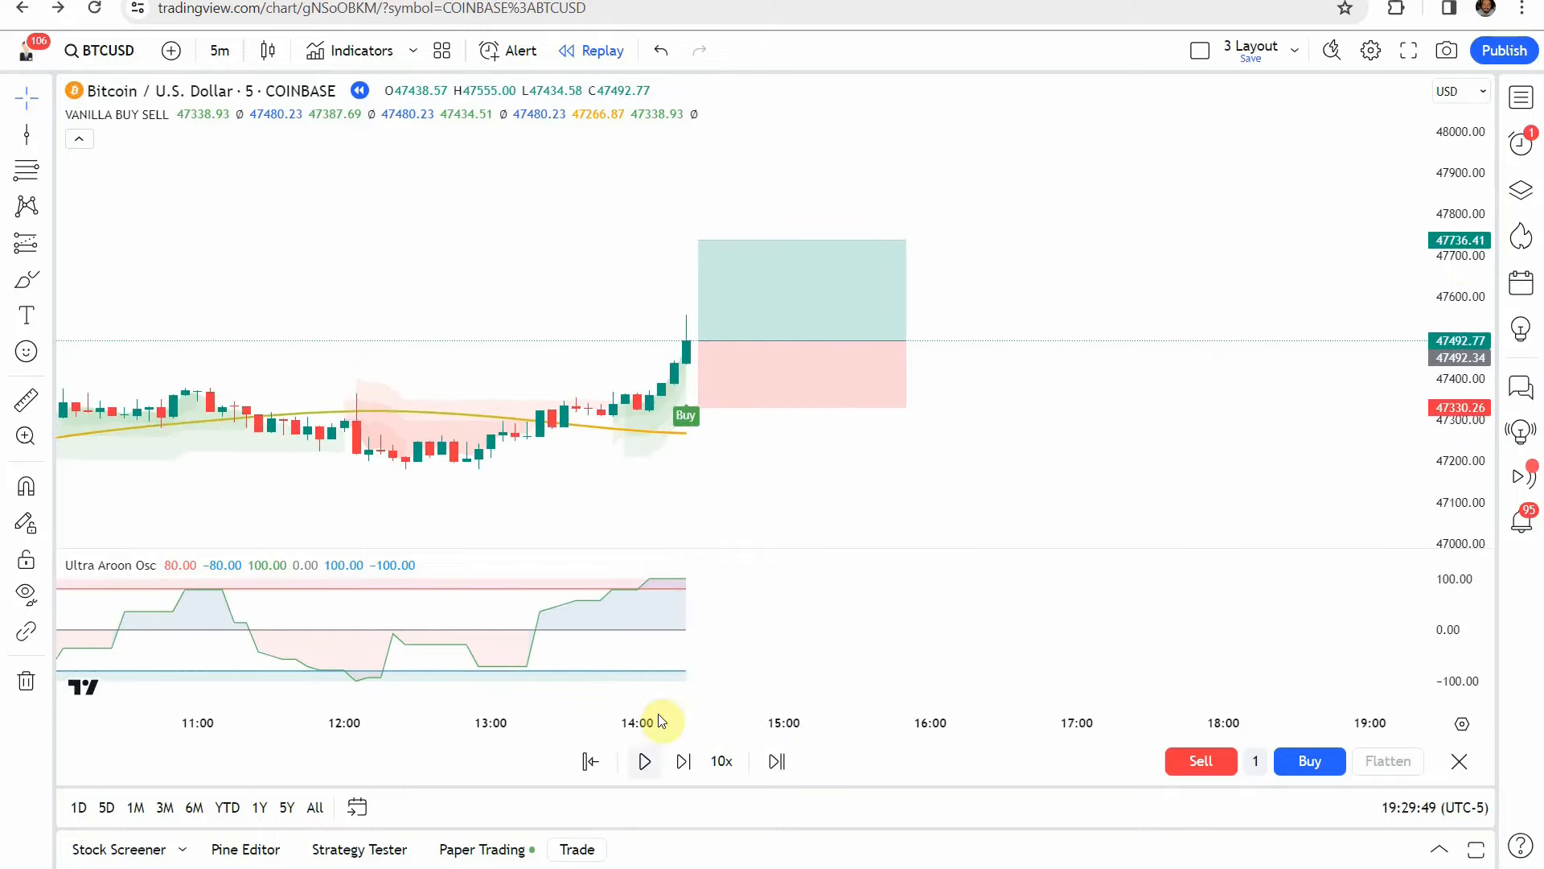
# Play the replay past the long's target near 47,945 and compress the price scale
pyautogui.click(644, 763)
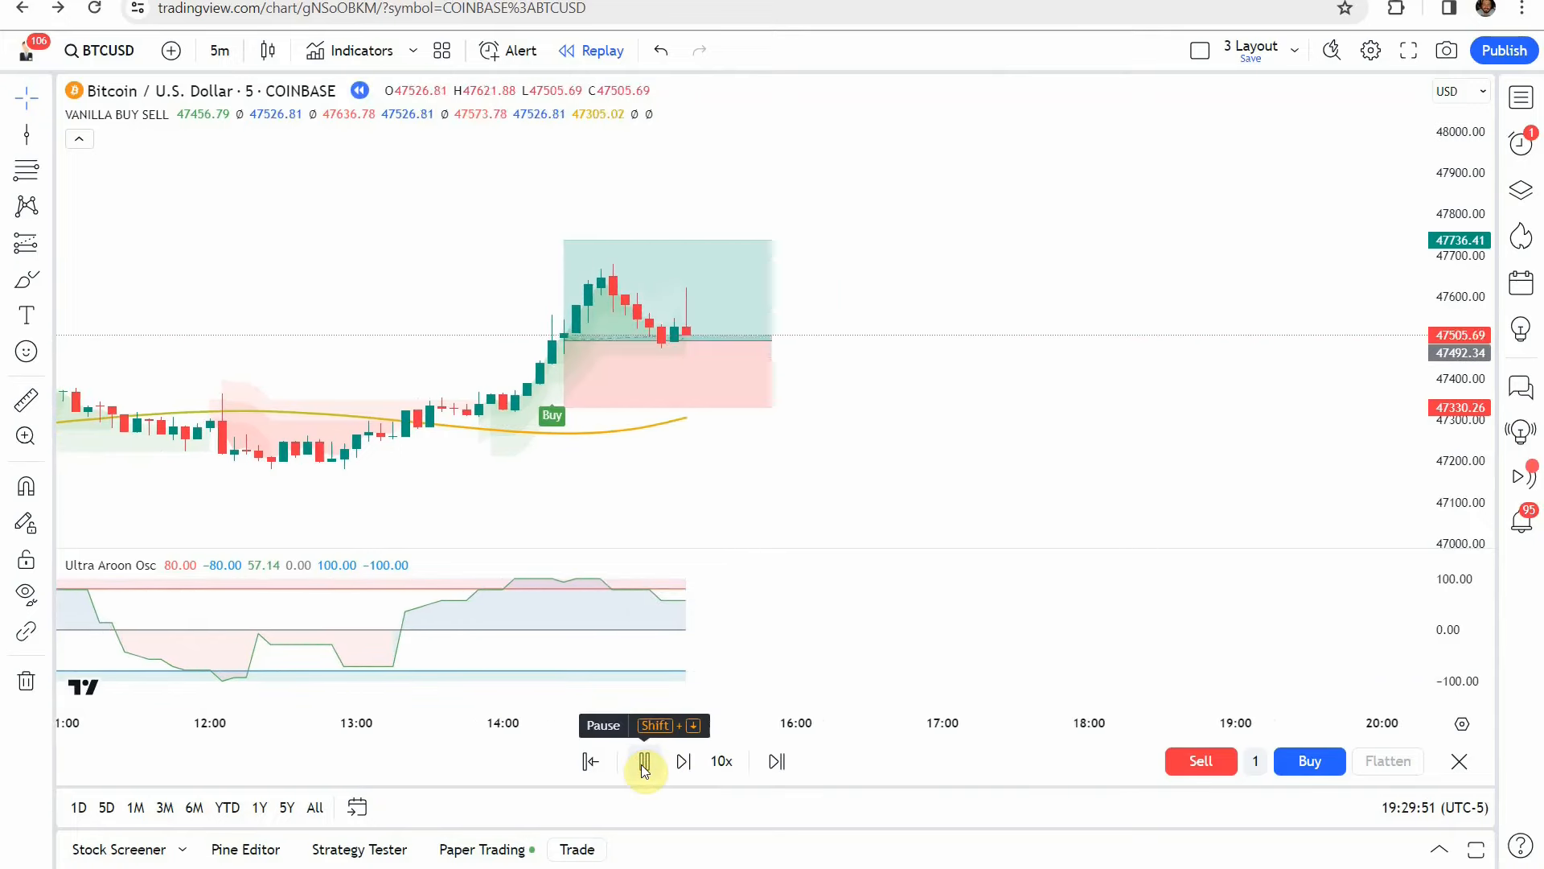
pyautogui.click(644, 761)
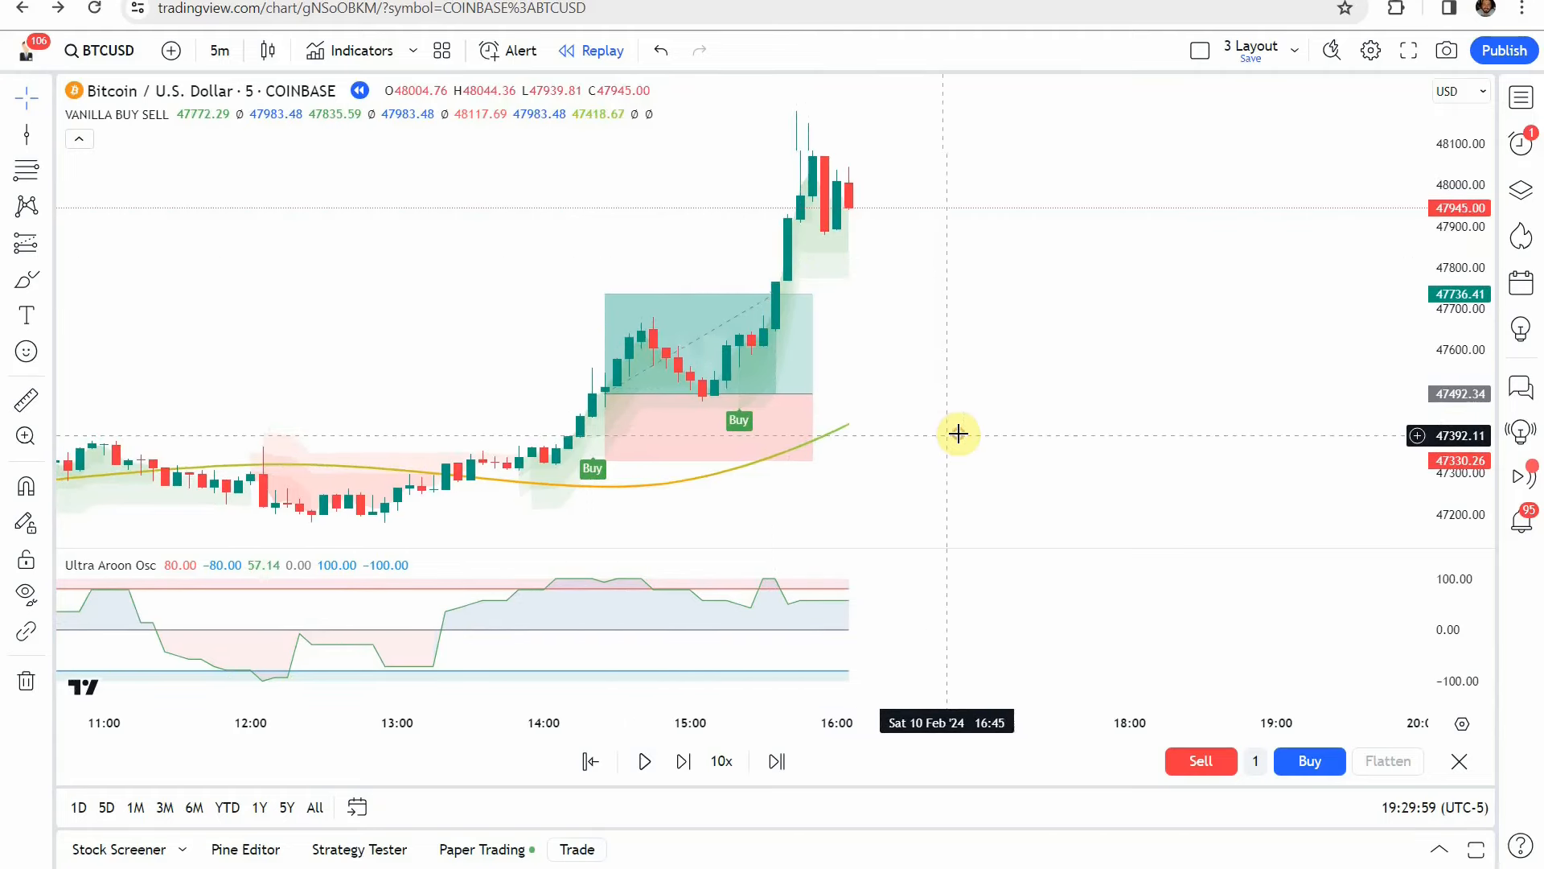
pyautogui.moveTo(957, 433); pyautogui.dragTo(859, 431)
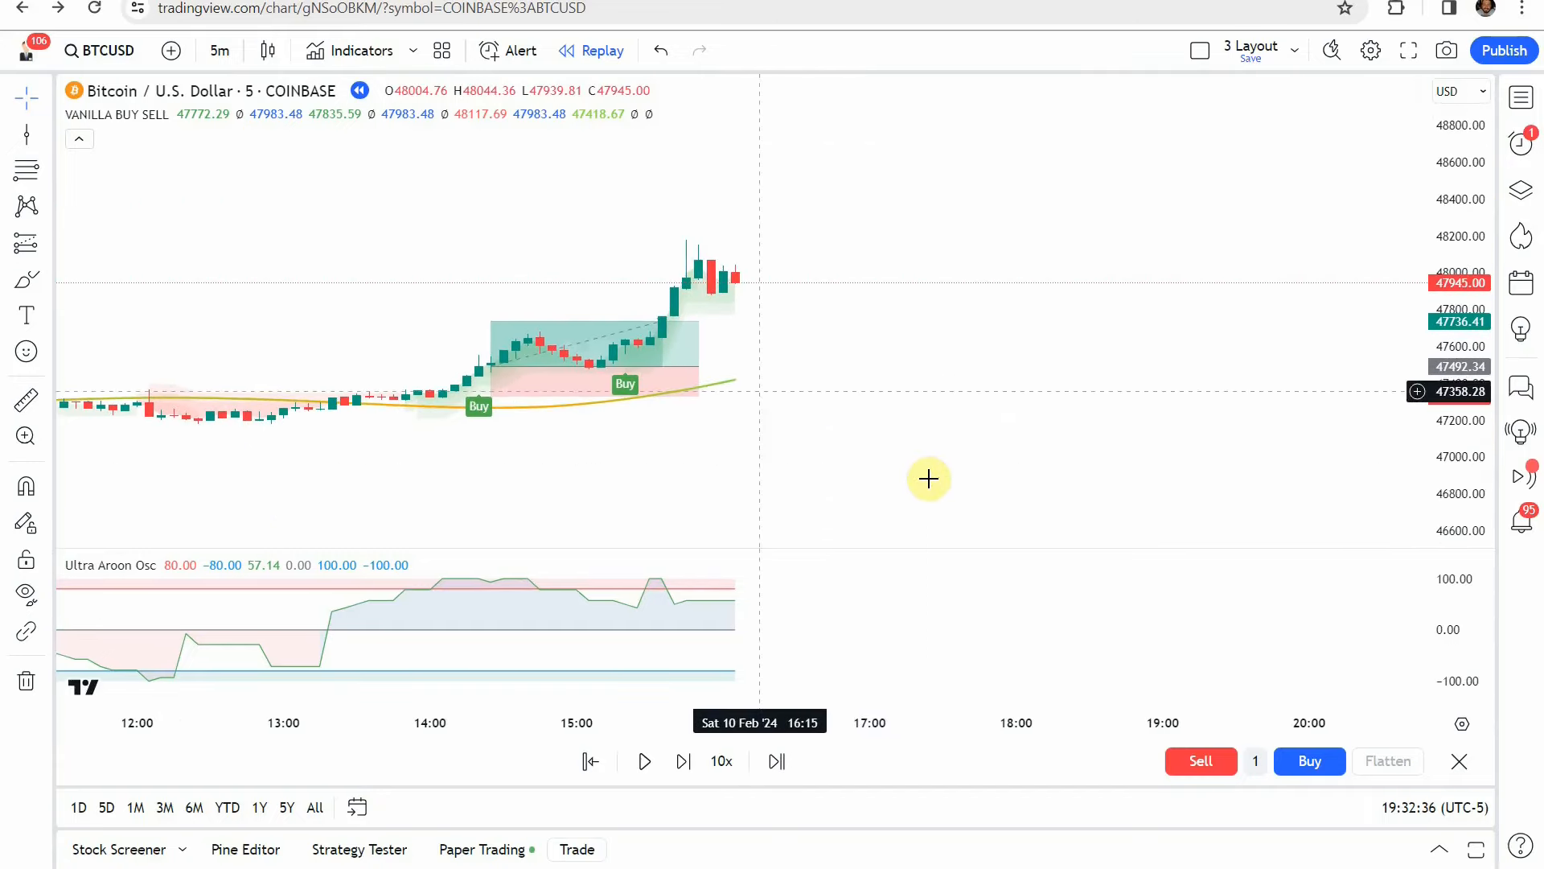
pyautogui.moveTo(1020, 392)
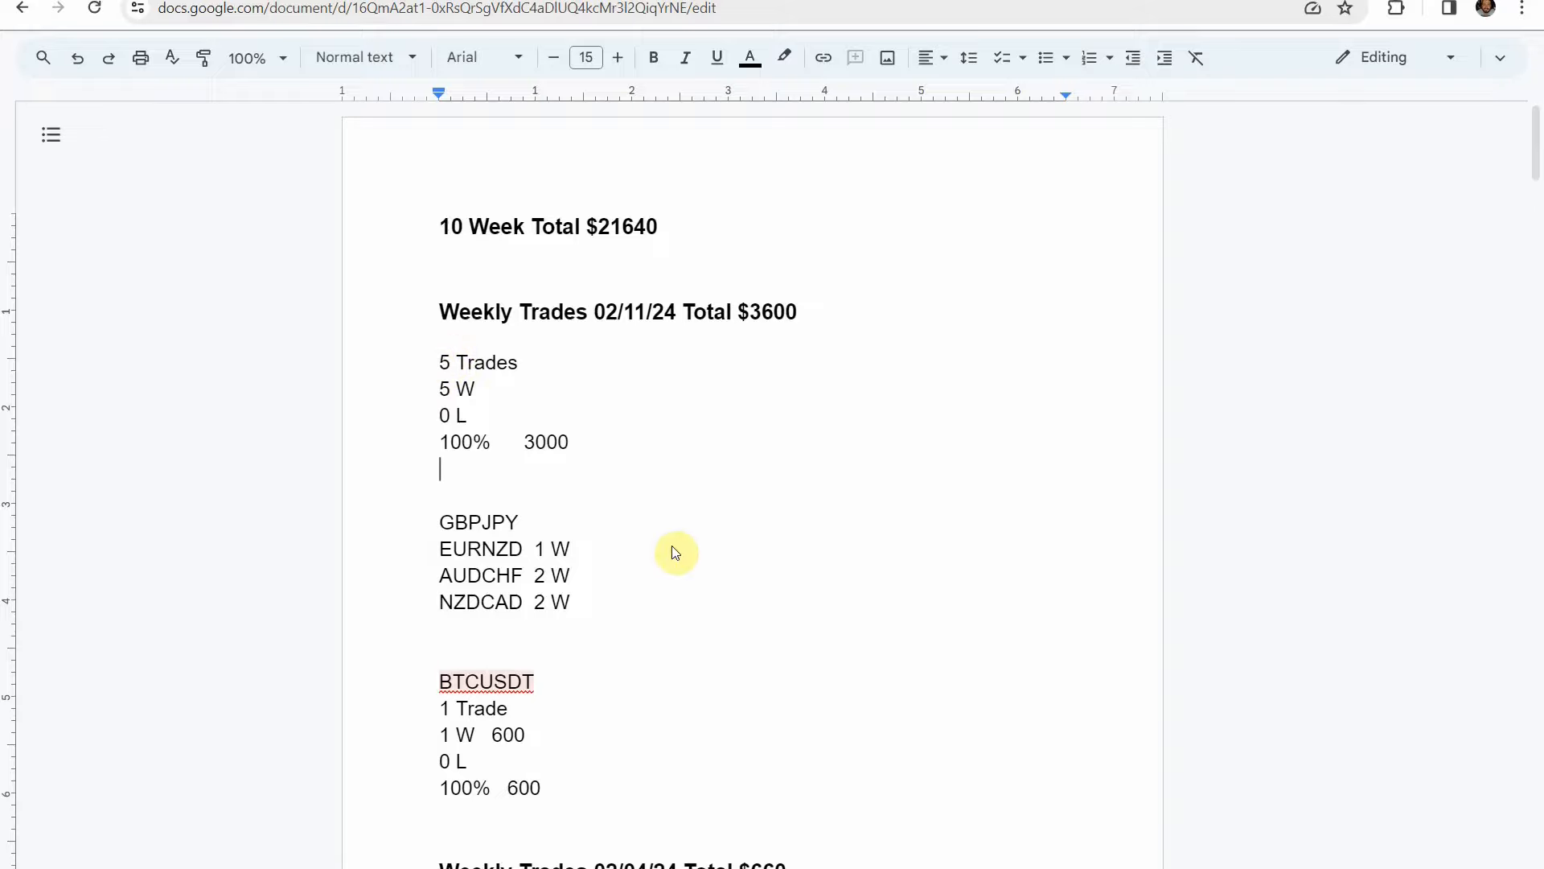
# Scroll through this week's trades in the Google Docs results log
pyautogui.scroll(-3)
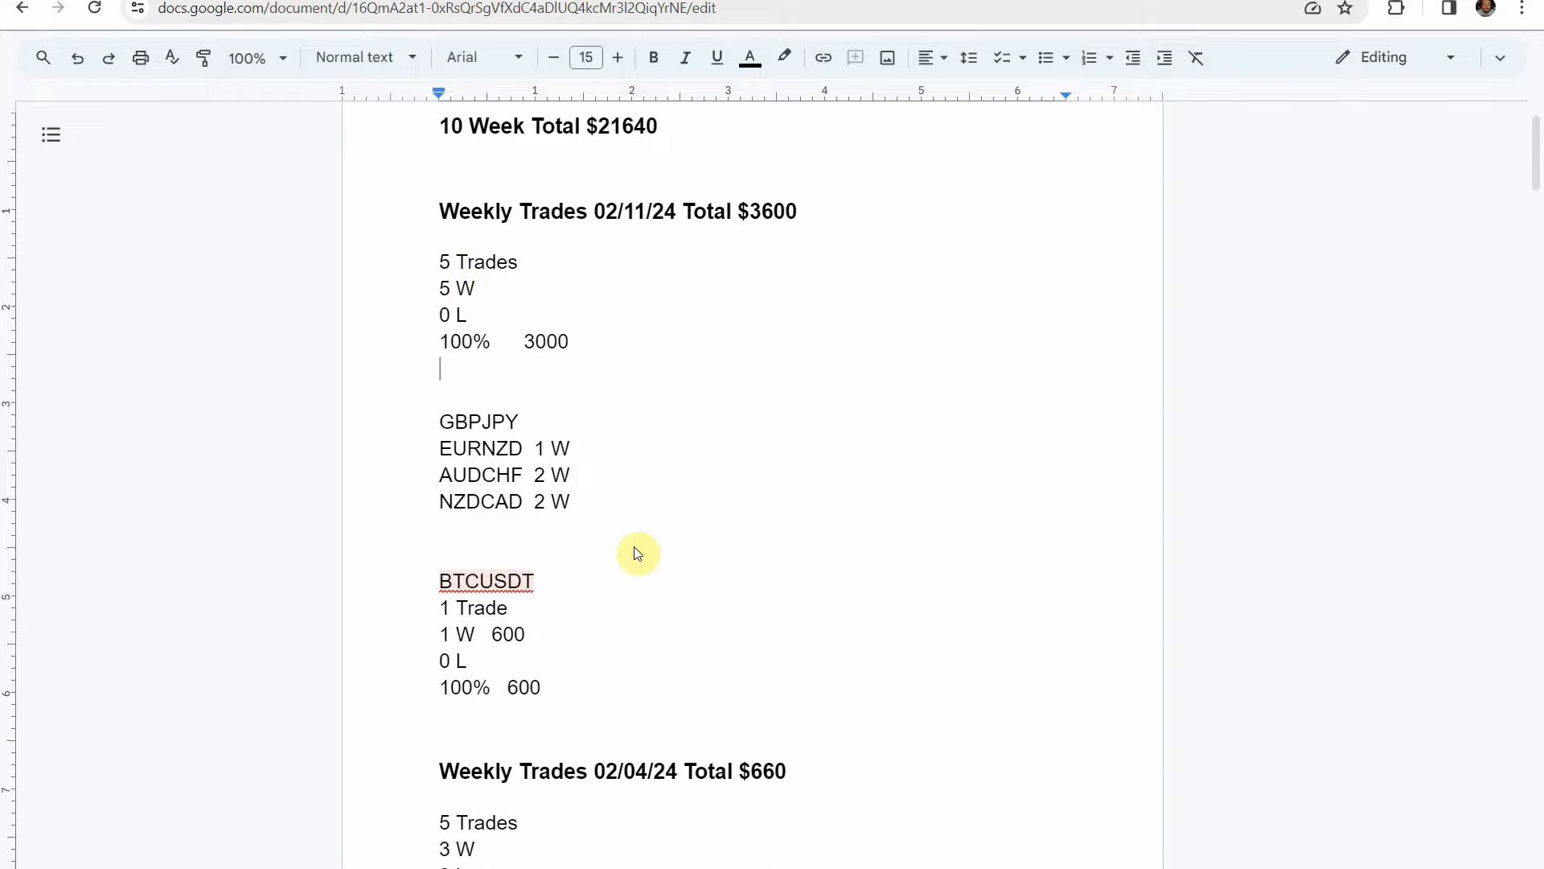
pyautogui.click(448, 288)
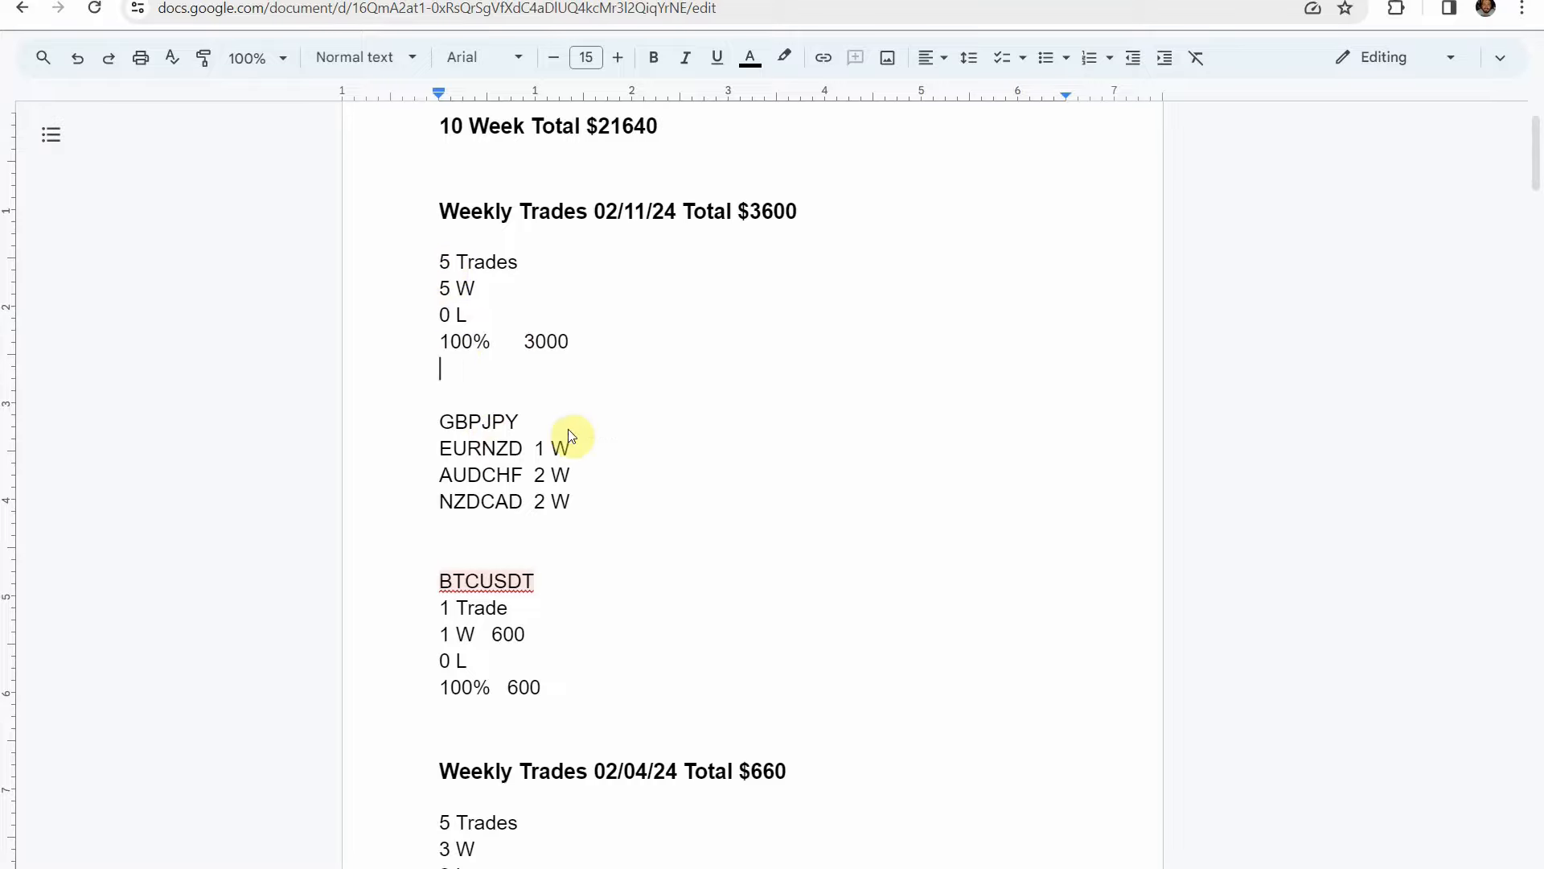
pyautogui.scroll(-3)
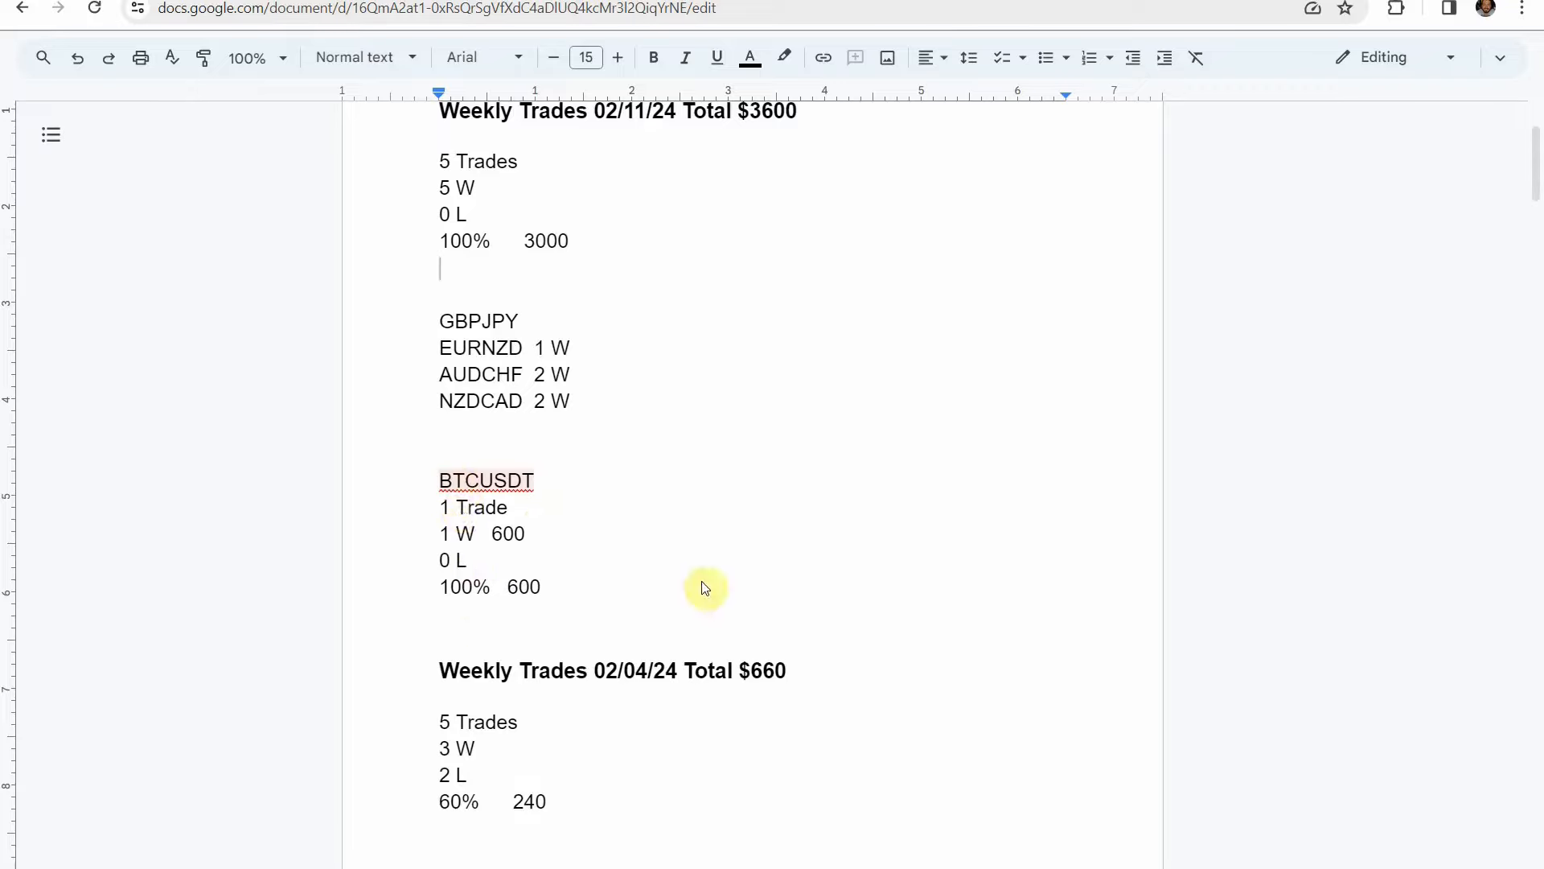
pyautogui.moveTo(512, 563)
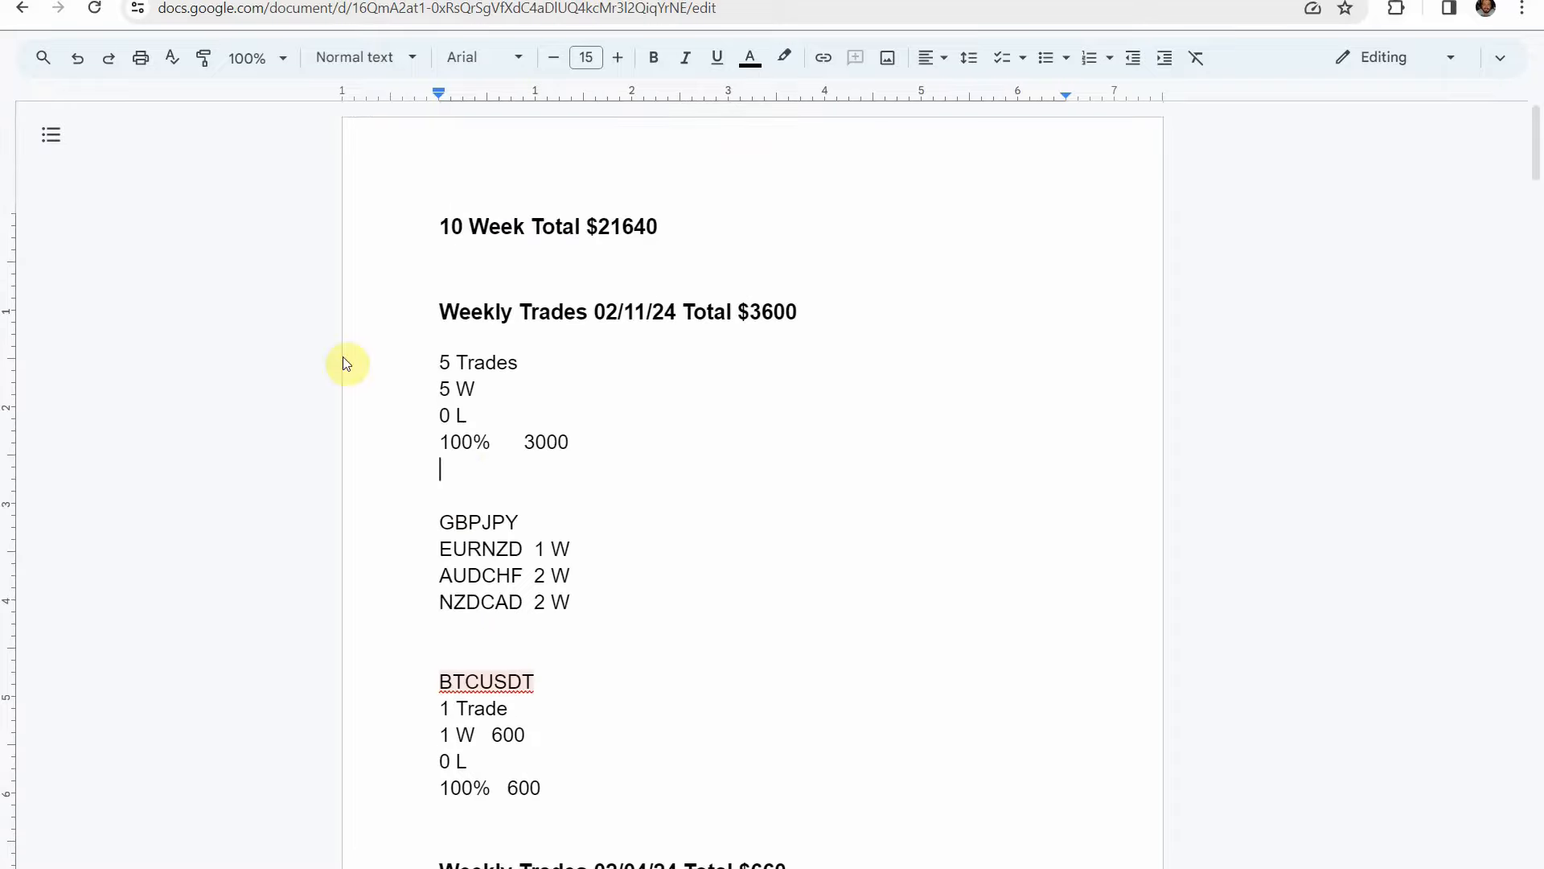
pyautogui.moveTo(759, 526)
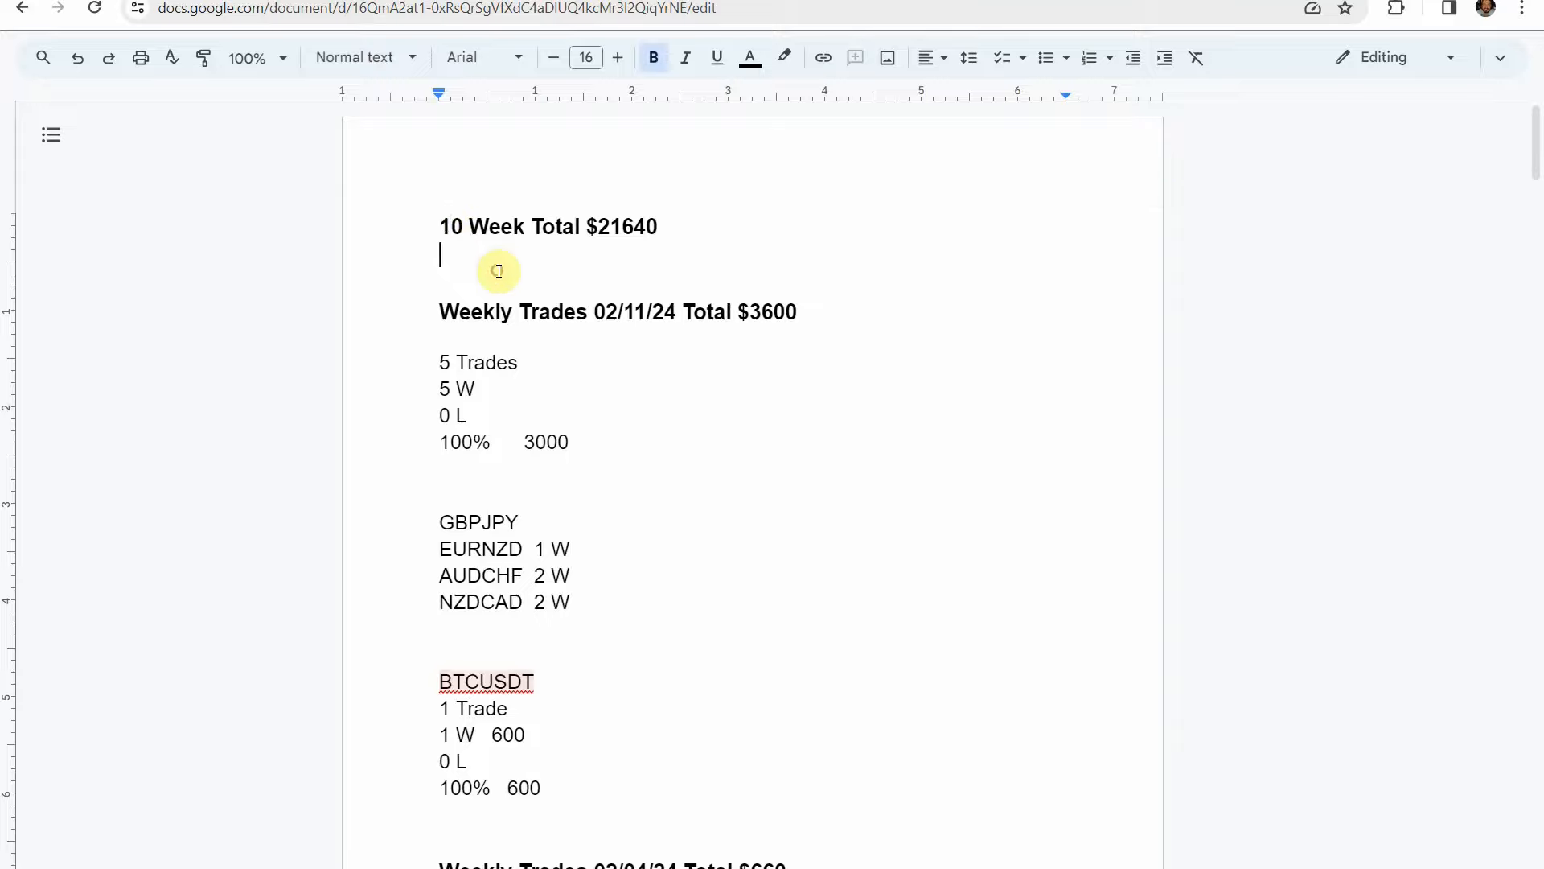
# Highlight the $21,640 10 Week Total figure, then deselect it
pyautogui.doubleClick(619, 226)
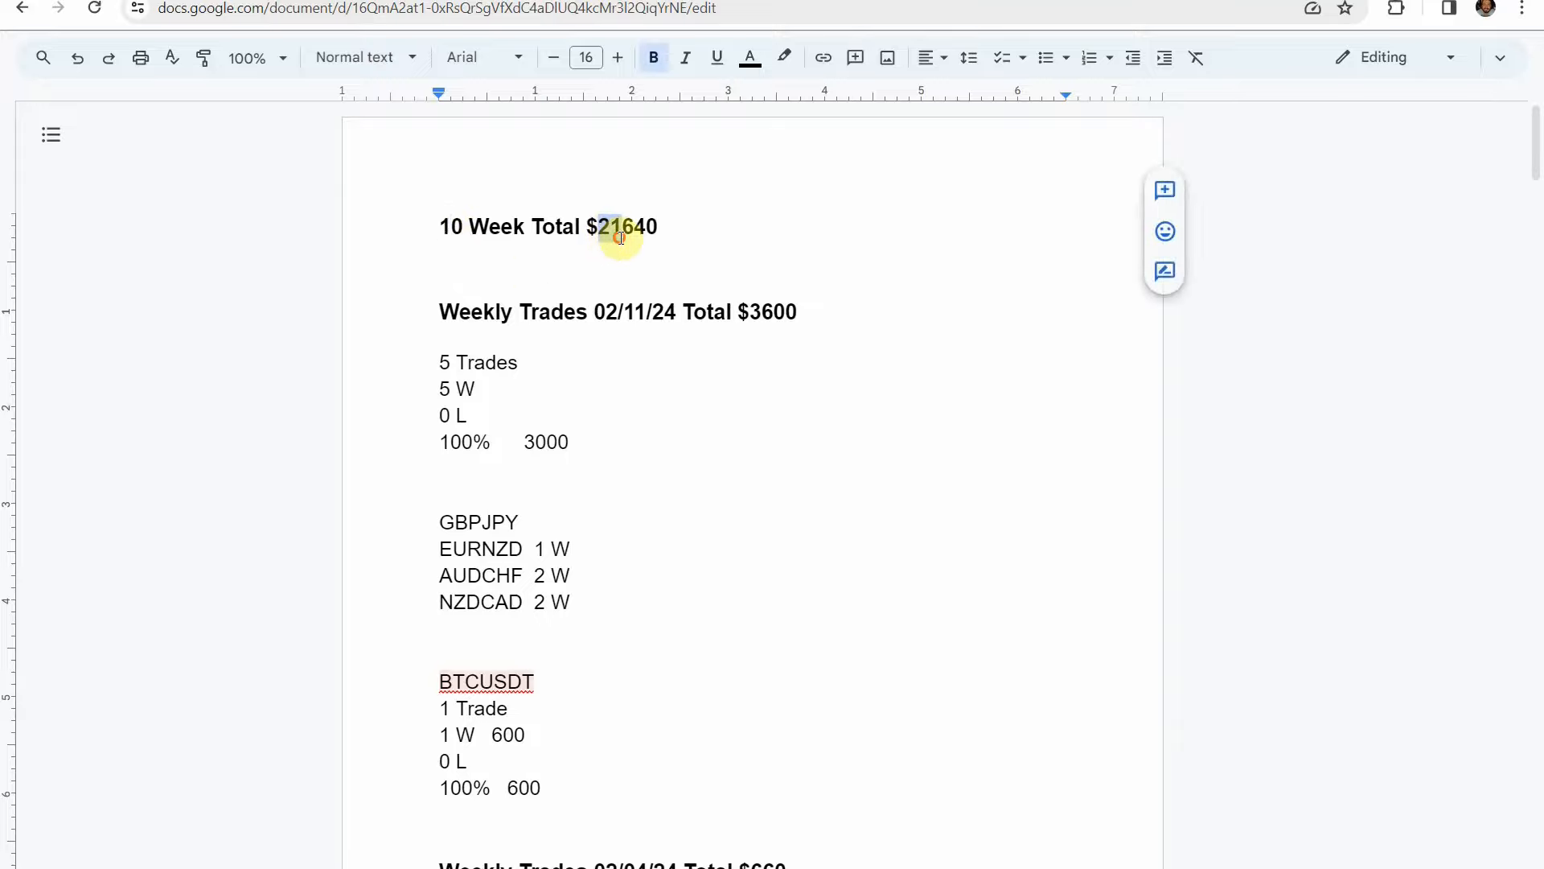
pyautogui.click(687, 441)
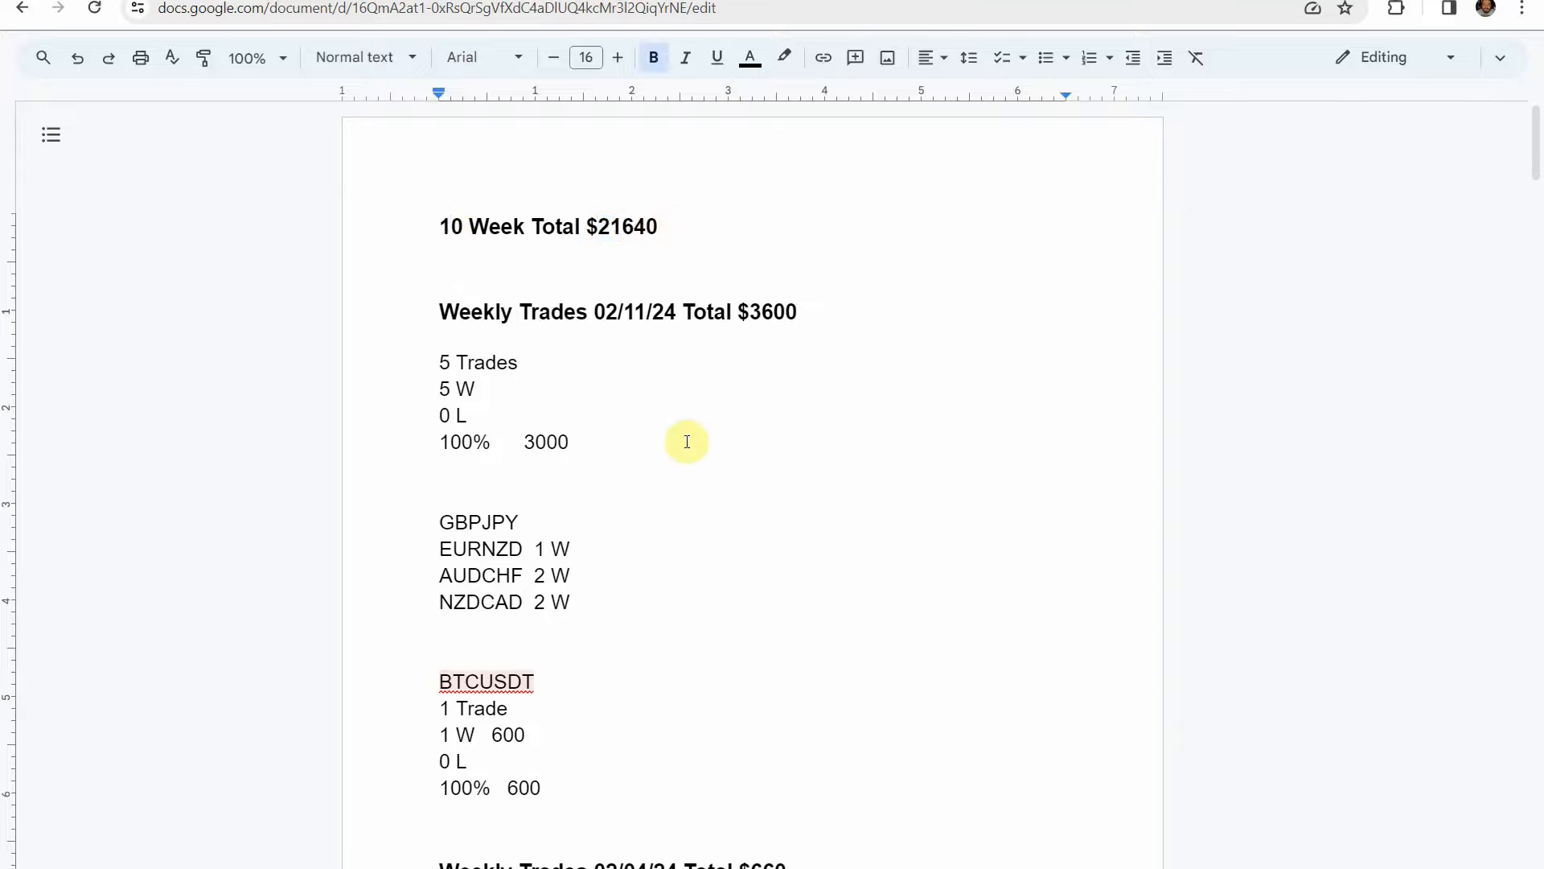
pyautogui.moveTo(676, 447)
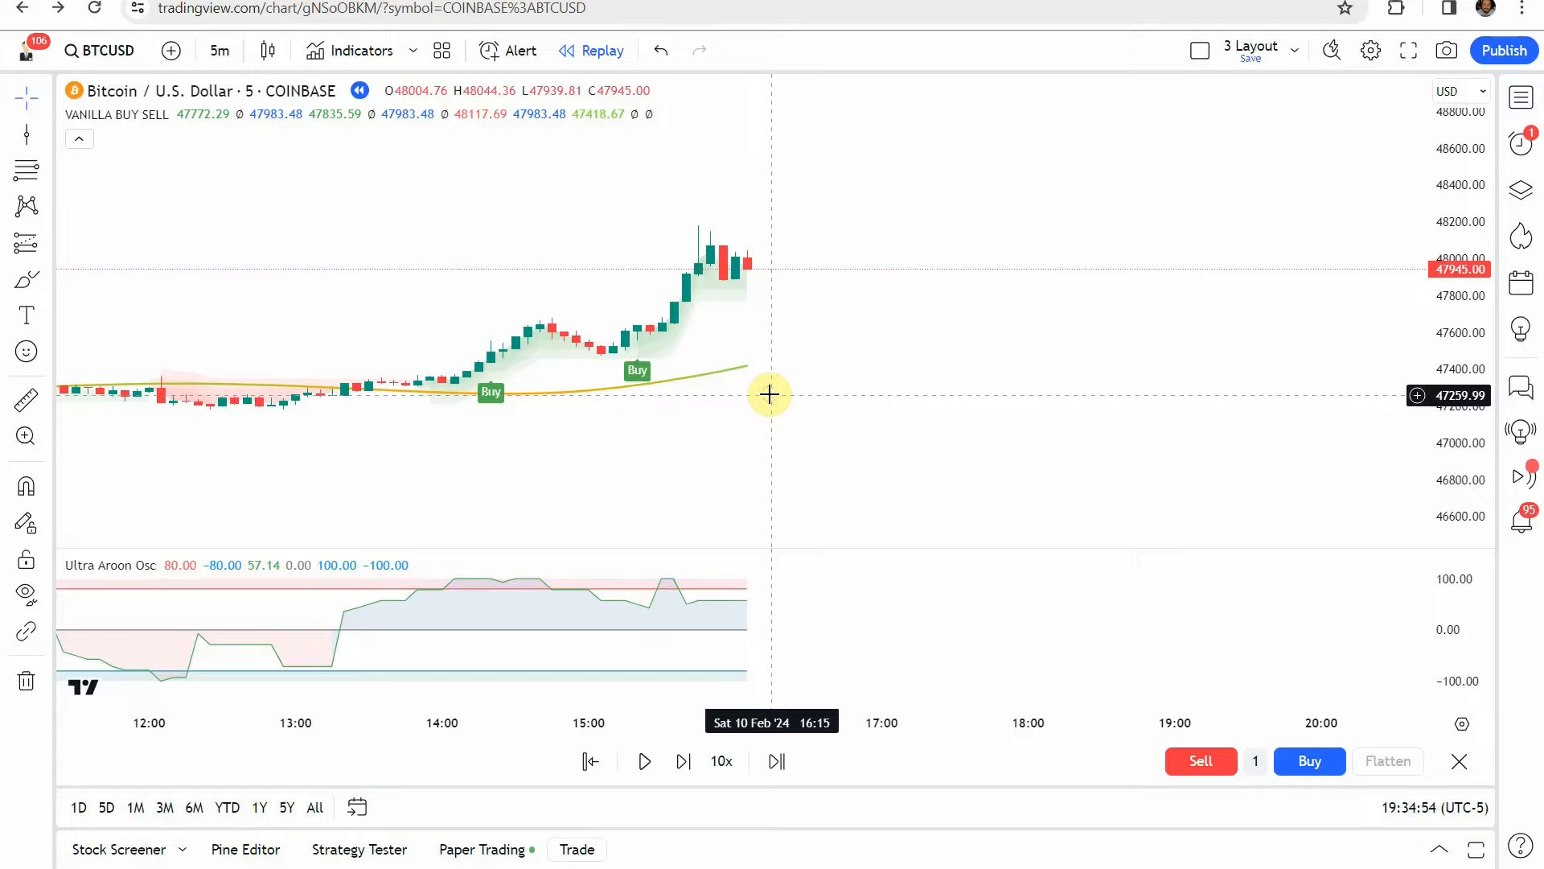
pyautogui.moveTo(740, 406)
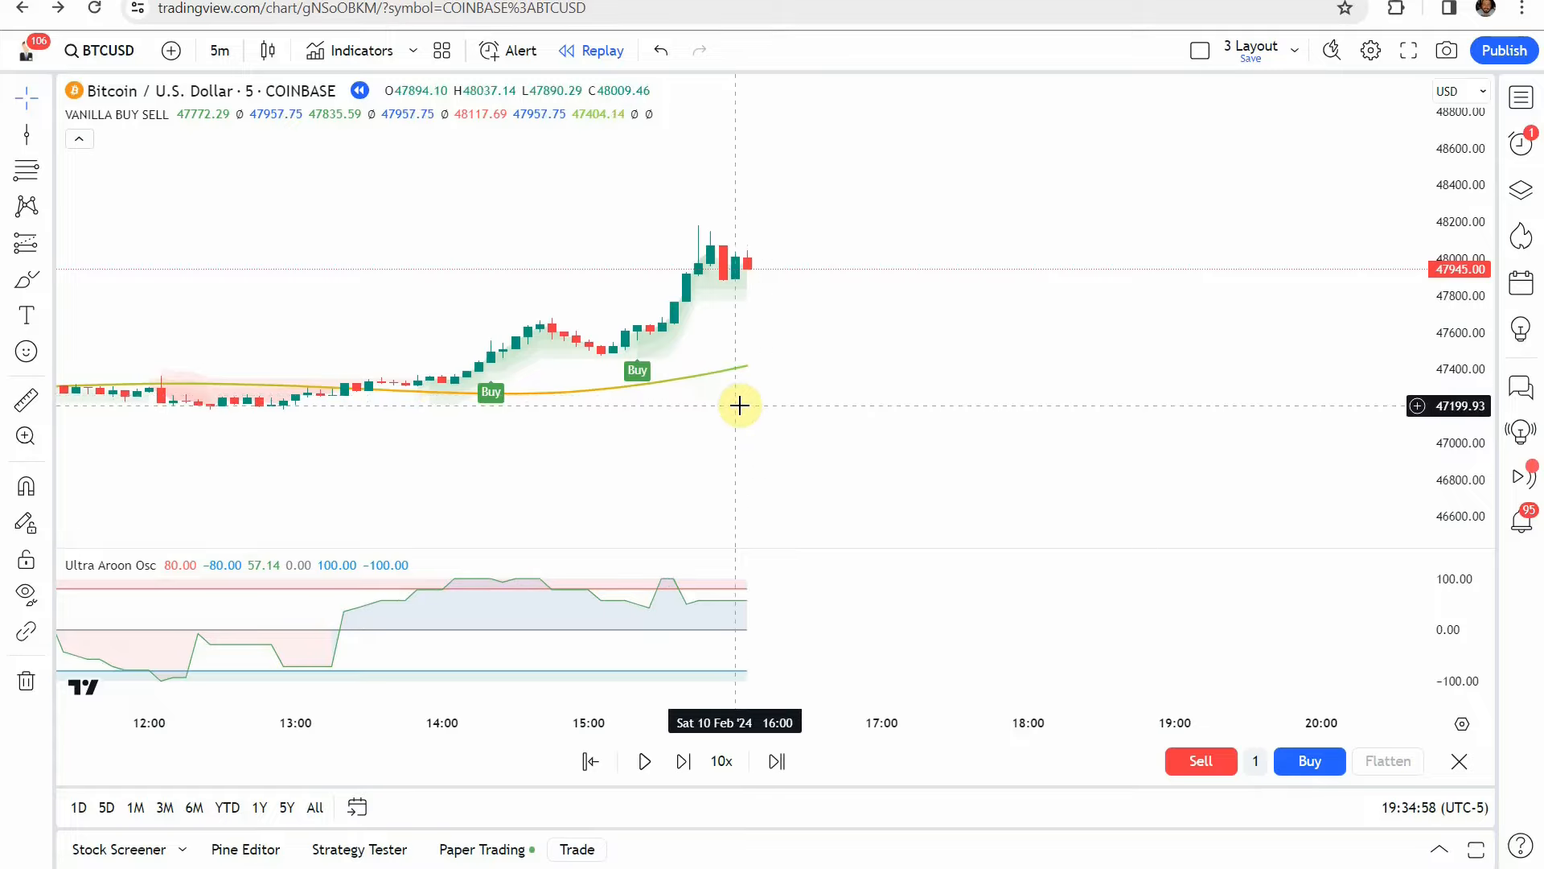